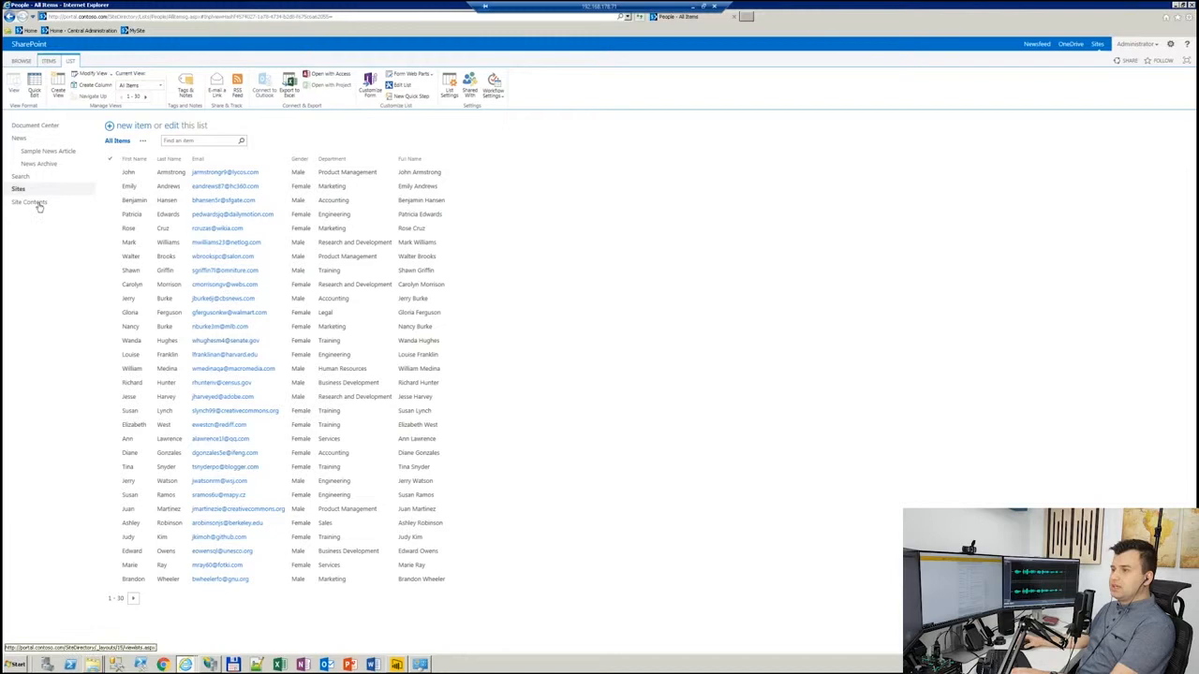
Switch the People list into Quick Edit grid view from the List ribbon
left_click(28, 203)
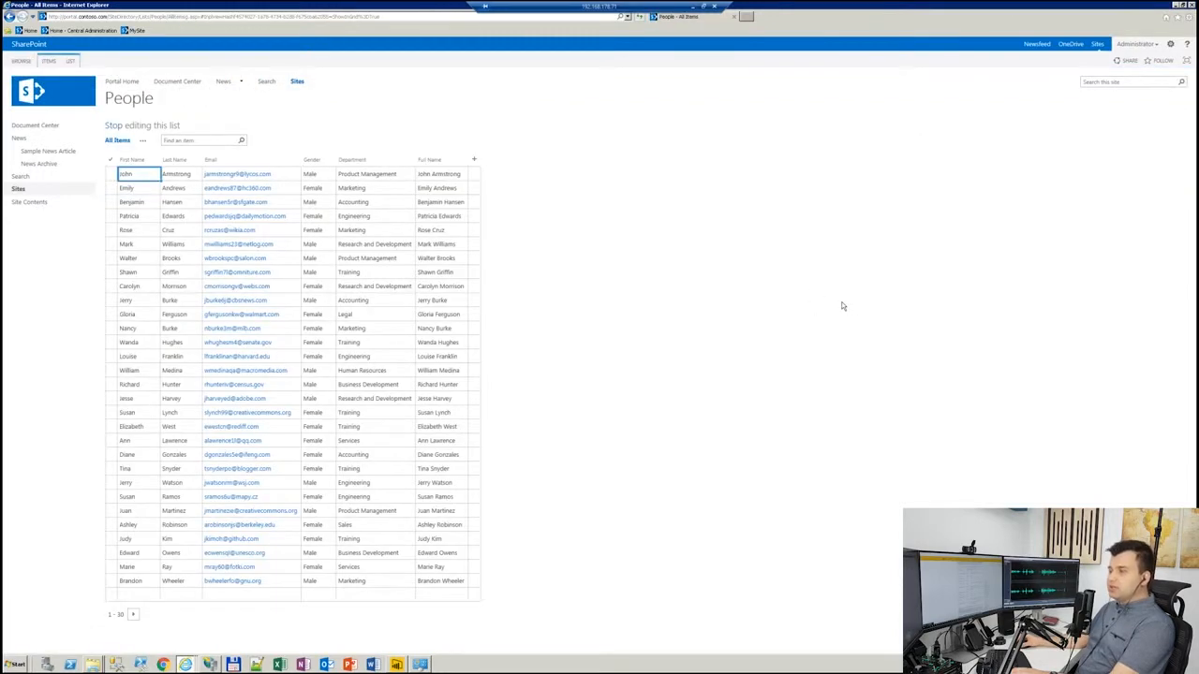
mouse_move(398, 110)
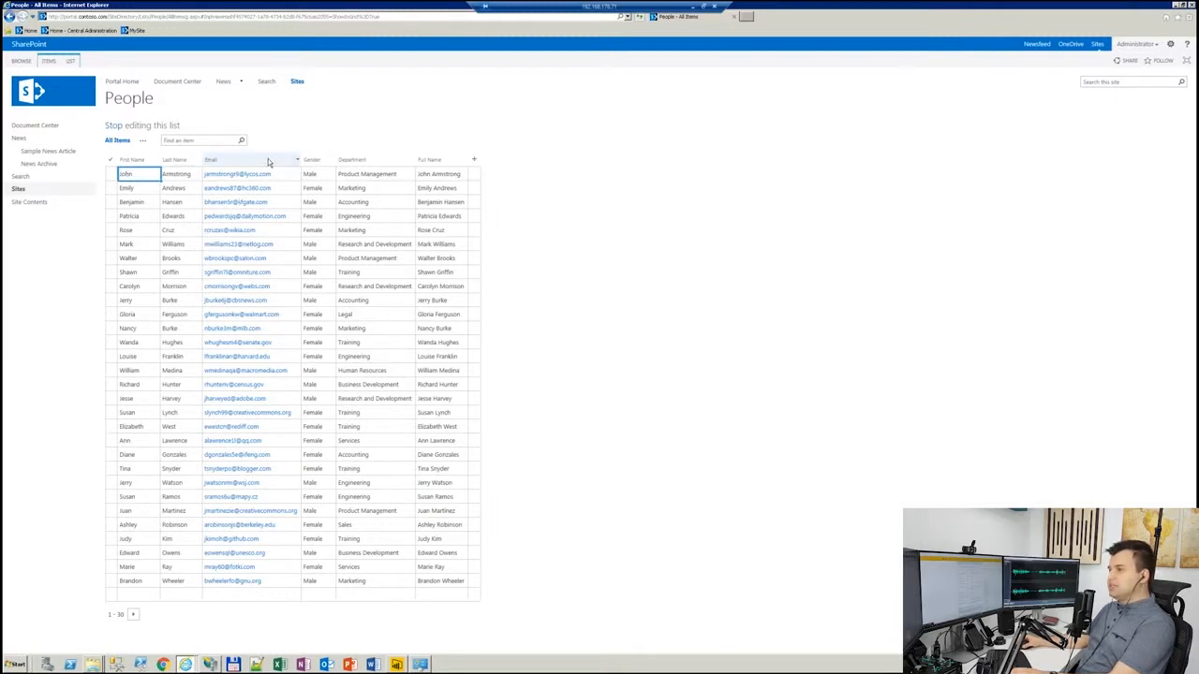
mouse_move(407, 121)
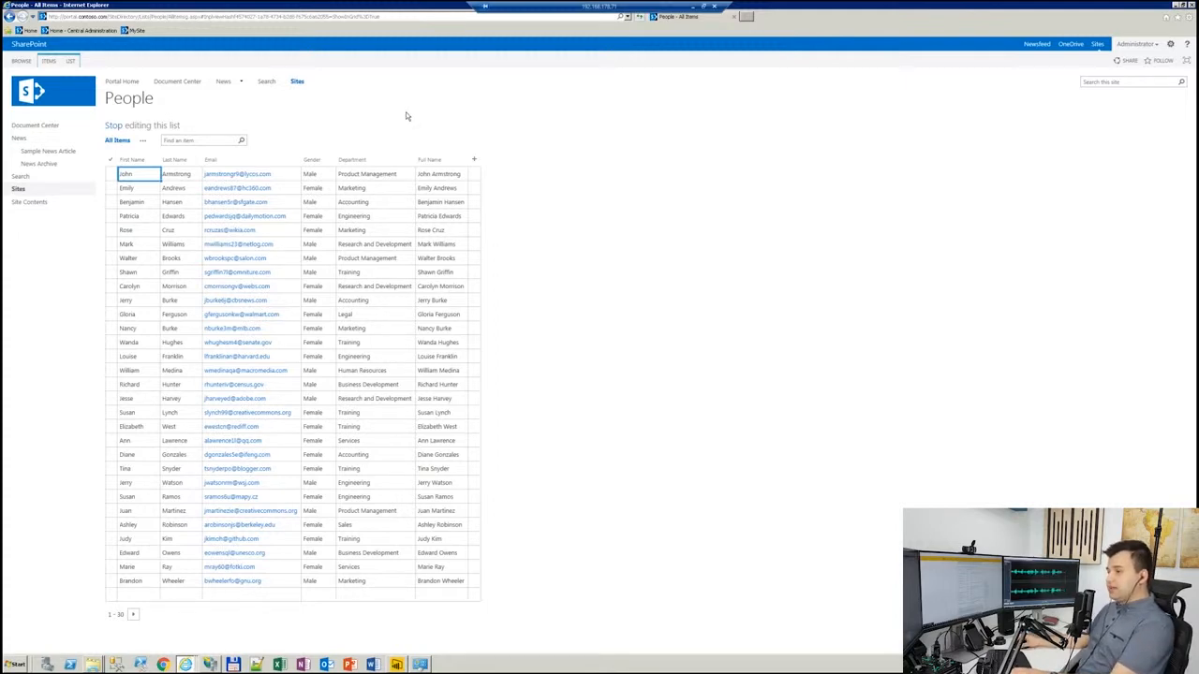
left_click(142, 125)
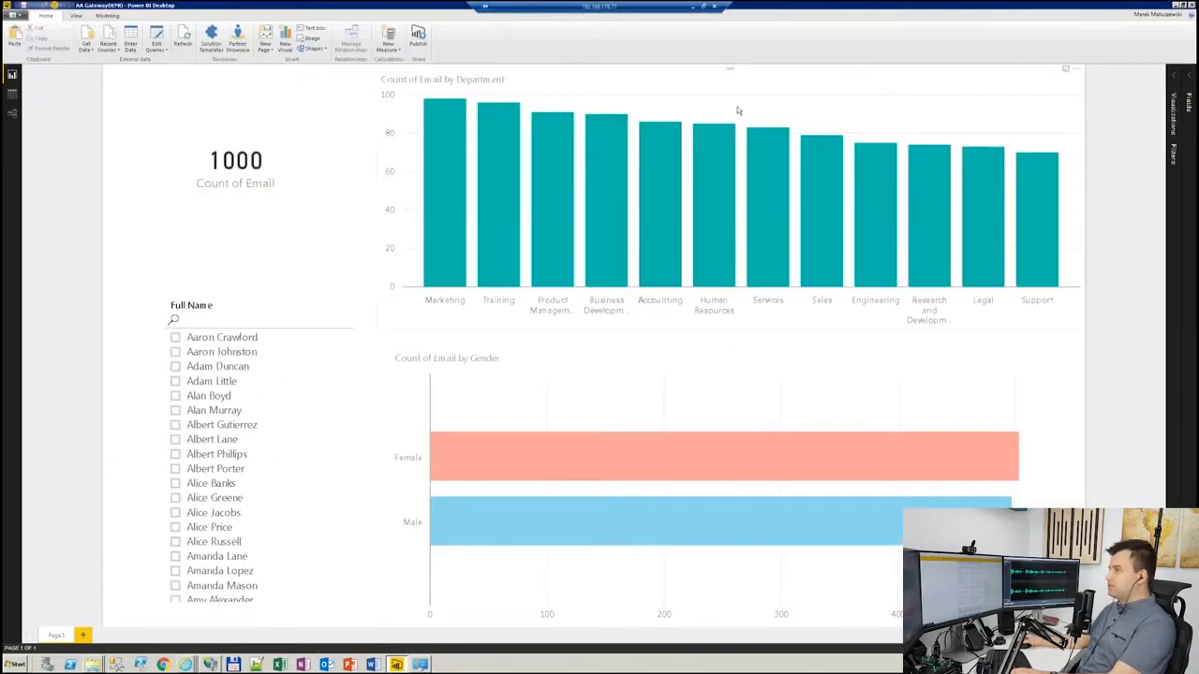
mouse_move(765, 88)
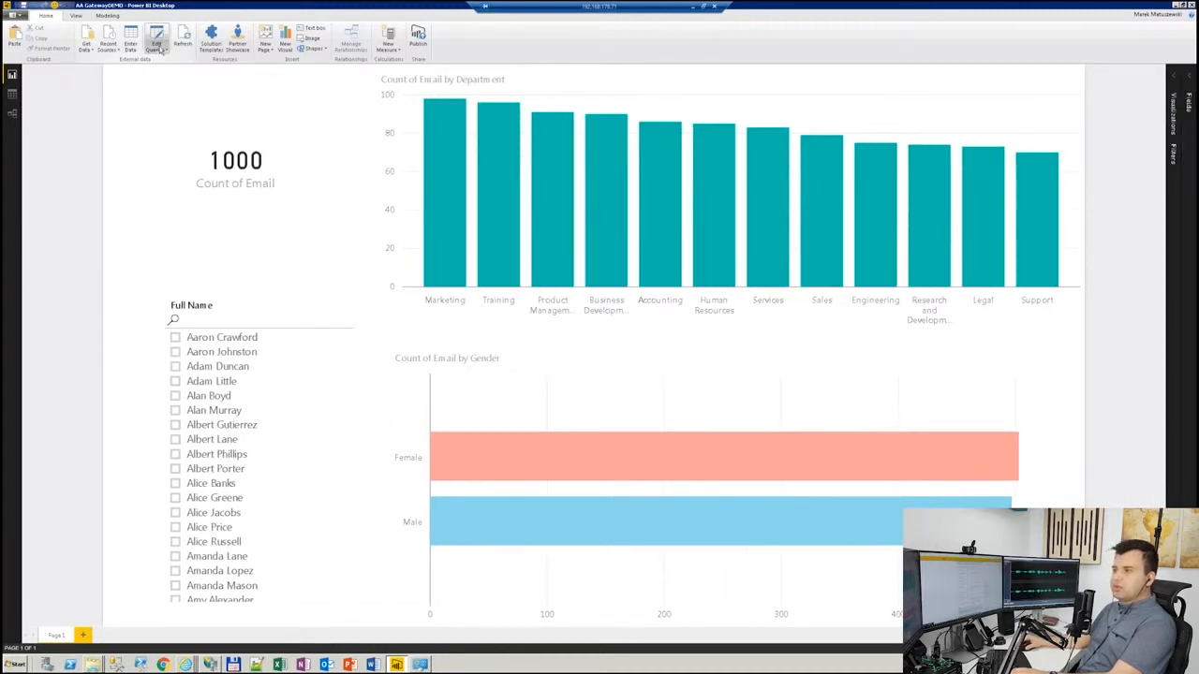
left_click(161, 43)
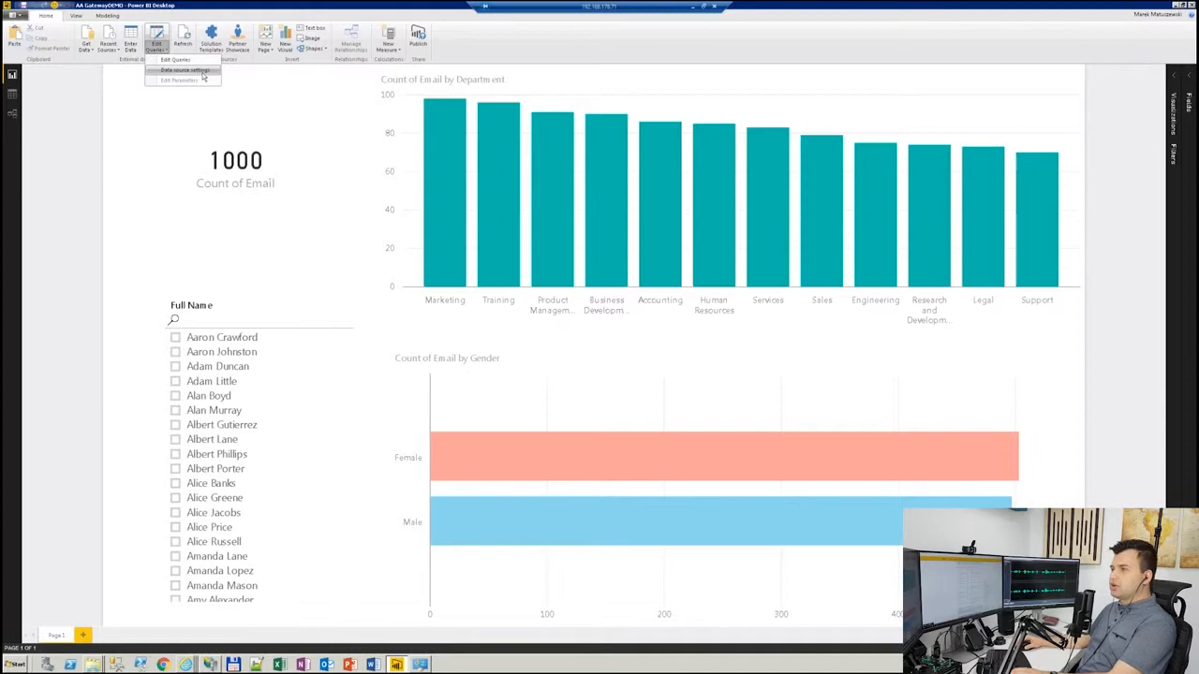
left_click(184, 69)
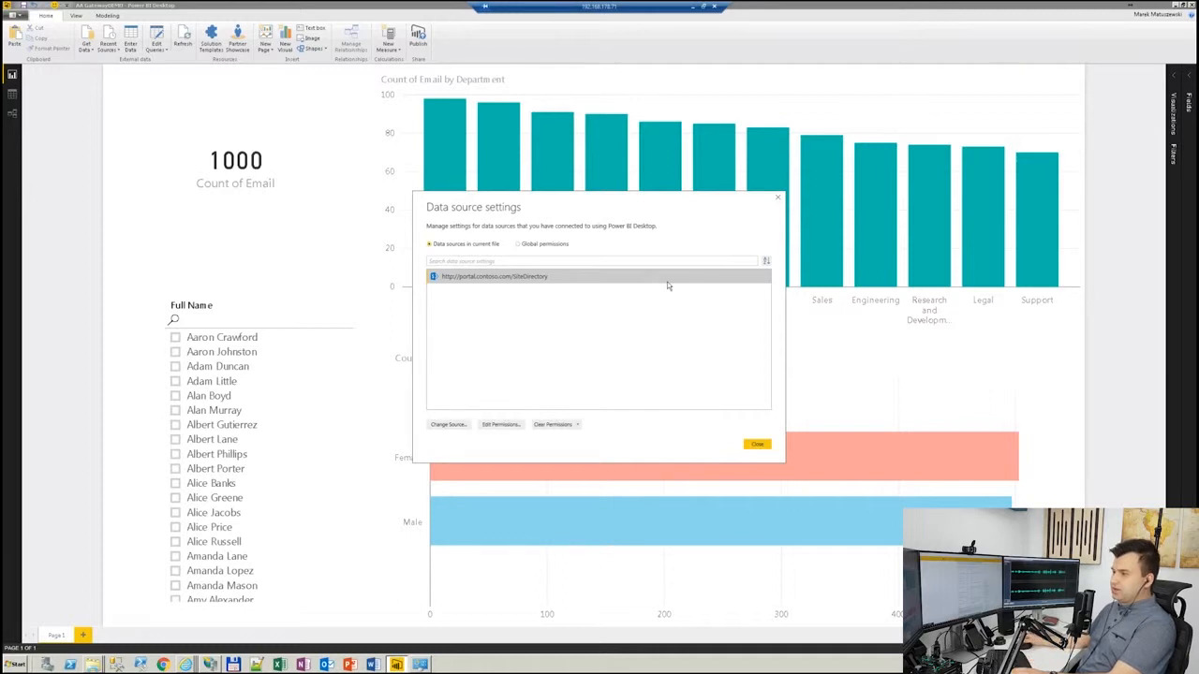
left_click(755, 445)
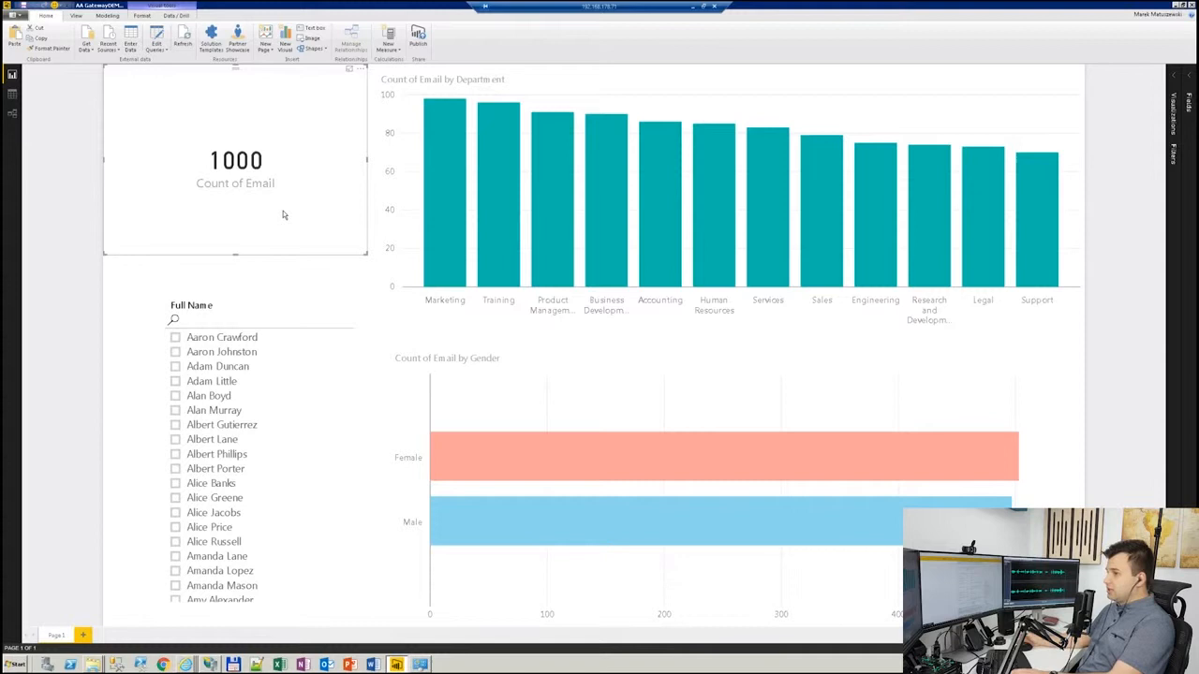
mouse_move(506, 447)
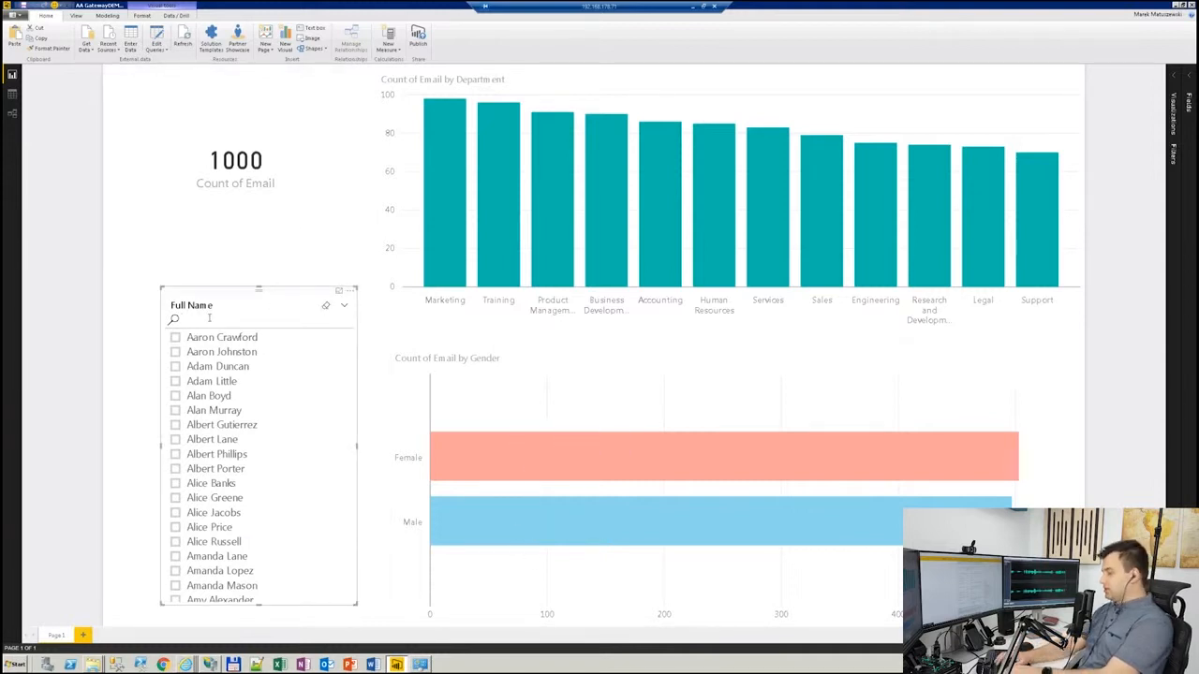
Search the Full Name slicer for 'smithe' to find the new person
type("smithe")
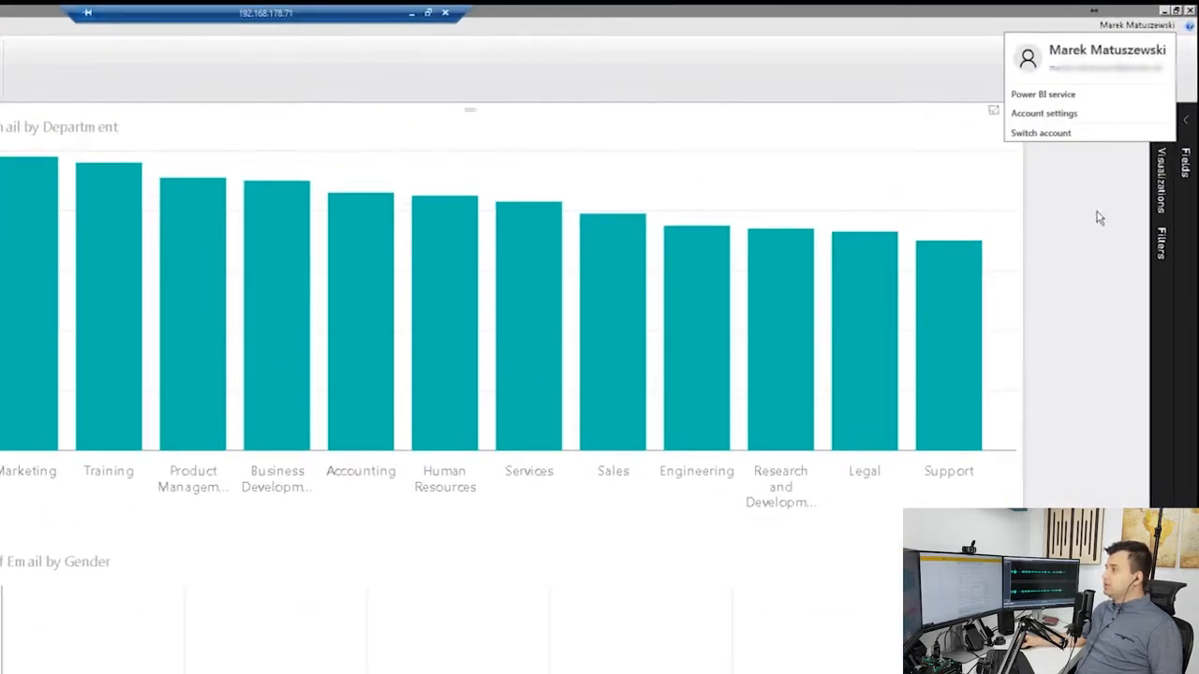
mouse_move(1152, 26)
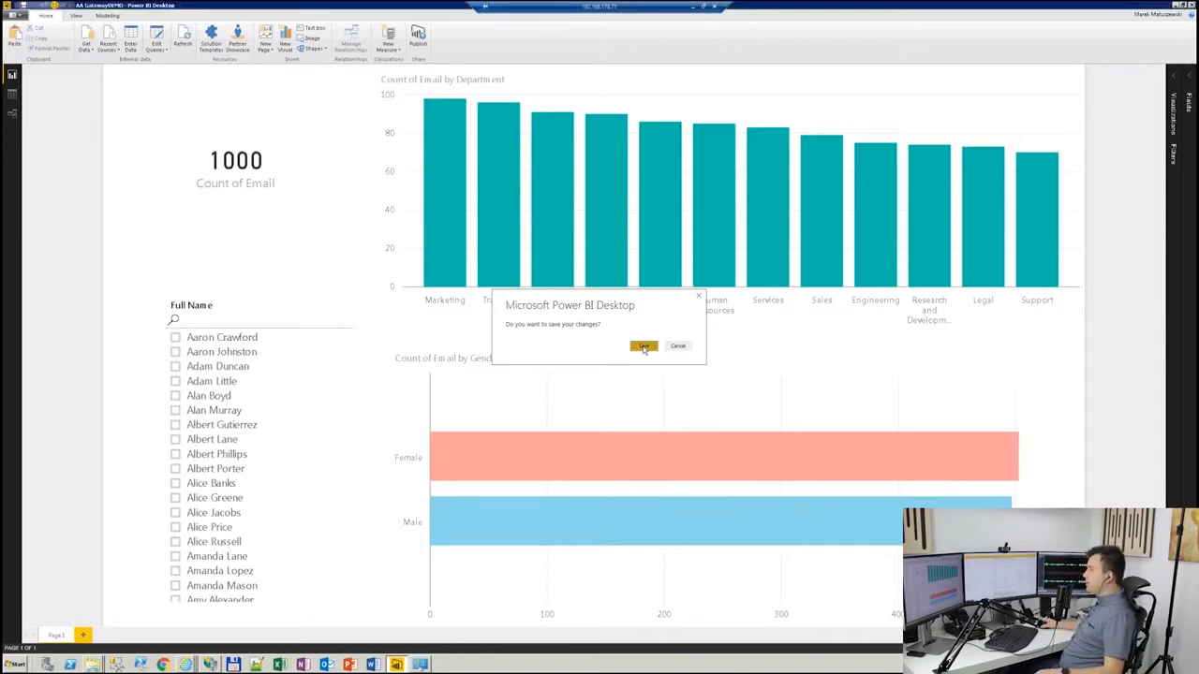
Save the report changes and sign back in with the account password
left_click(643, 345)
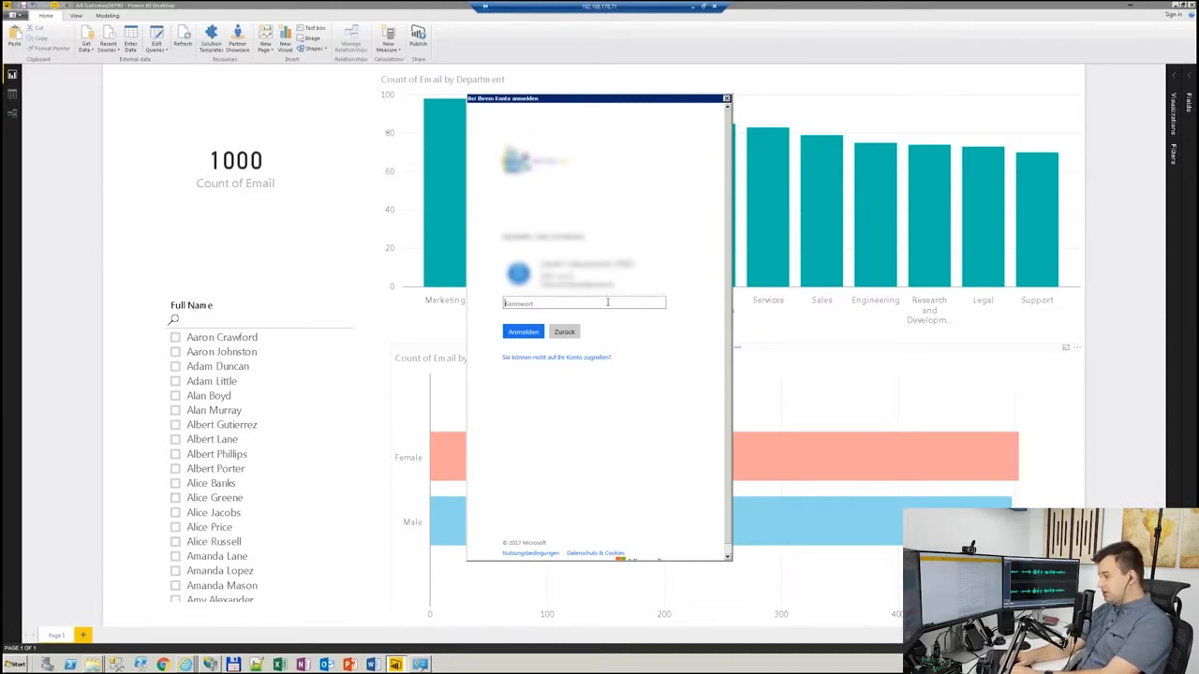
type("••")
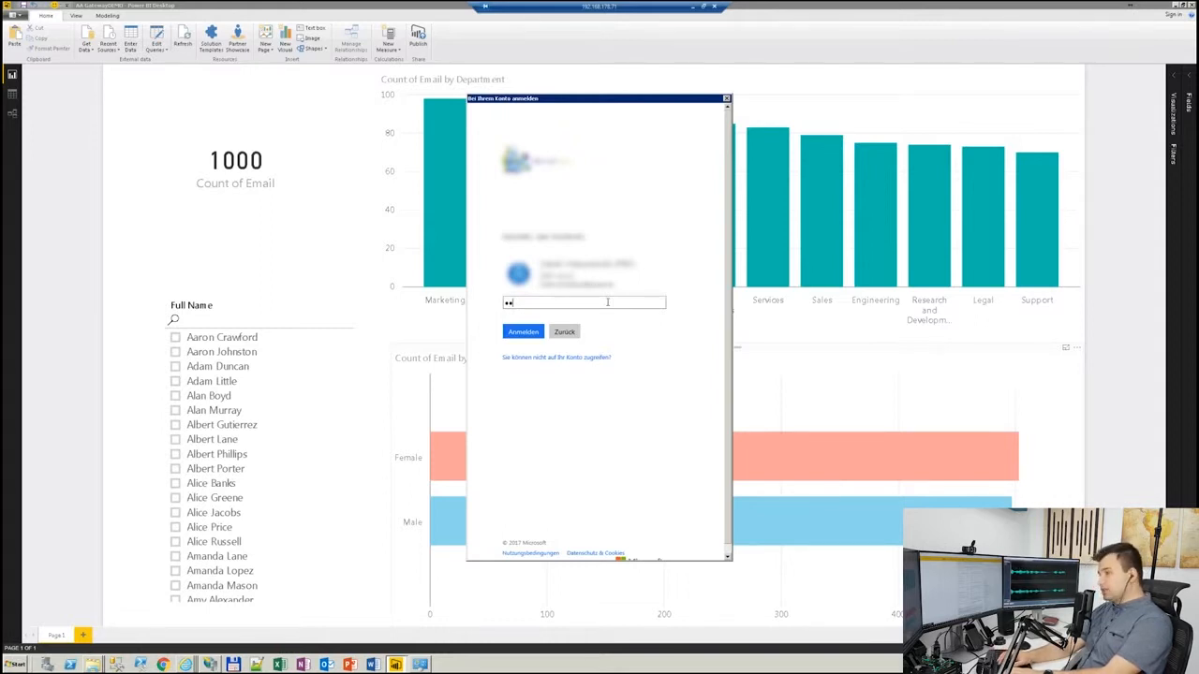
left_click(523, 331)
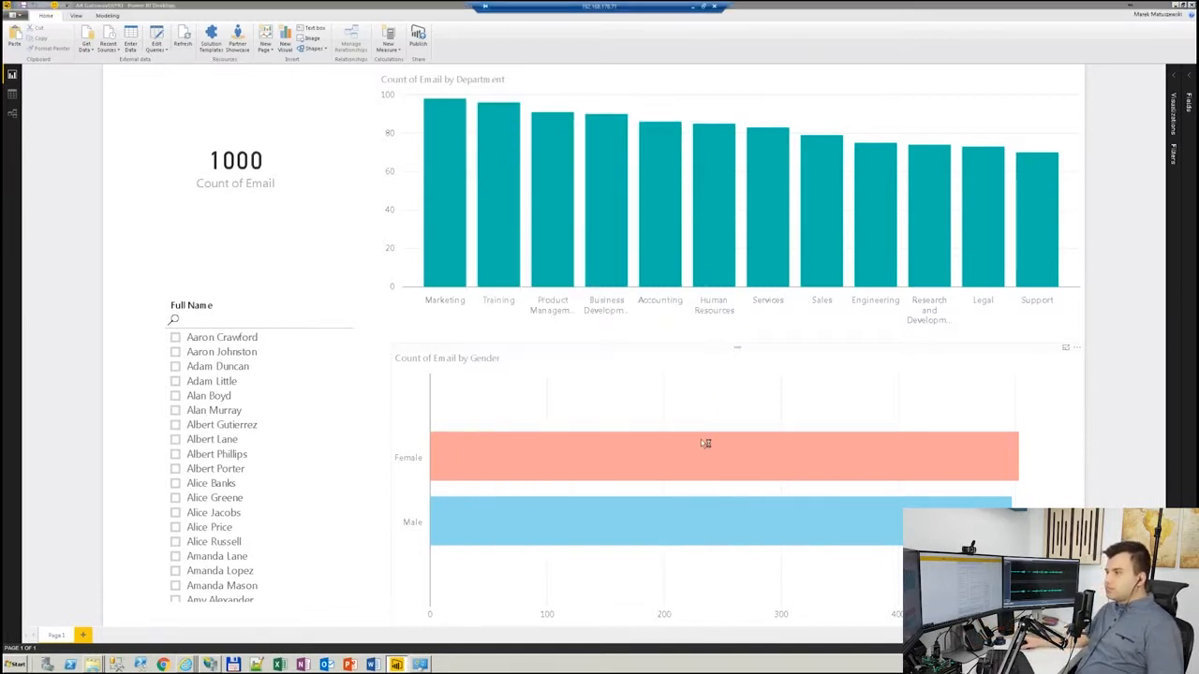
Publish the AA GatewayDEMO report to the chosen Power BI destination and acknowledge success
left_click(417, 36)
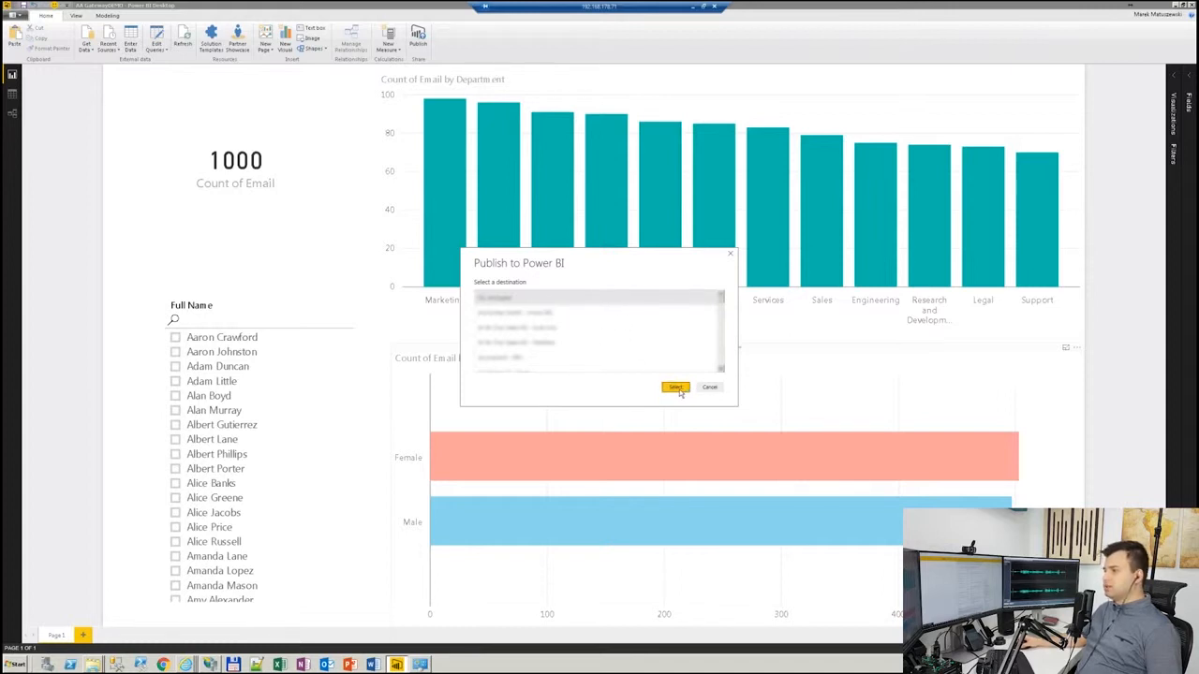
left_click(674, 388)
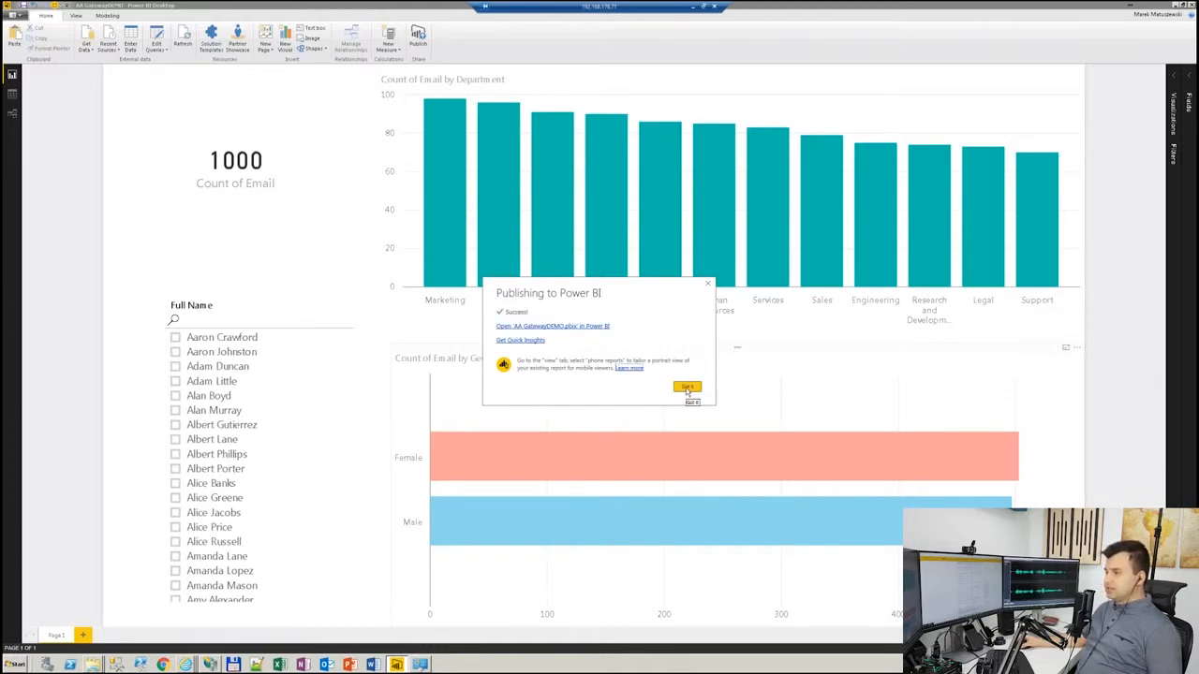
left_click(684, 387)
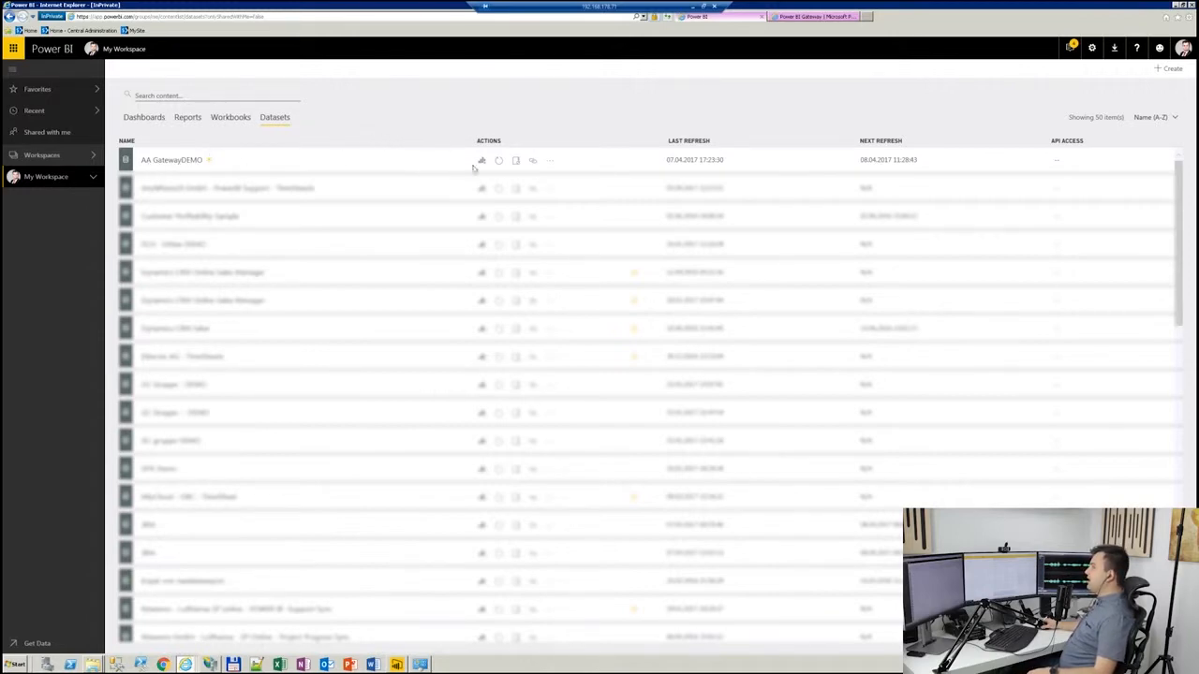
View the published AA GatewayDEMO report showing 1000 records, then return to the workspace
left_click(188, 117)
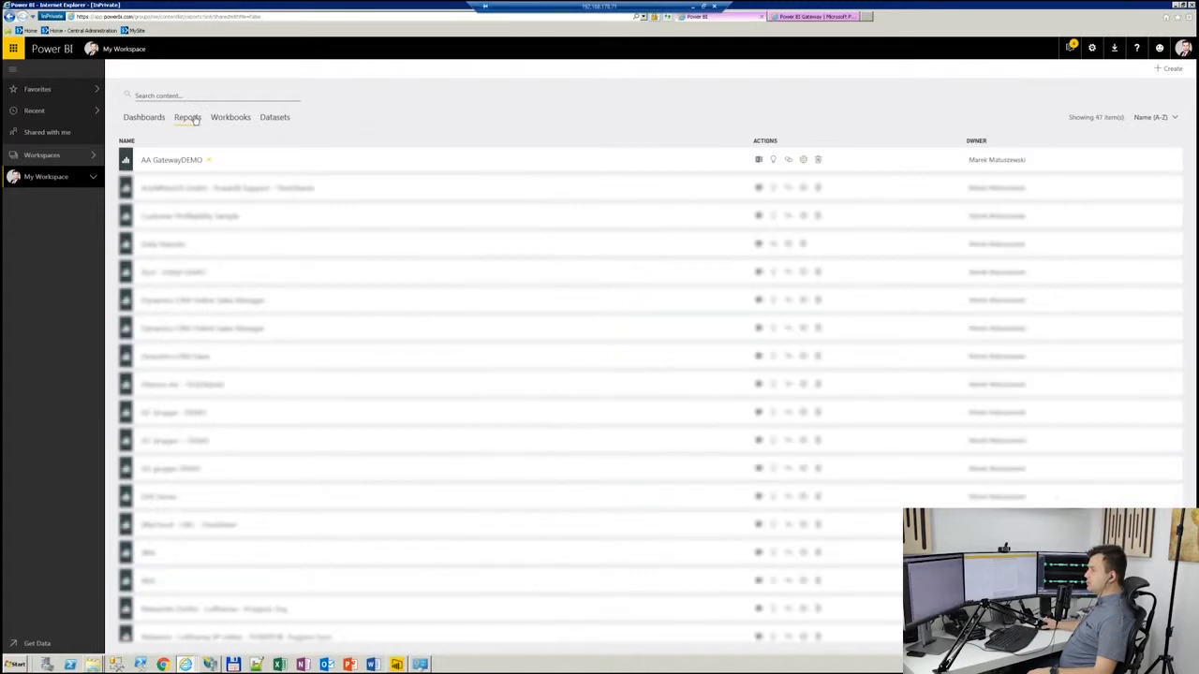
left_click(171, 159)
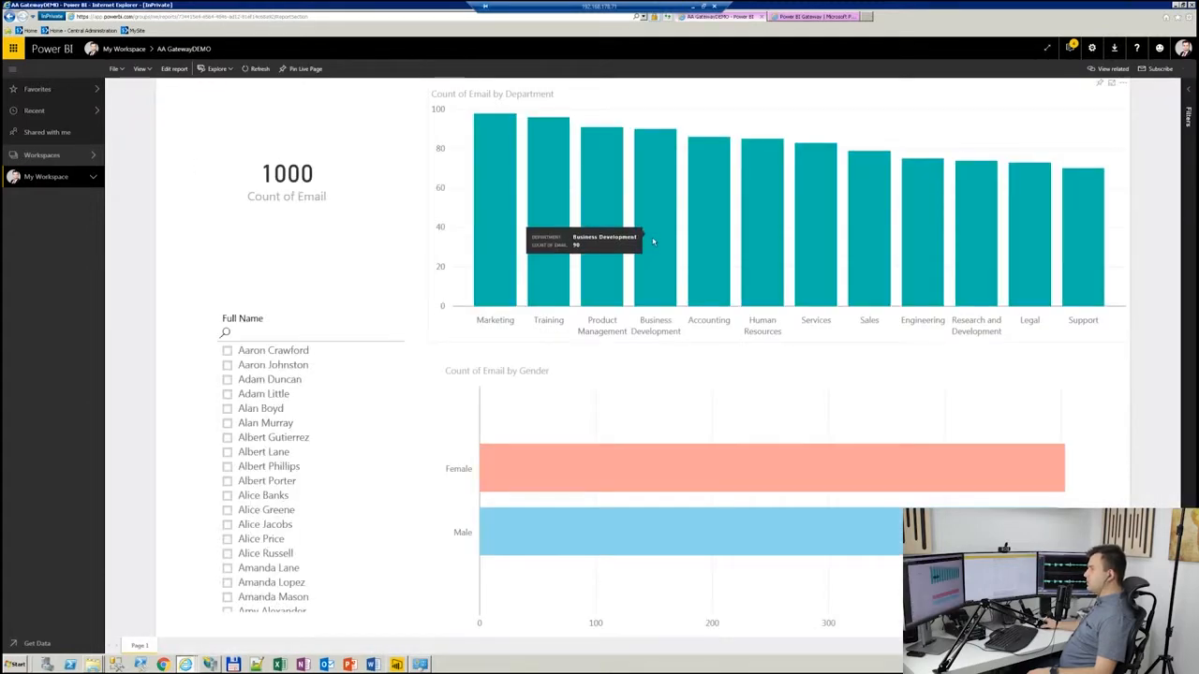
mouse_move(124, 84)
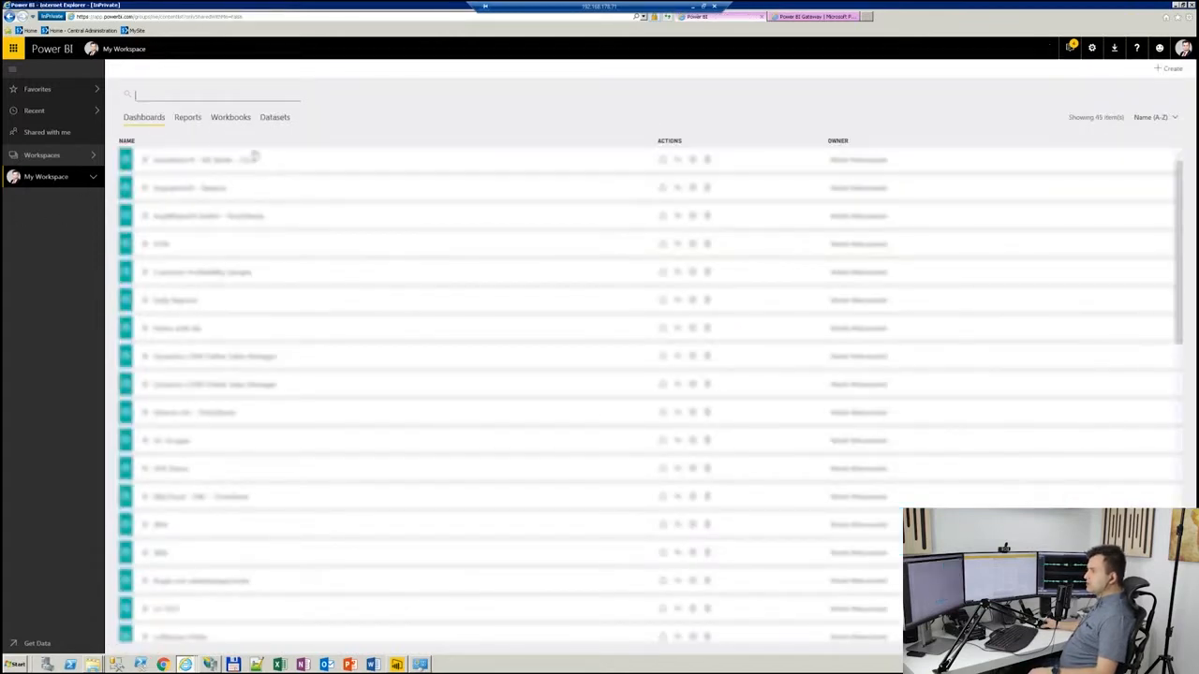
left_click(187, 117)
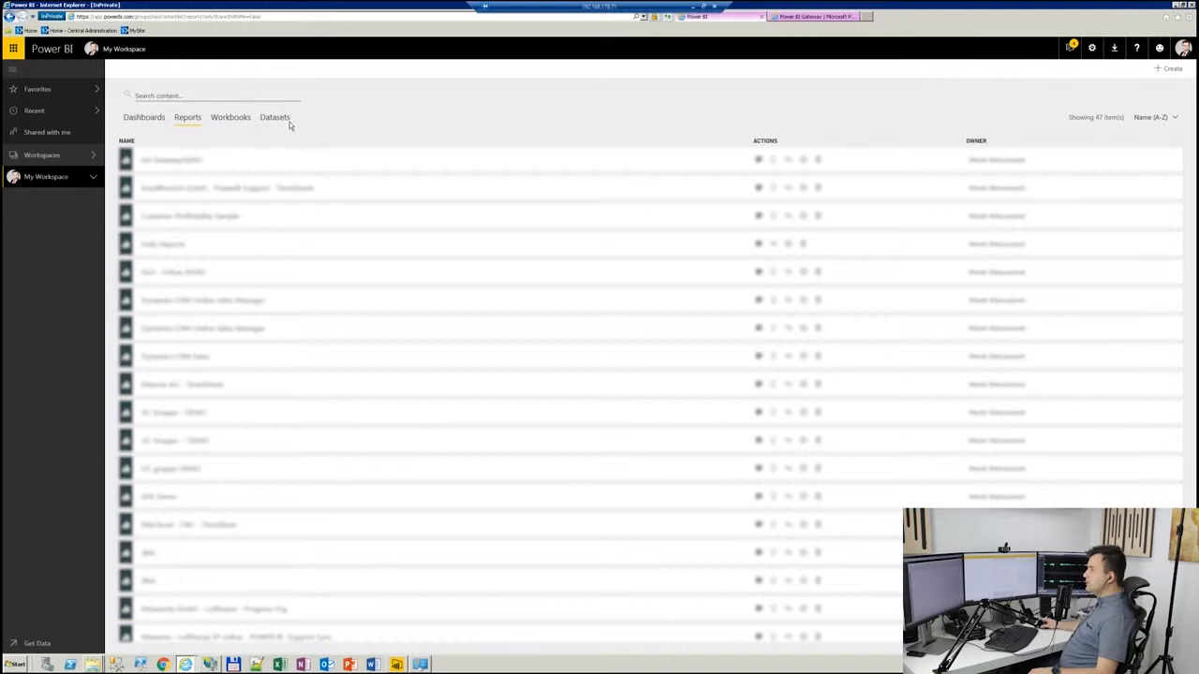
Start a Refresh now of the AA GatewayDEMO dataset from the Datasets list
left_click(275, 117)
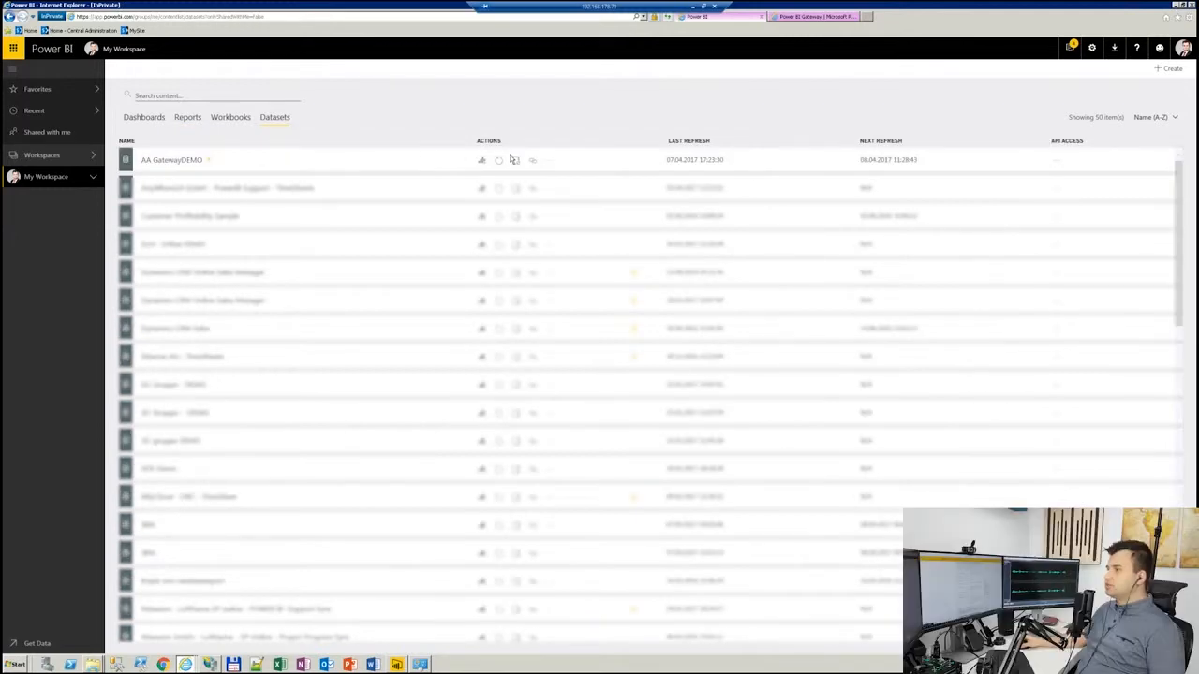
left_click(497, 159)
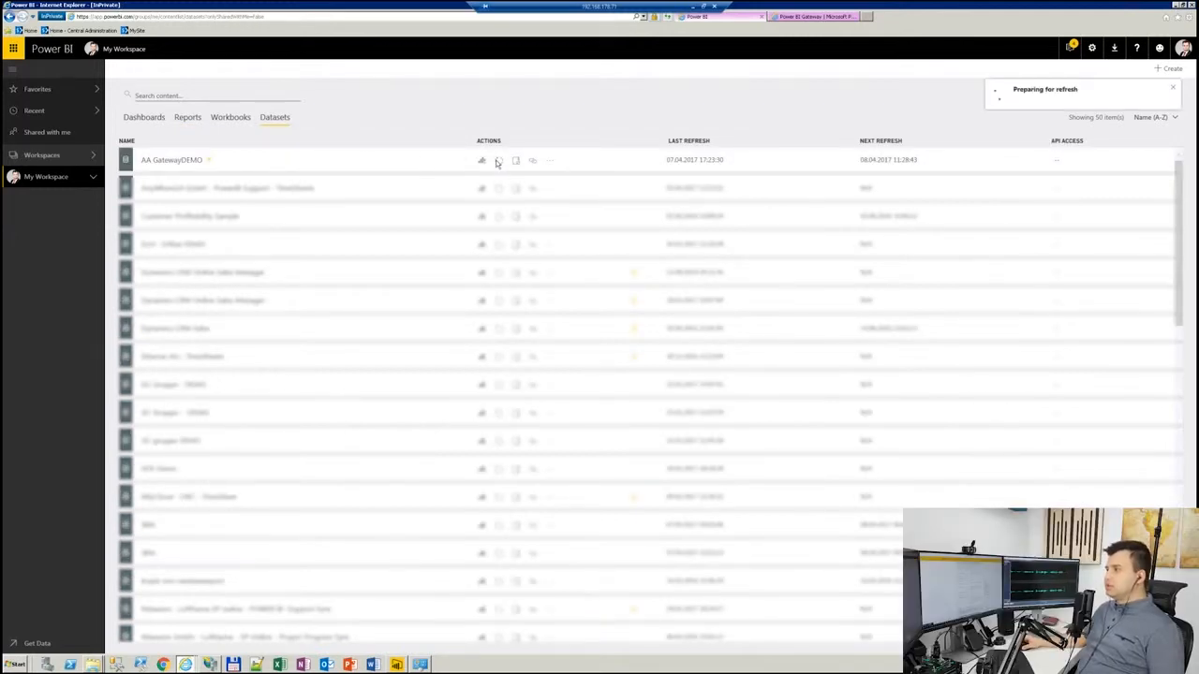
left_click(498, 159)
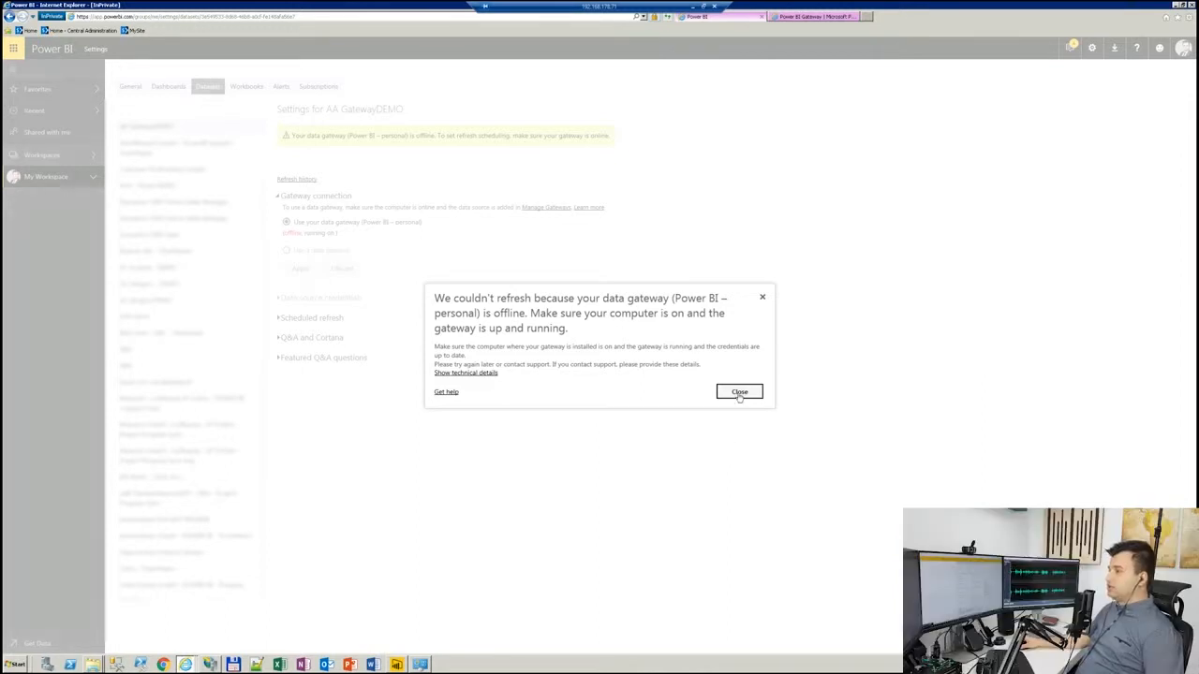
Dismiss the gateway offline error and go to the Data Gateway download page
left_click(739, 392)
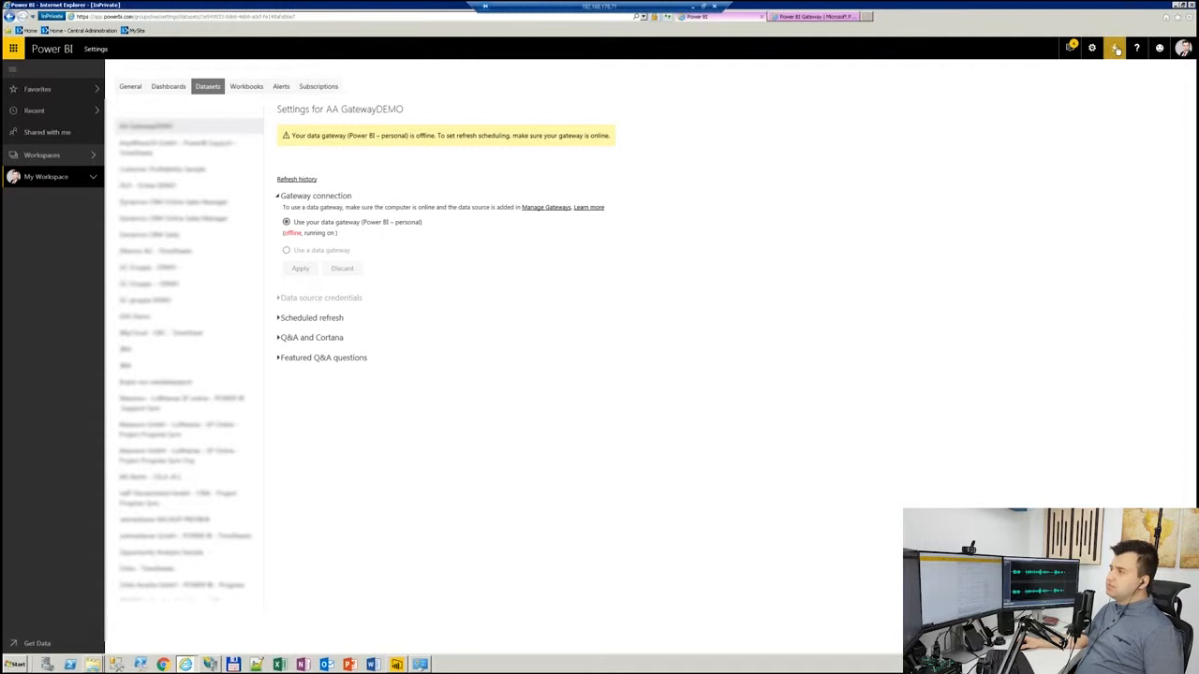
left_click(1094, 62)
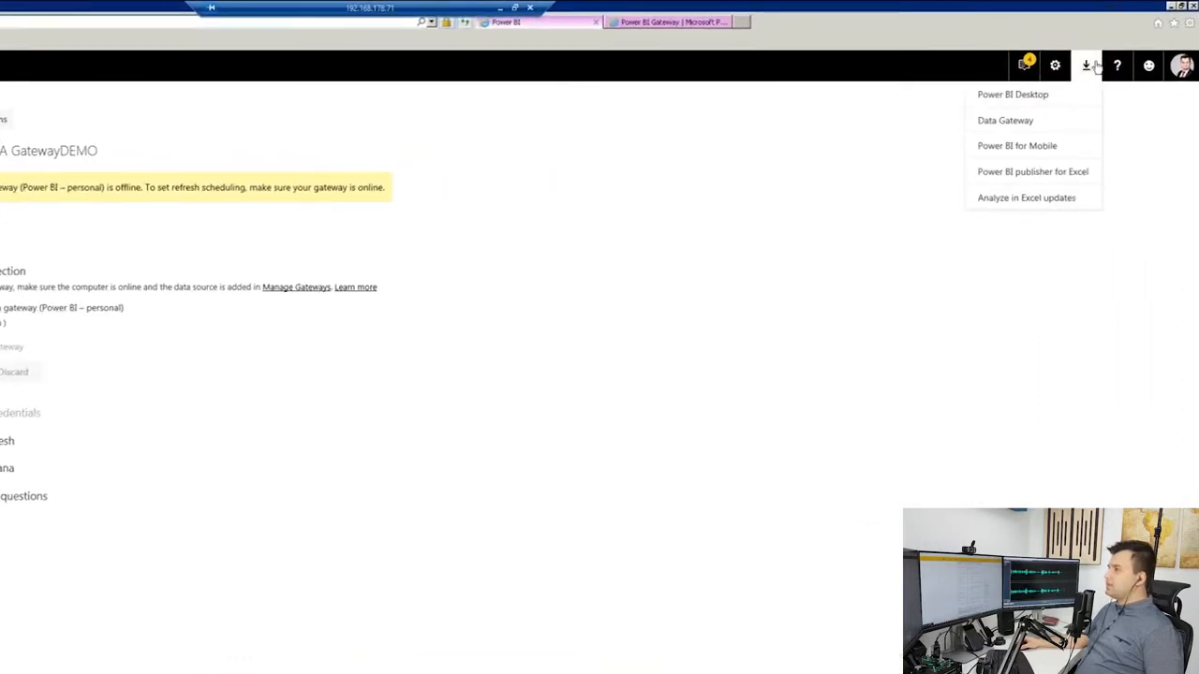
mouse_move(1024, 126)
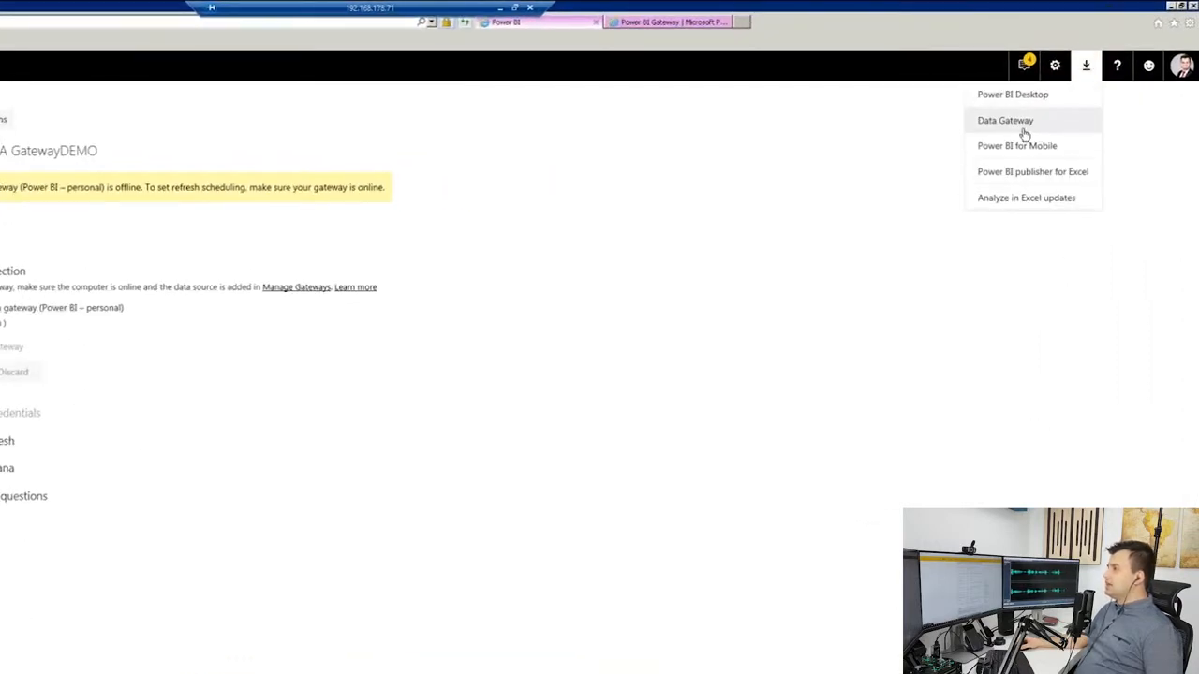
left_click(1005, 120)
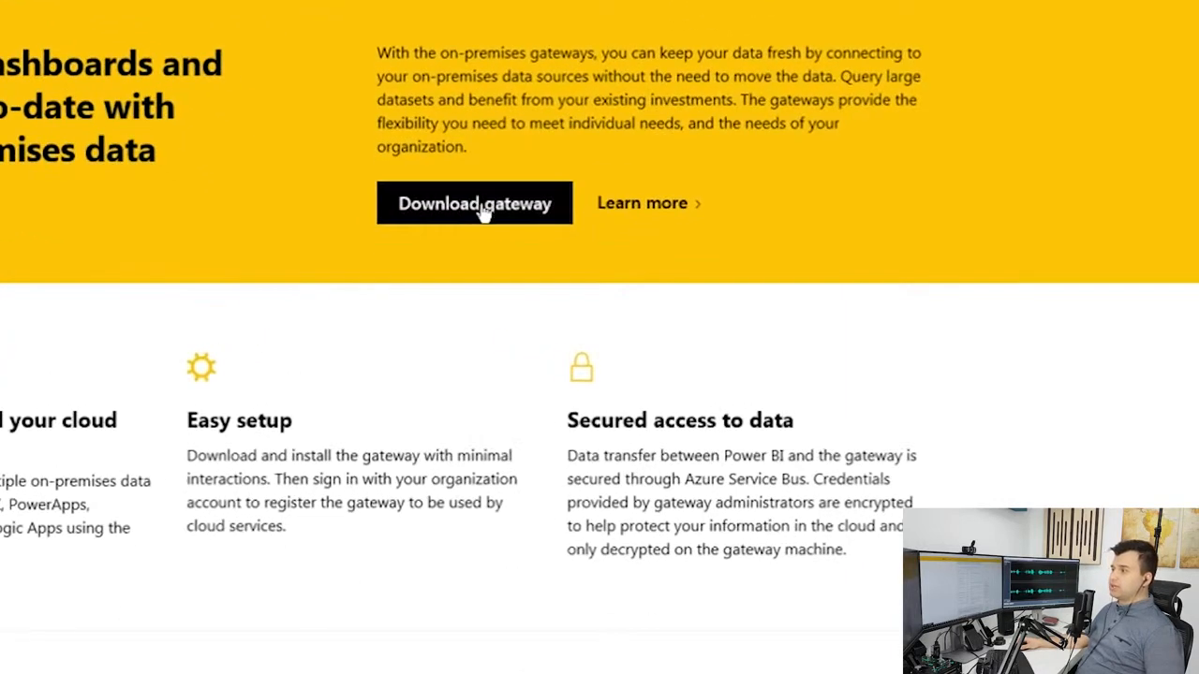
Download the PowerBIGatewayInstall.exe gateway installer
left_click(475, 203)
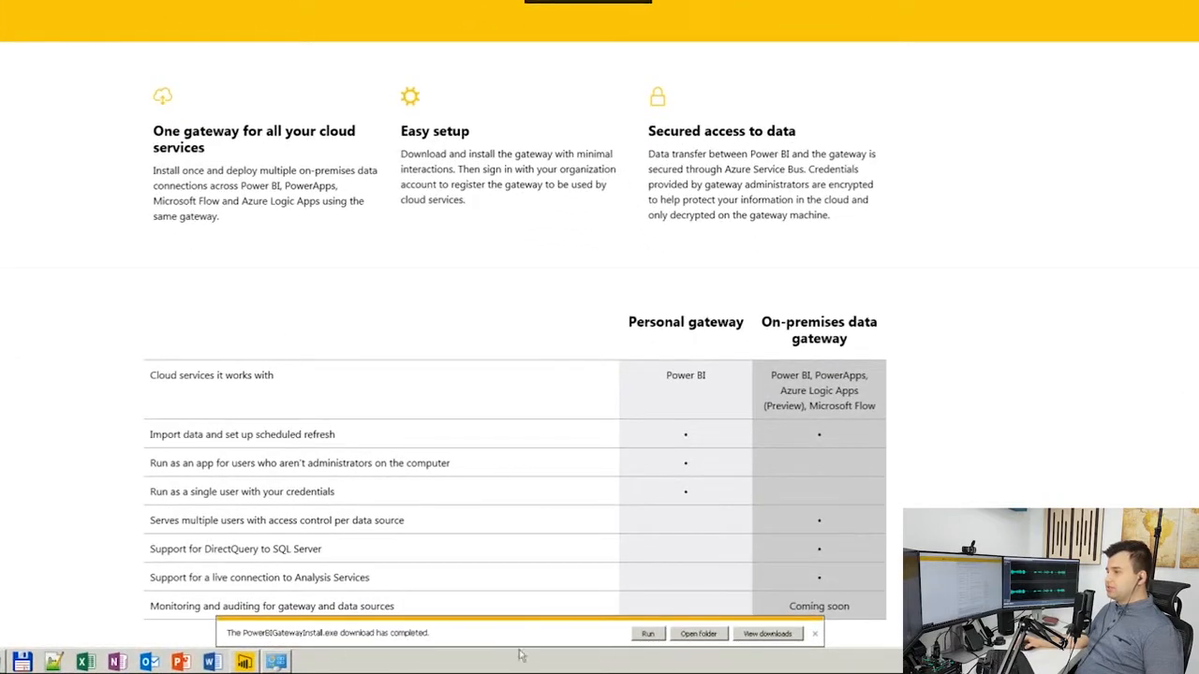
mouse_move(877, 339)
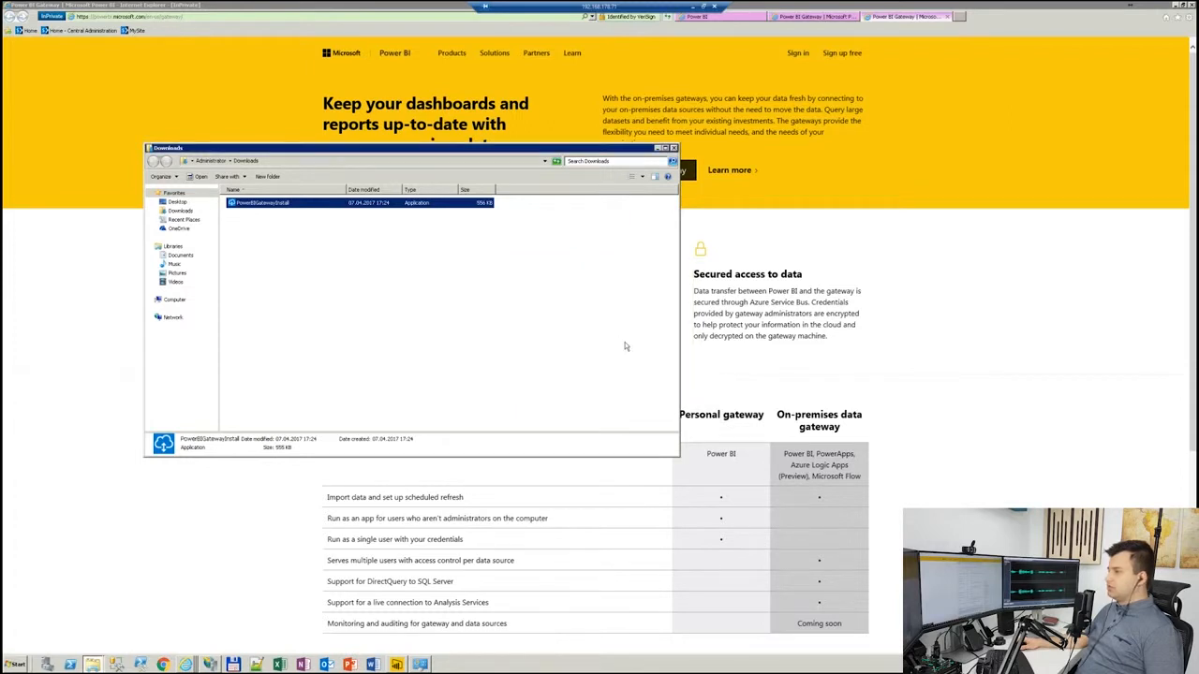
Launch the installer and proceed with the recommended on-premises data gateway to the install location page
double_click(262, 202)
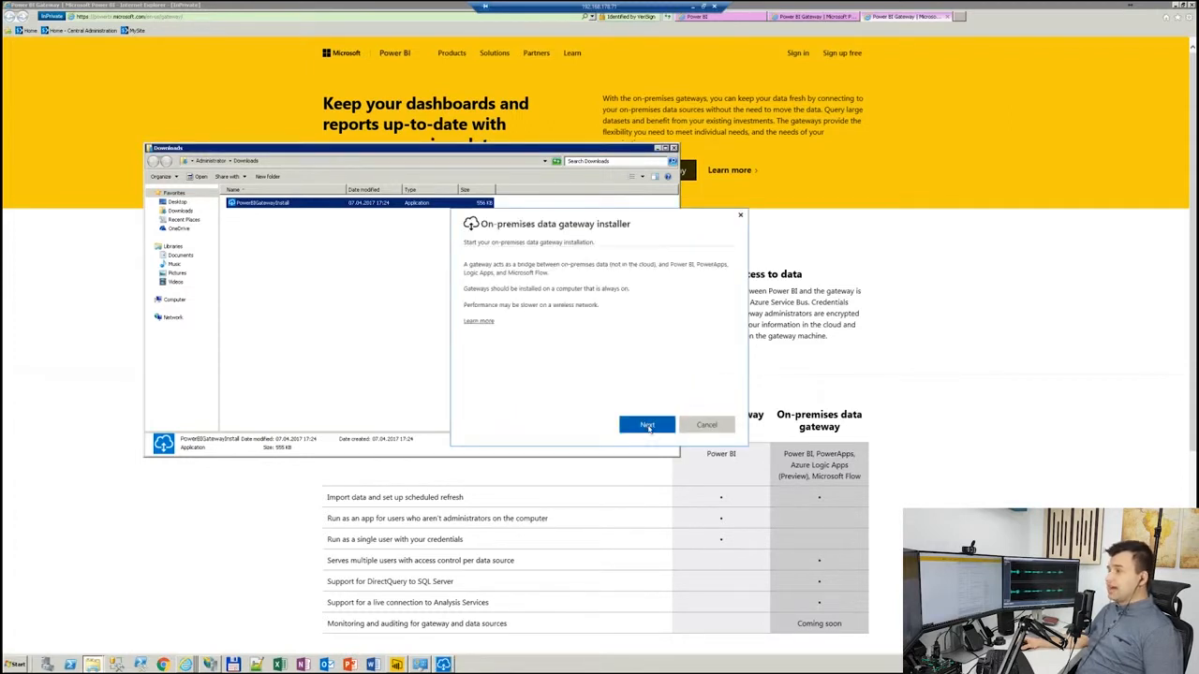
left_click(646, 424)
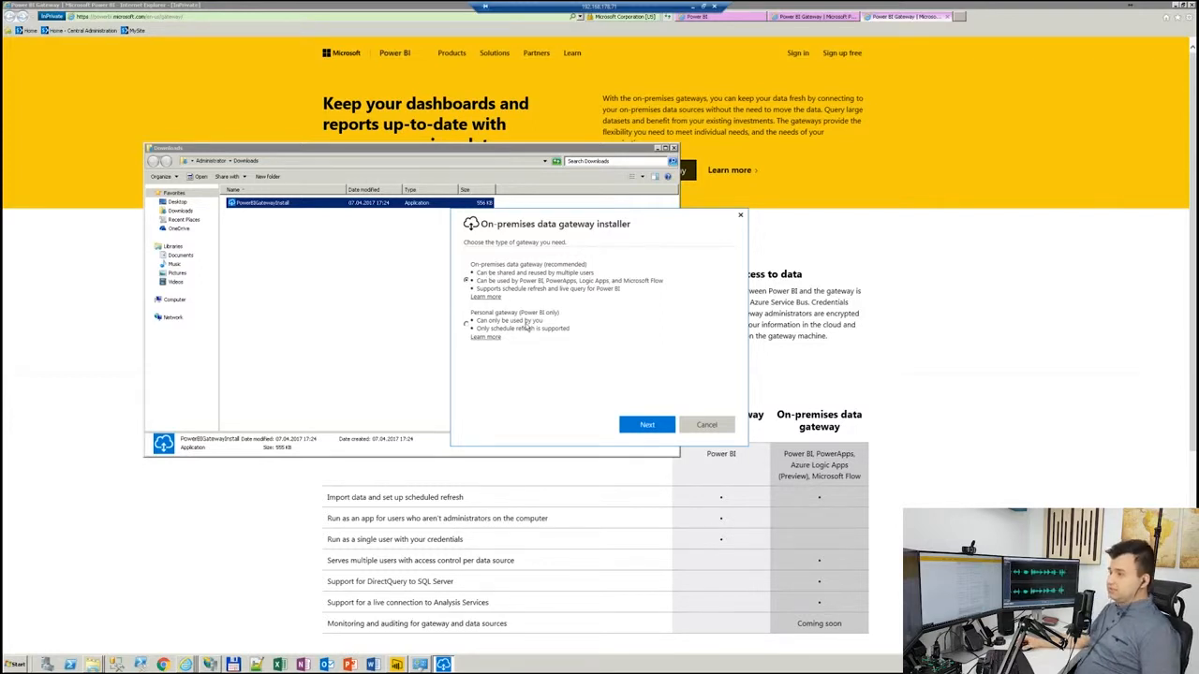
mouse_move(545, 394)
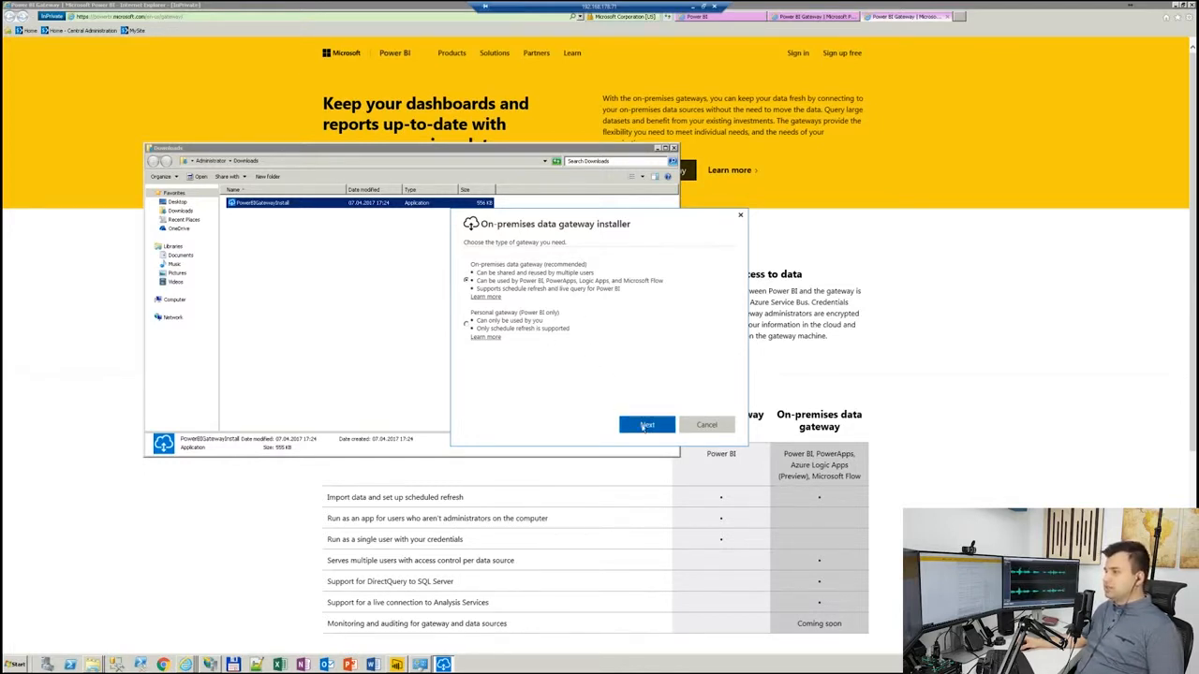
left_click(646, 424)
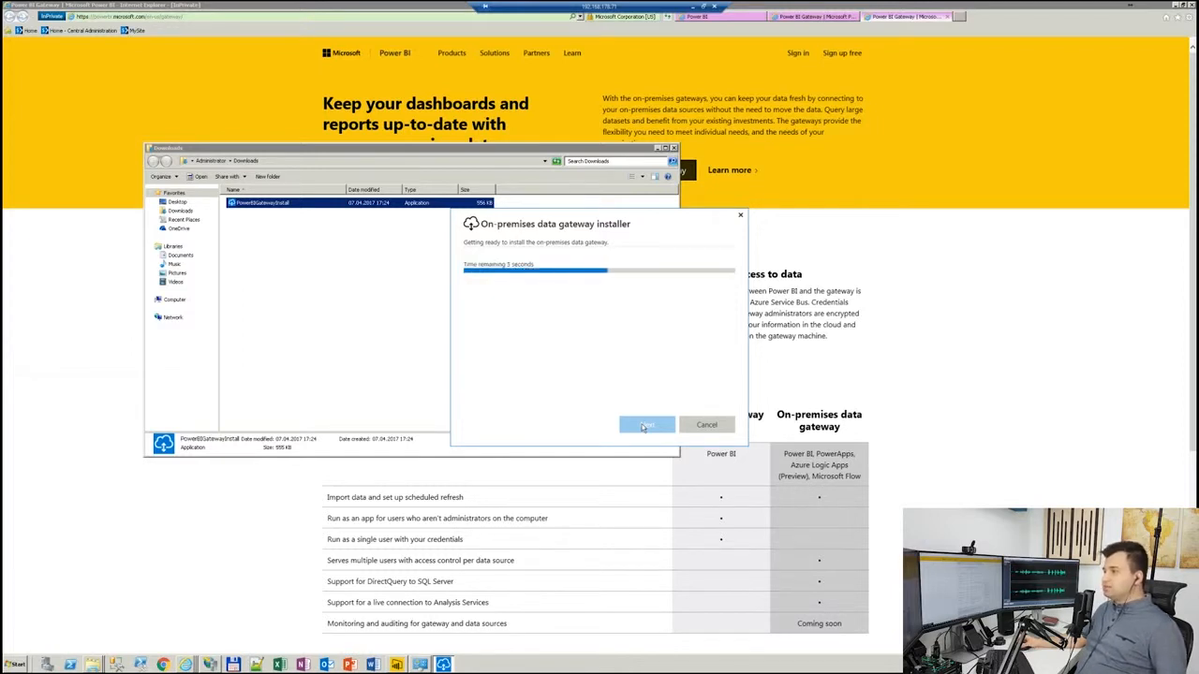
mouse_move(650, 342)
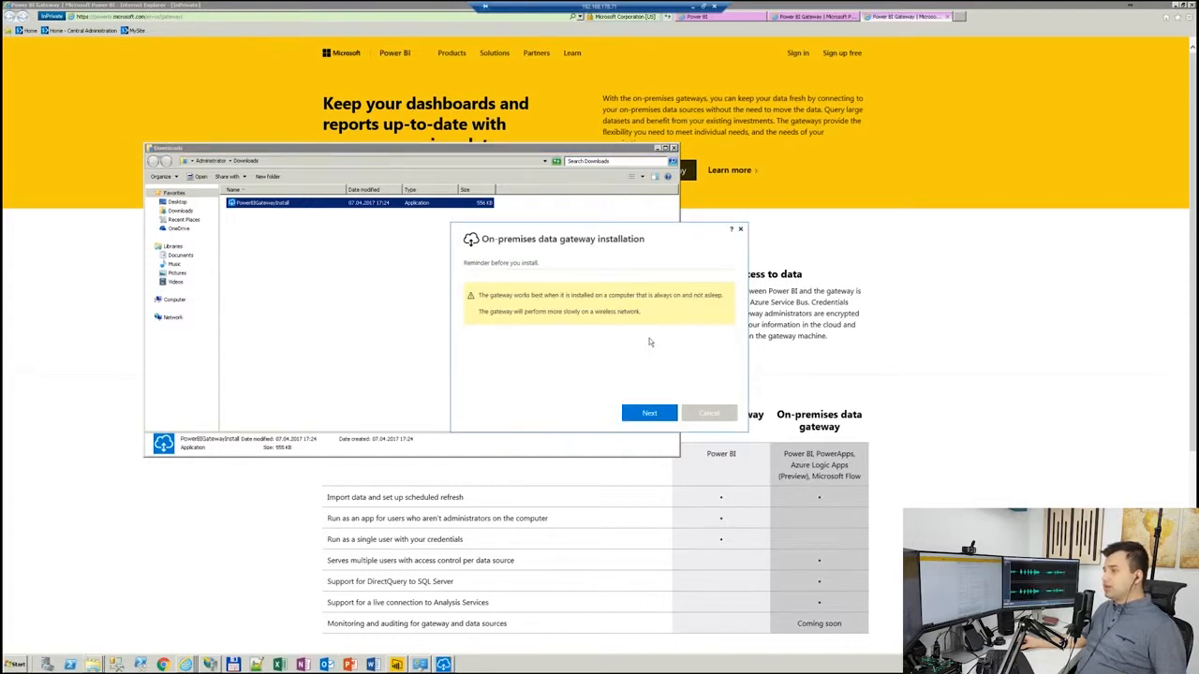
mouse_move(671, 353)
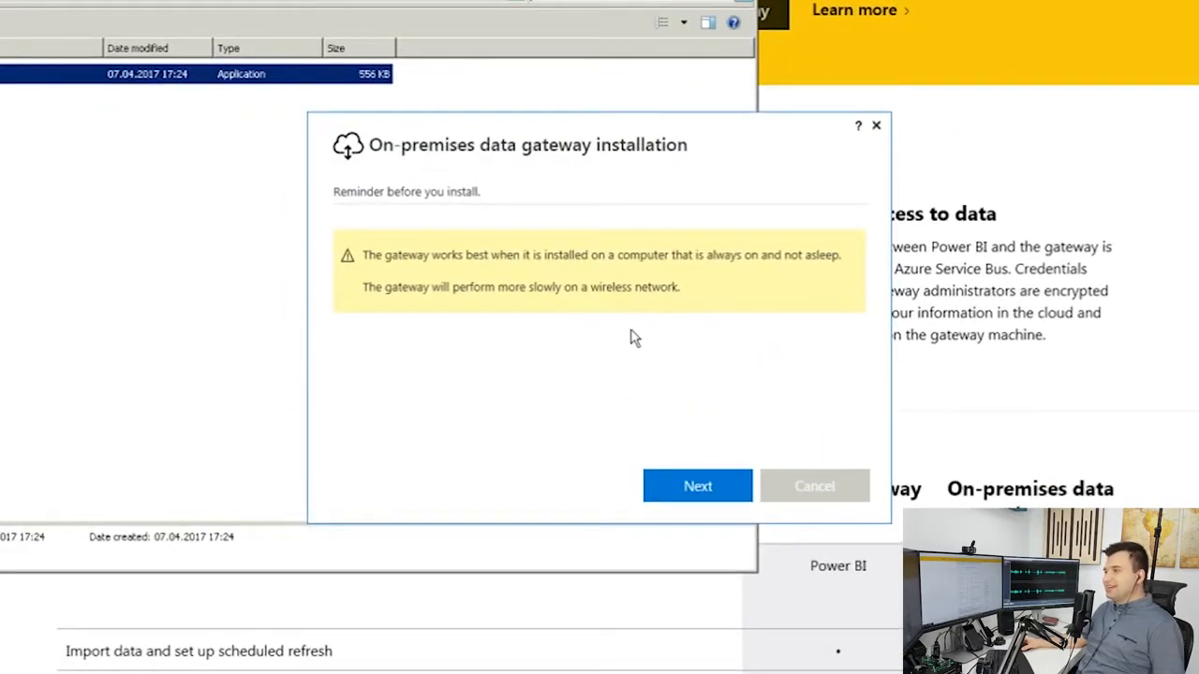
mouse_move(557, 325)
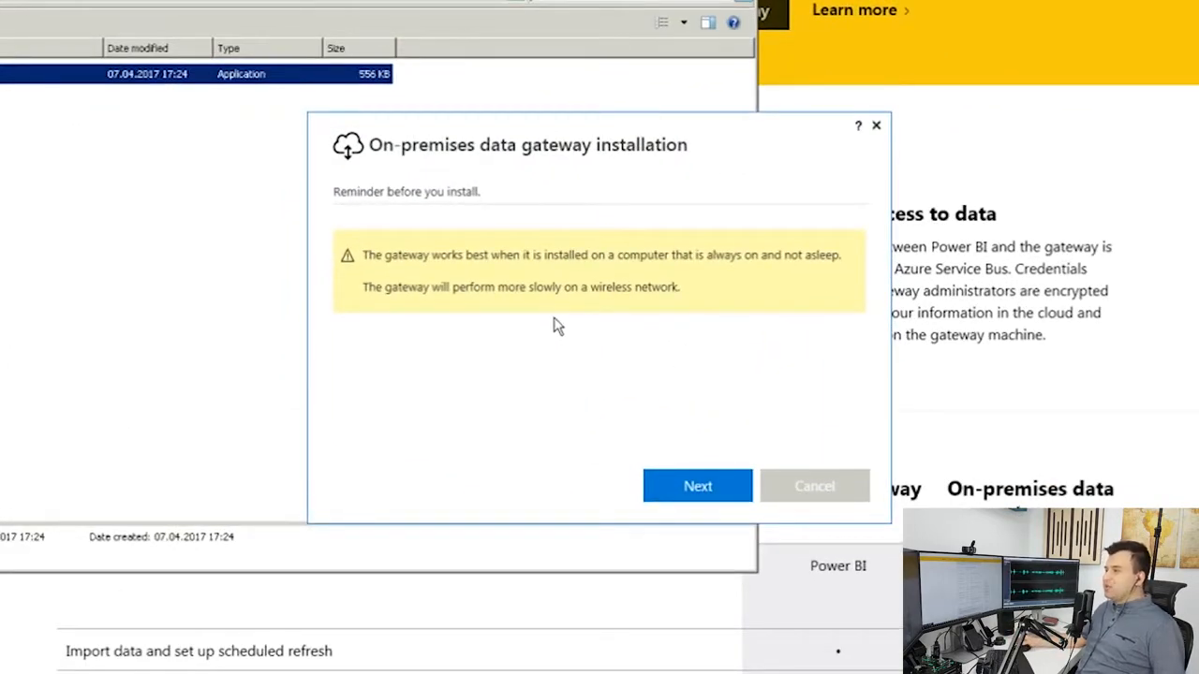
mouse_move(743, 343)
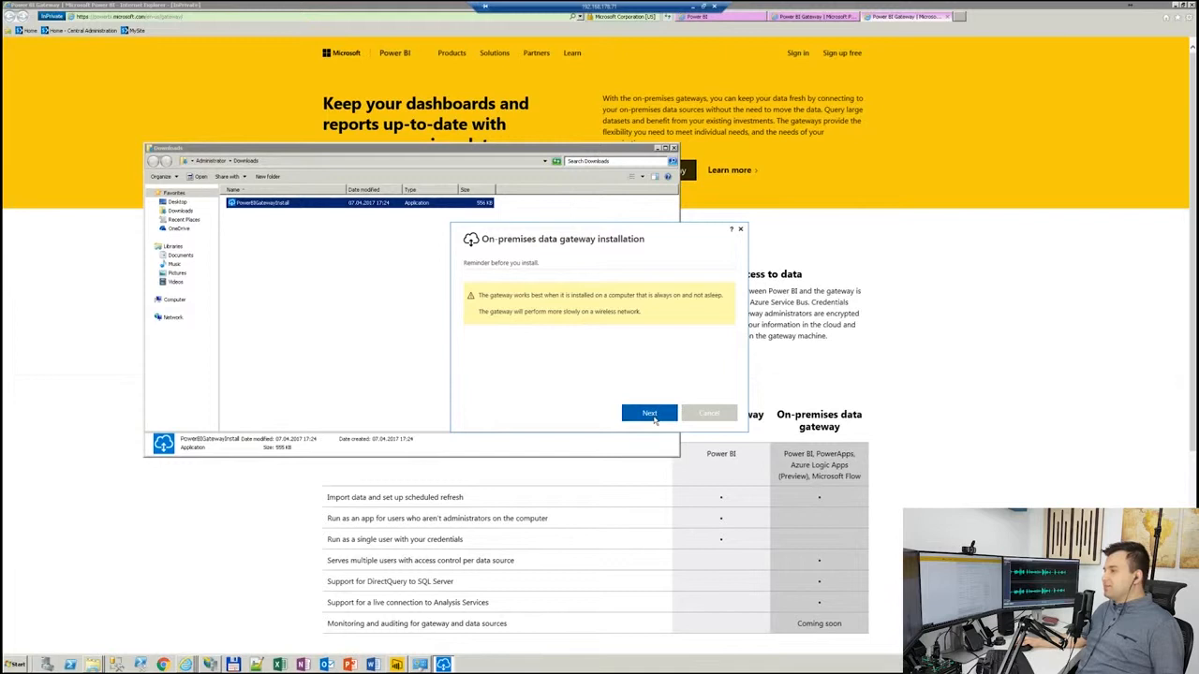
left_click(649, 412)
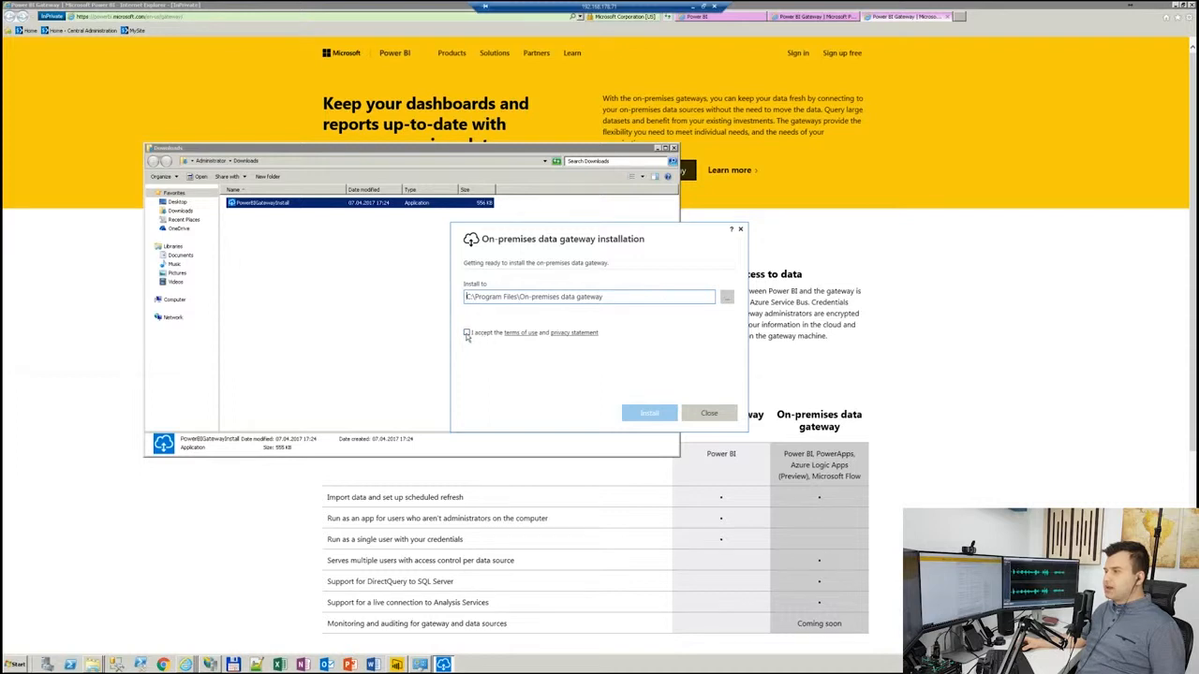
Accept the terms and install the gateway into Program Files
left_click(467, 333)
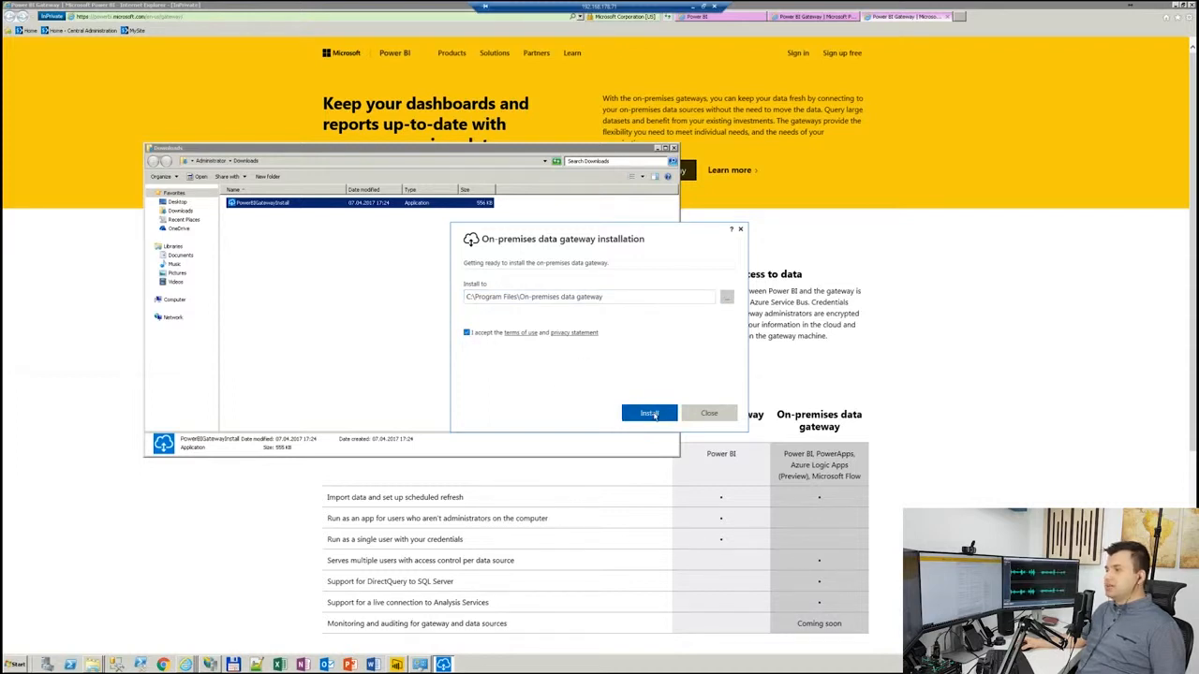
left_click(650, 413)
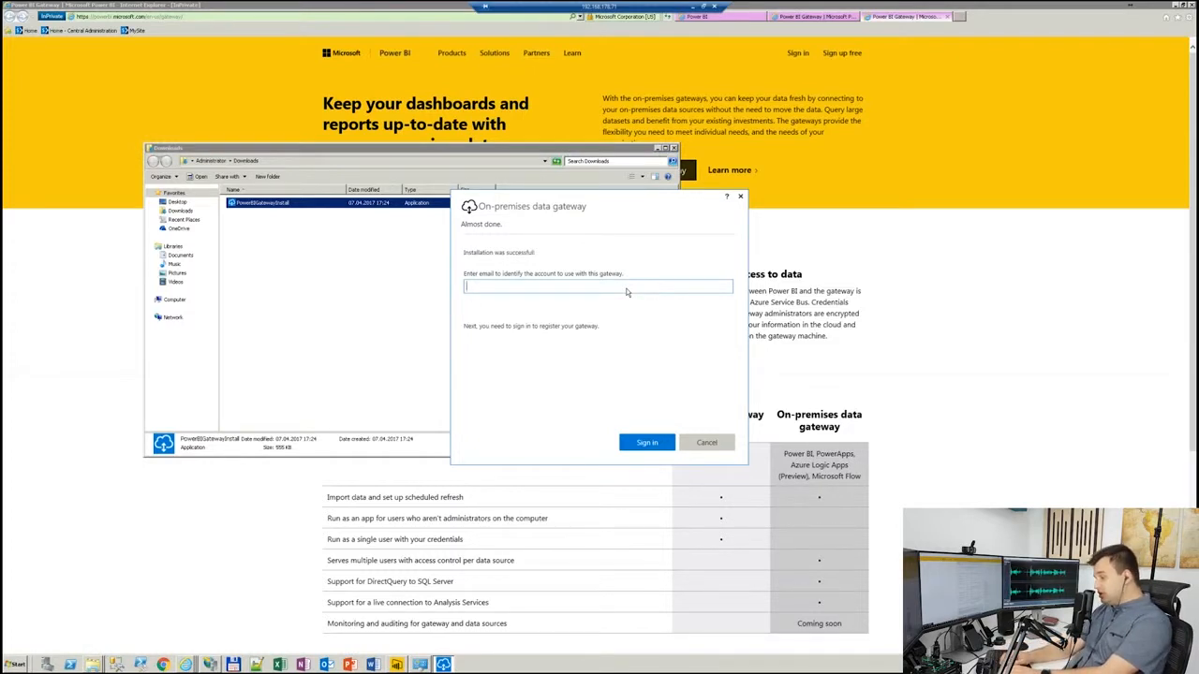
Sign in to the 'marek.' account with its password to register the gateway
type("marek")
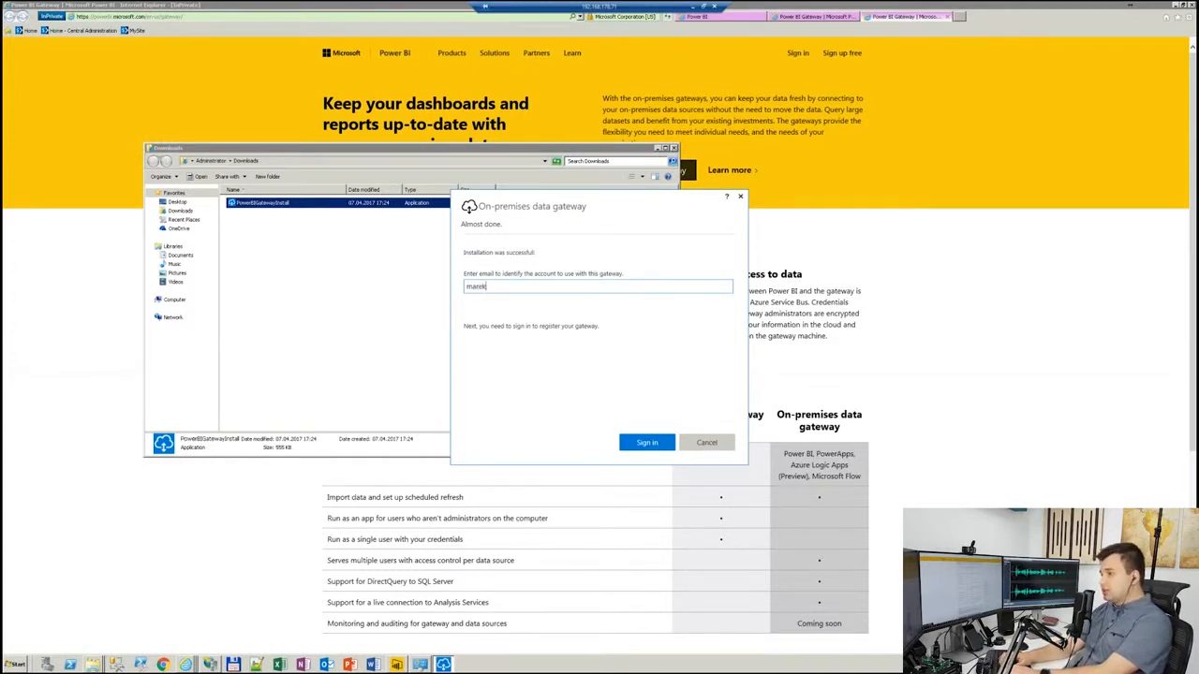
type(".")
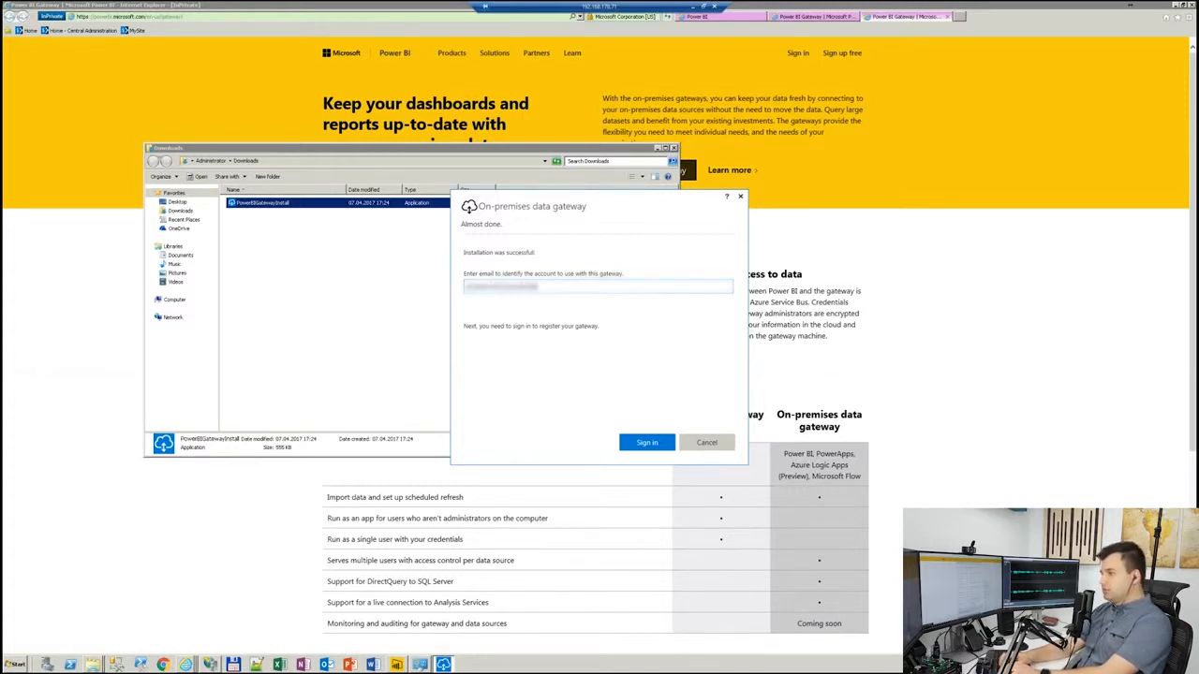
left_click(646, 442)
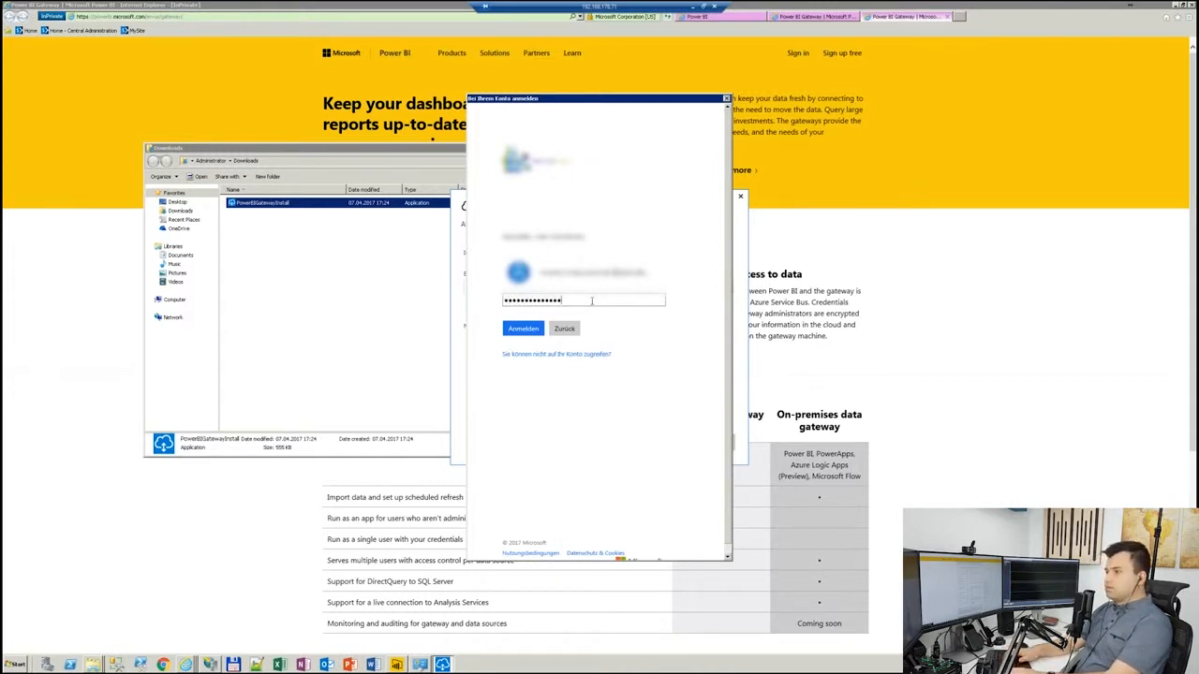
left_click(523, 328)
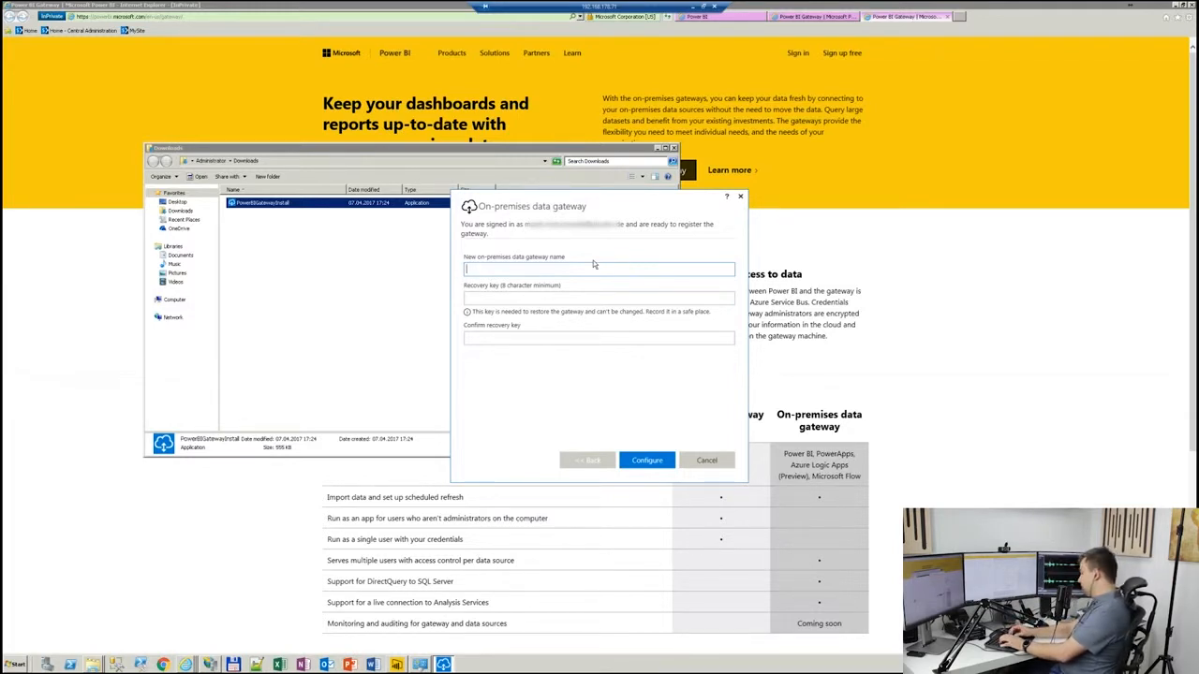
Register the gateway as 'New Gateway Demo' with a recovery key and close the installer once online
type("New Gateway Demo")
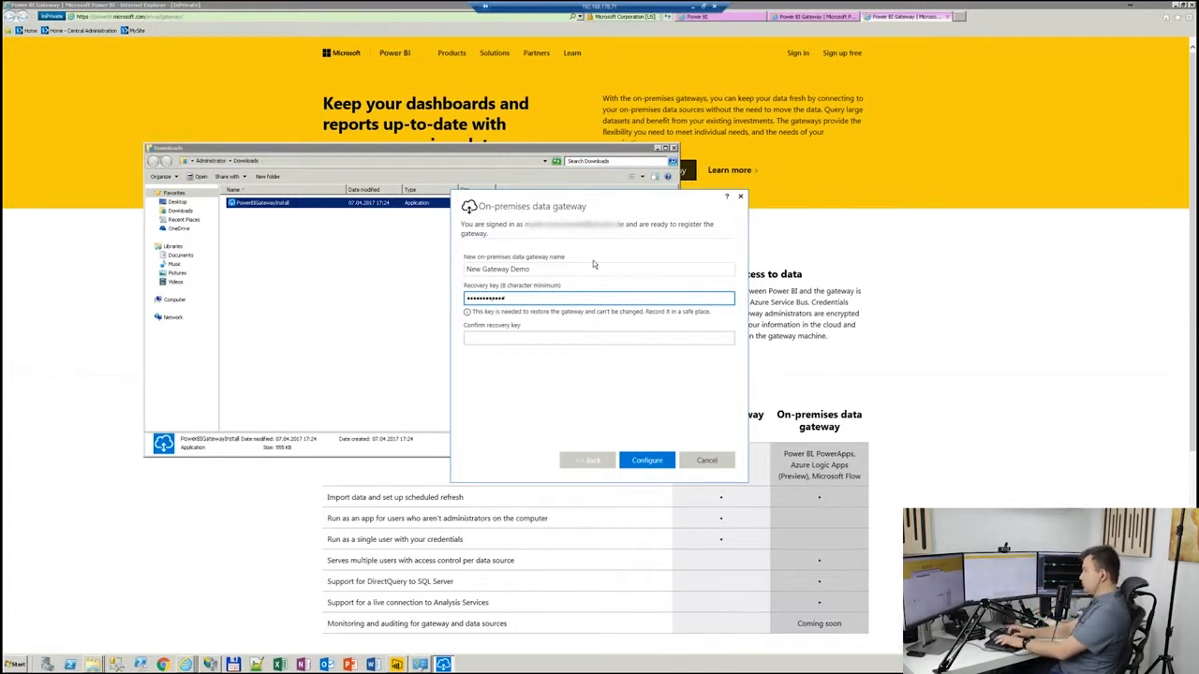
left_click(647, 460)
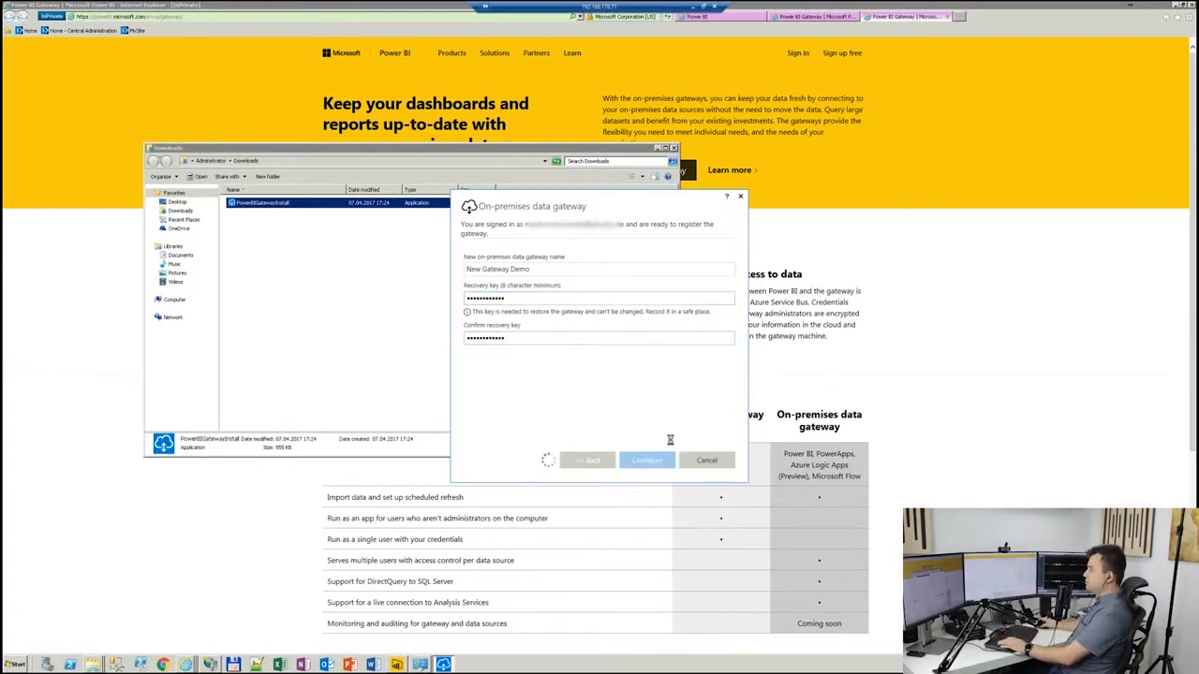
left_click(646, 460)
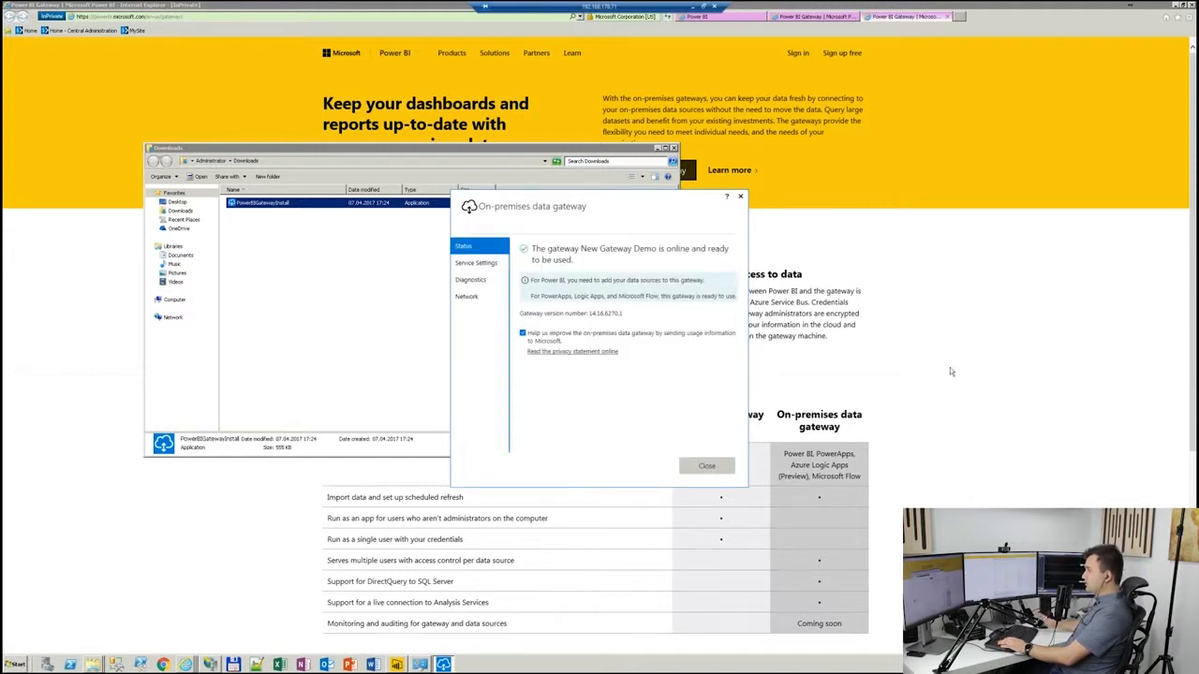
mouse_move(990, 346)
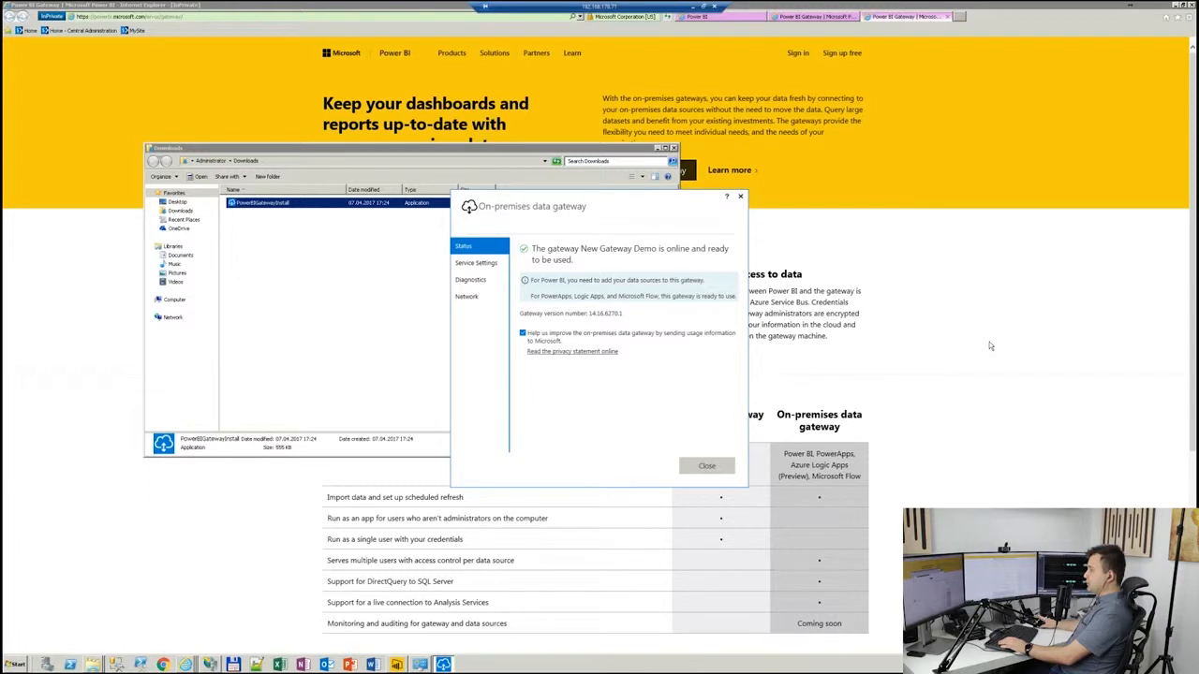
left_click(706, 466)
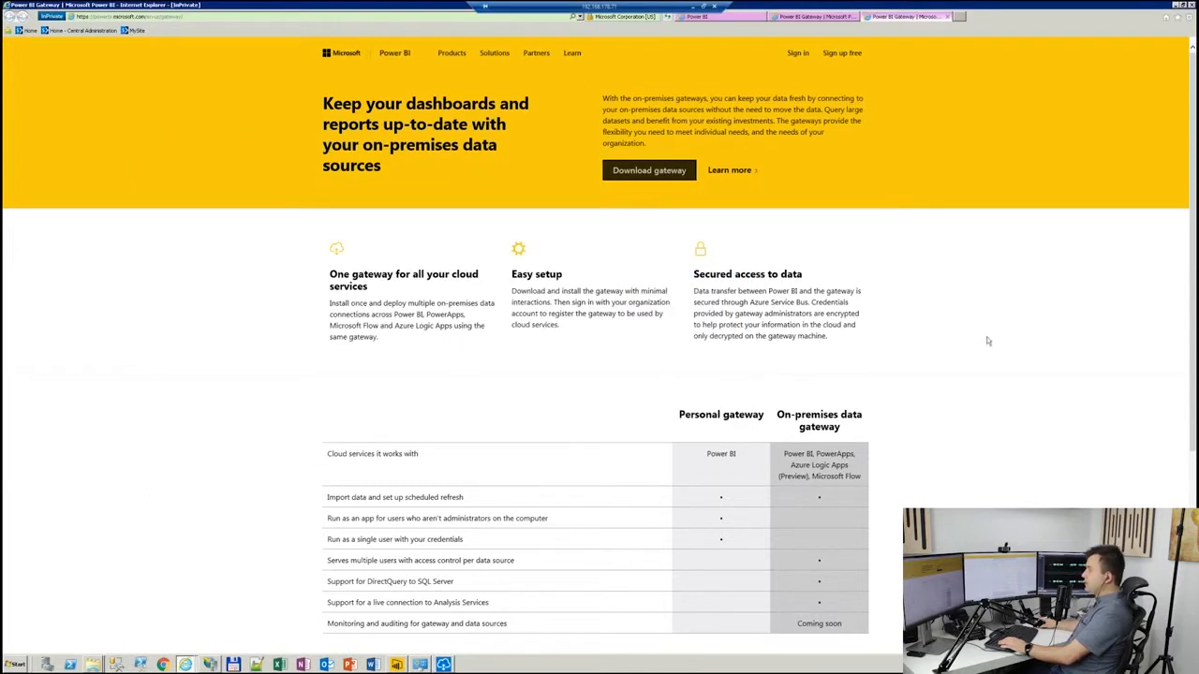
mouse_move(734, 45)
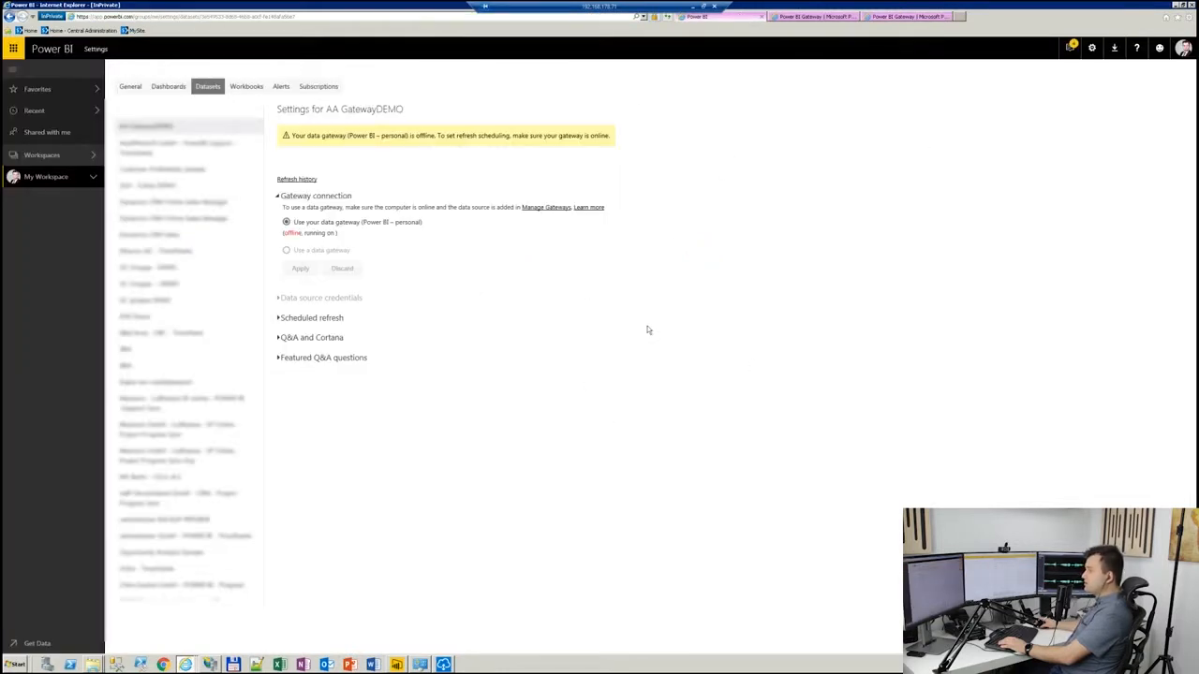
mouse_move(1007, 78)
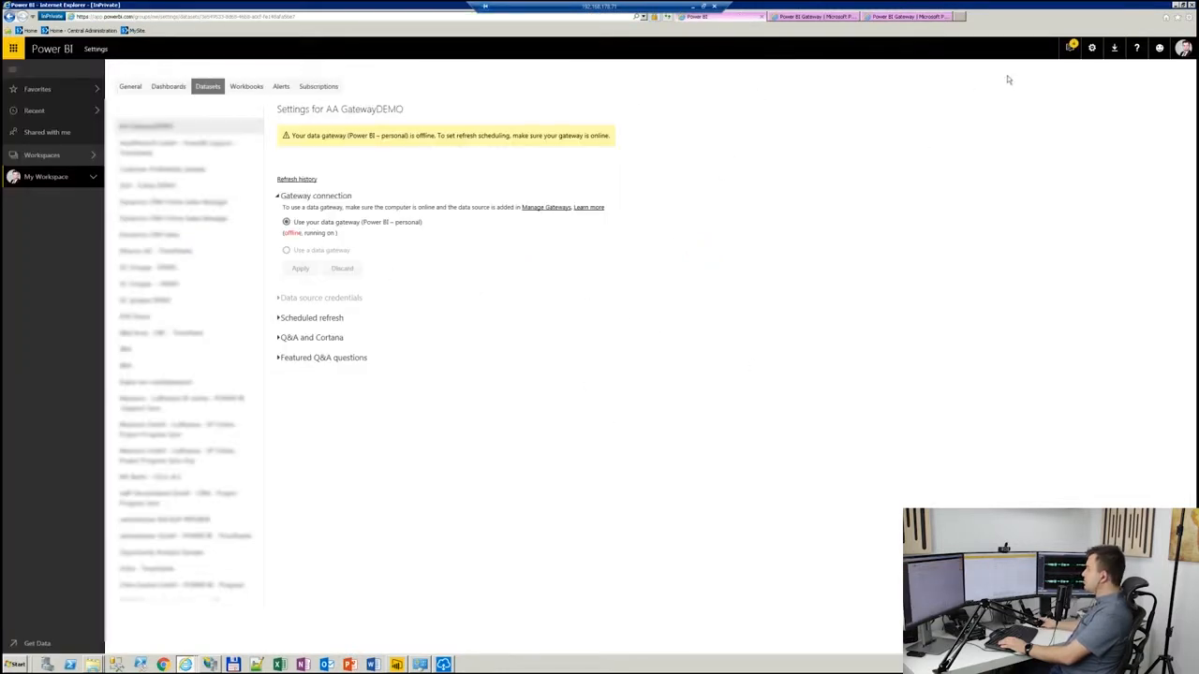
Go to Manage gateways and begin adding a data source to the New Gateway Demo gateway
left_click(1095, 46)
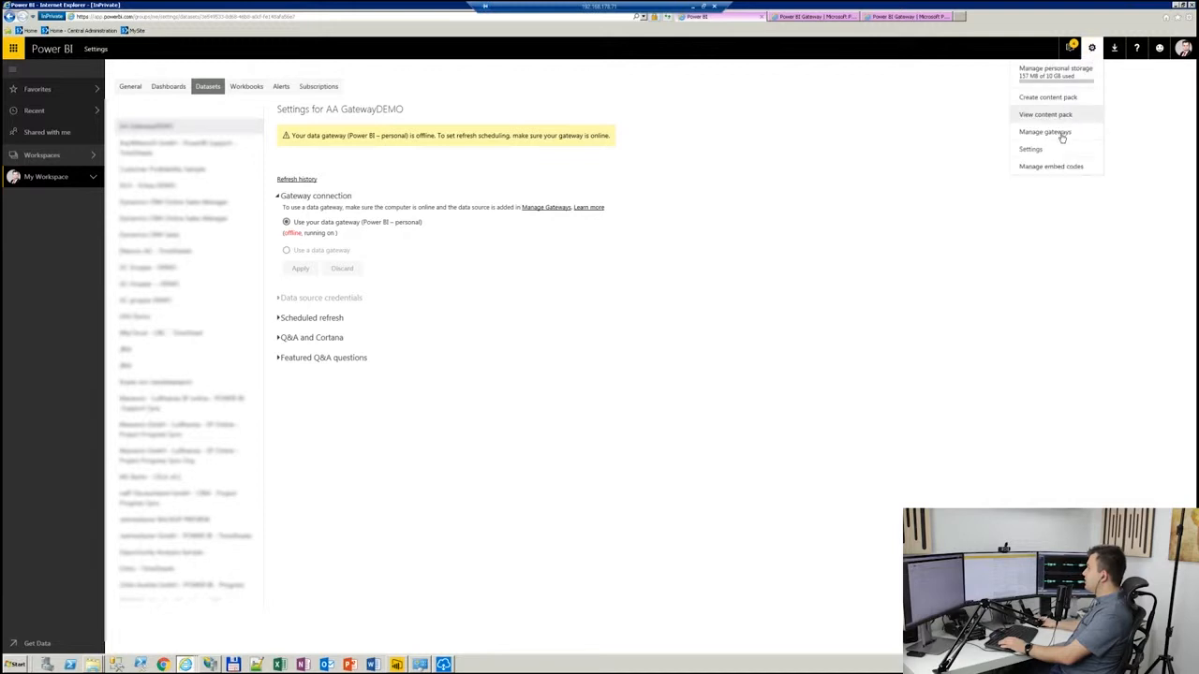
left_click(1046, 131)
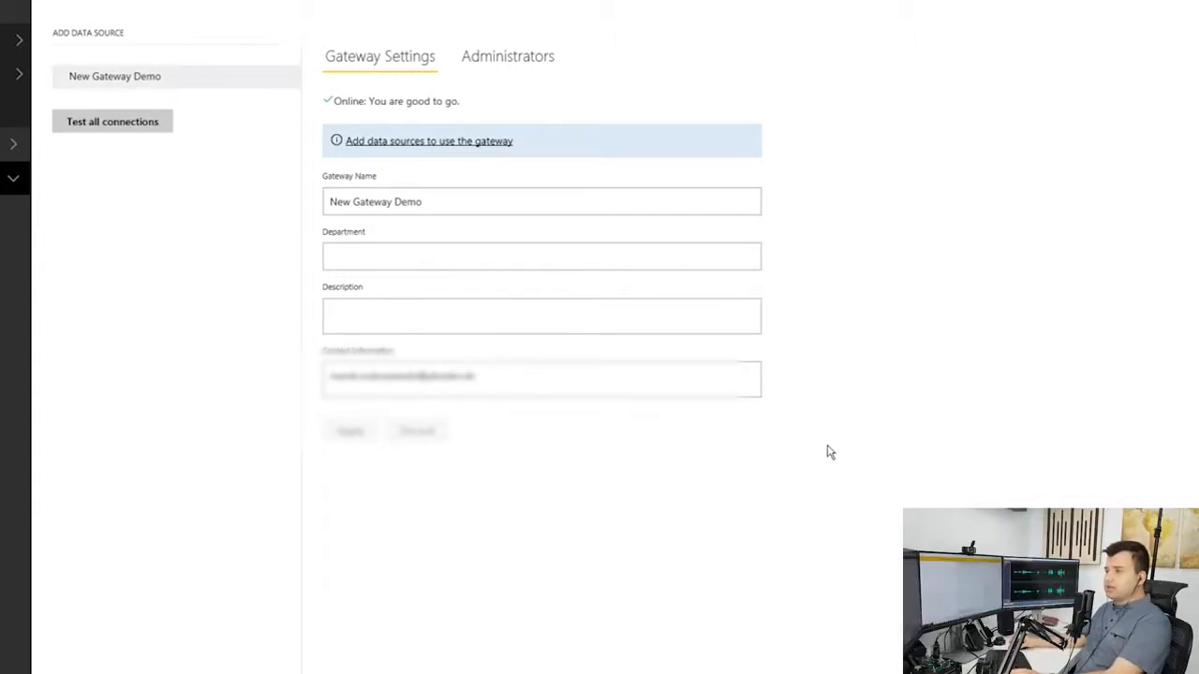
mouse_move(462, 155)
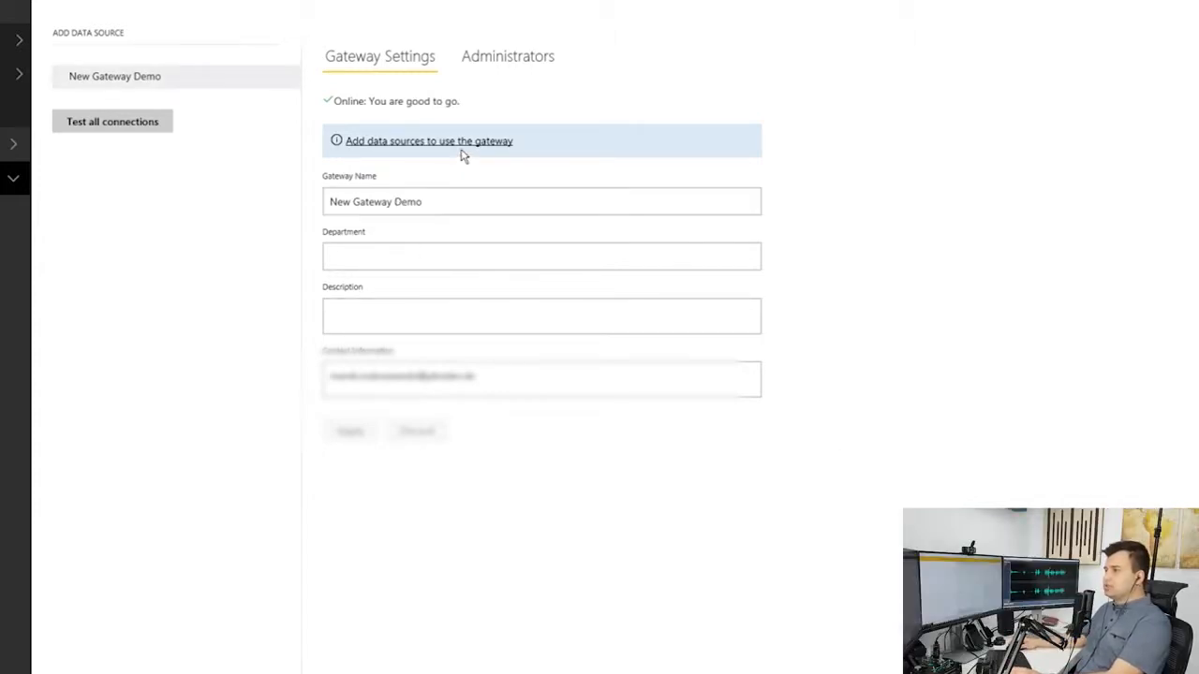
left_click(425, 141)
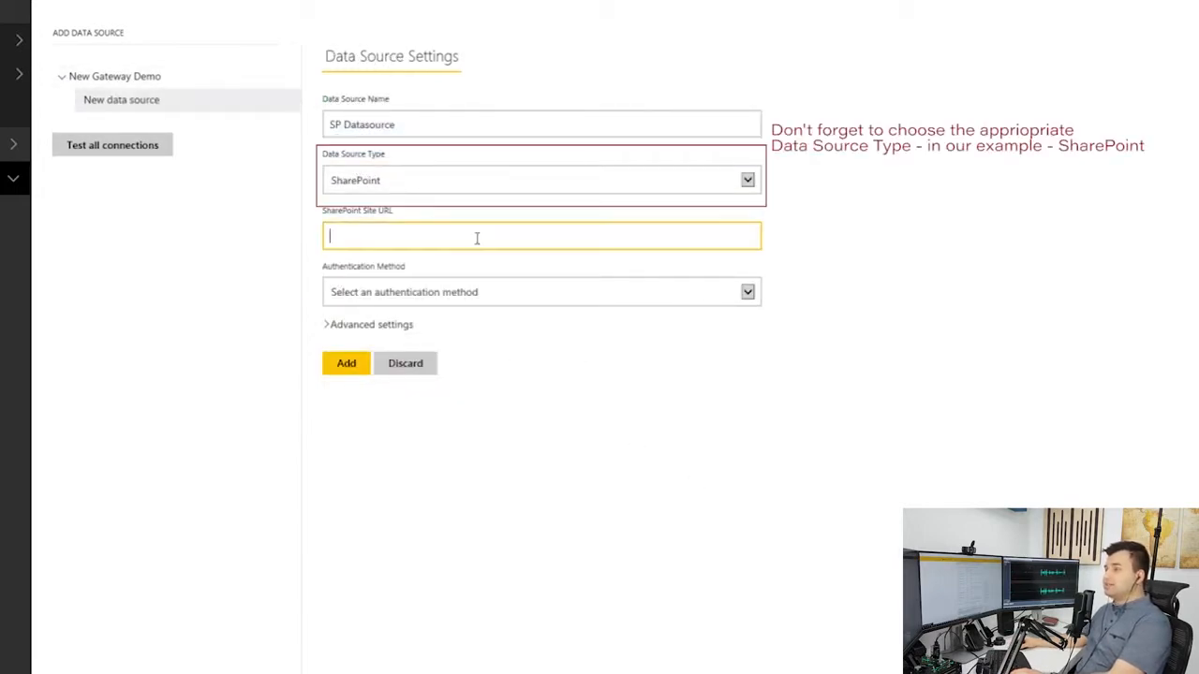
mouse_move(507, 259)
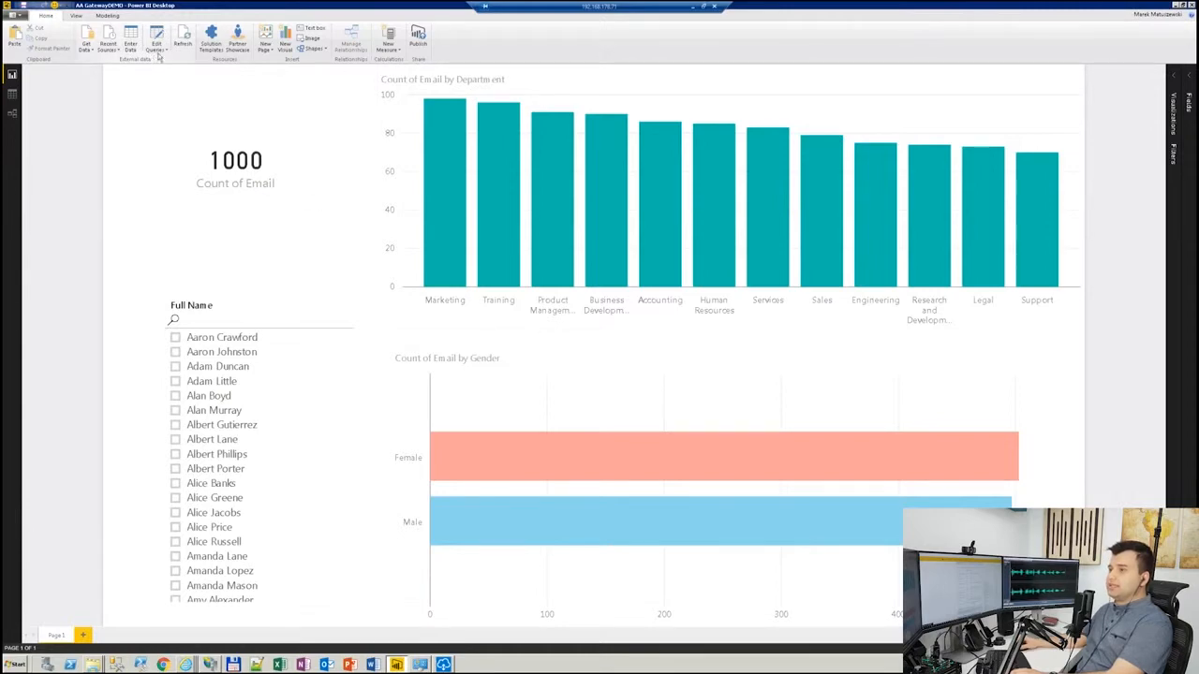
left_click(163, 43)
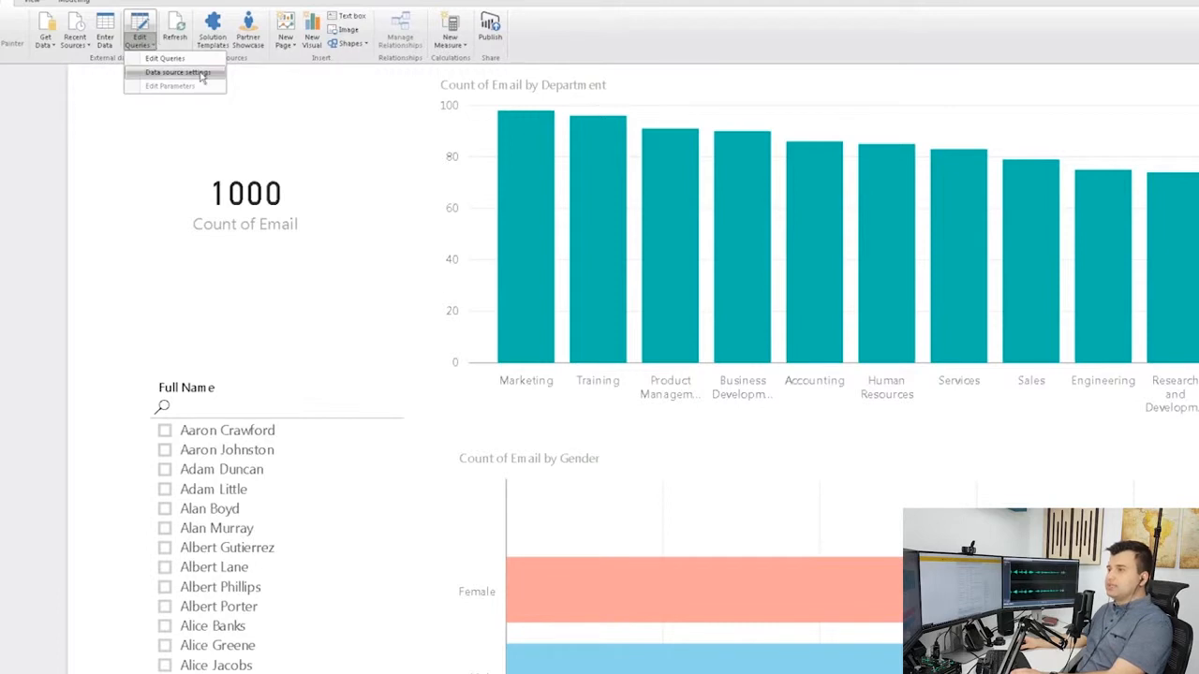
left_click(177, 72)
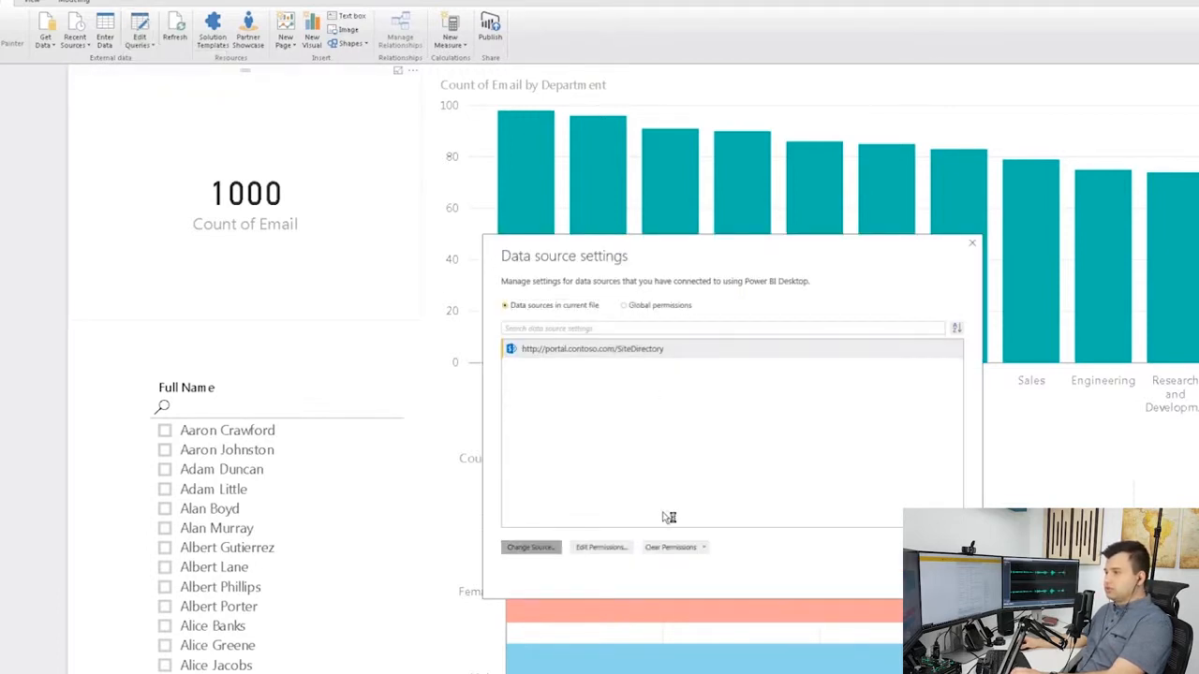
left_click(530, 547)
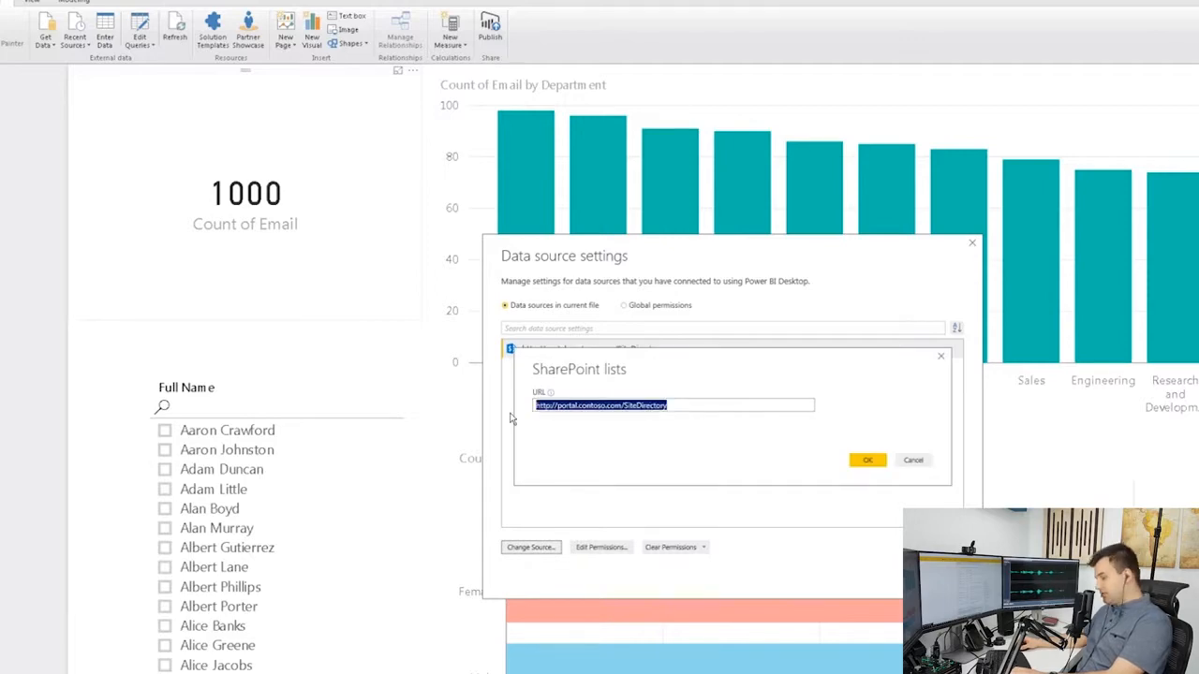
left_click(871, 460)
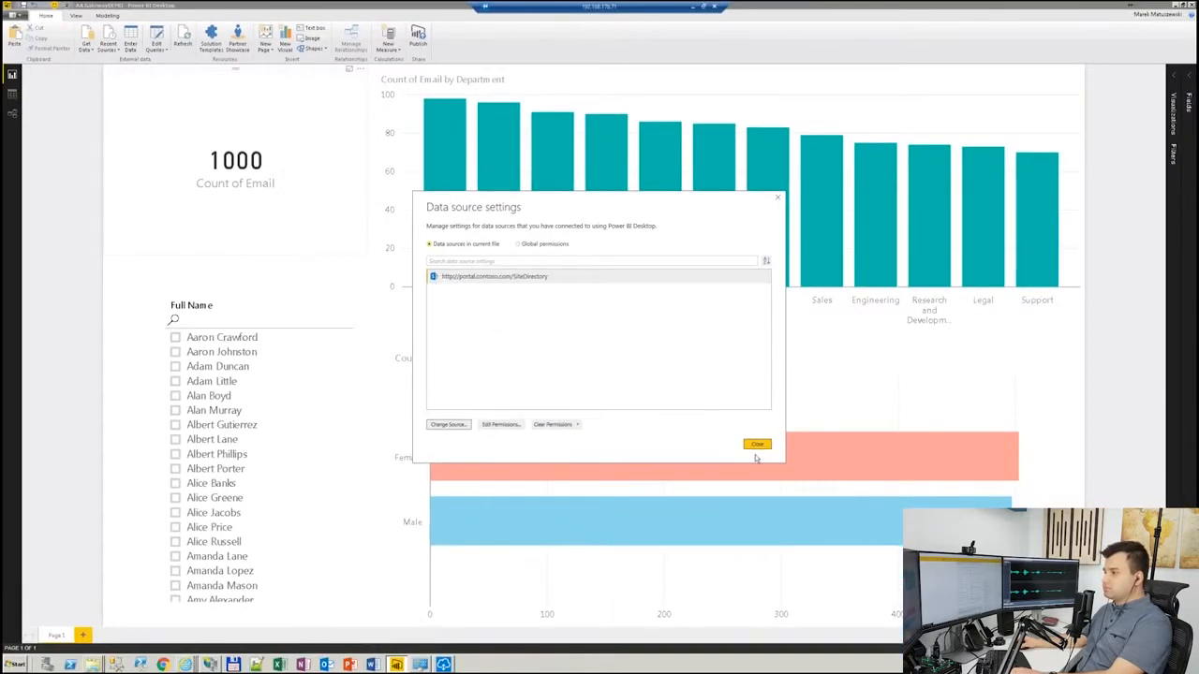
left_click(755, 444)
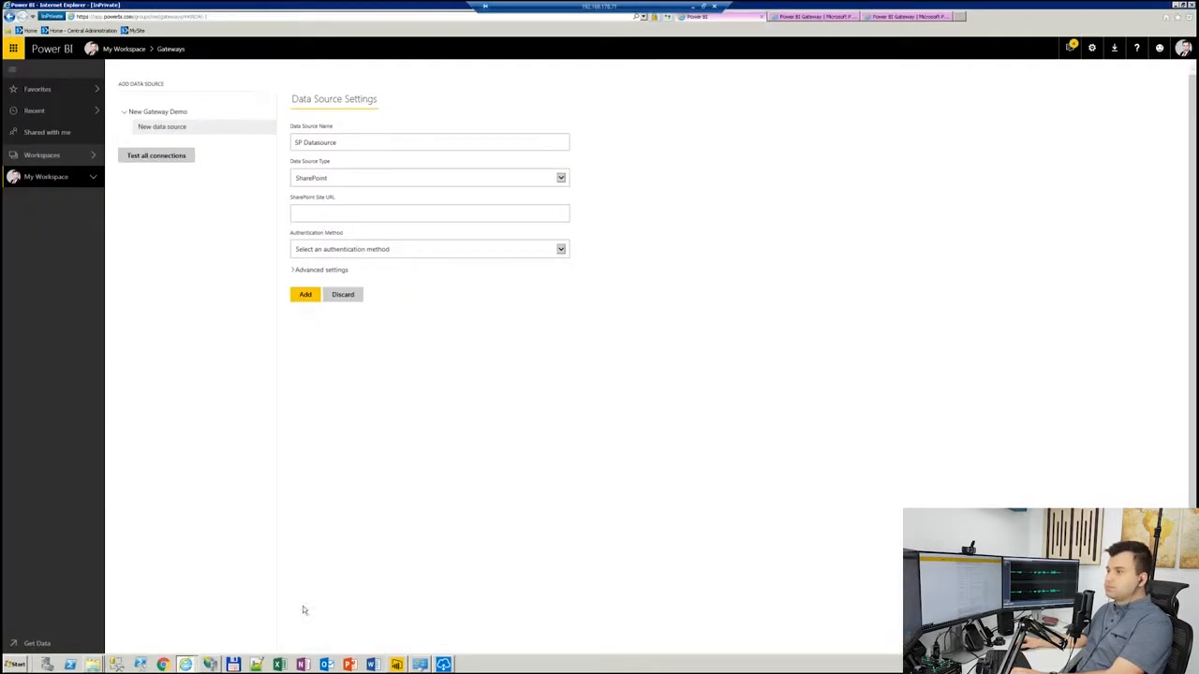
type("http://portal.contoso.com/SiteDirectory")
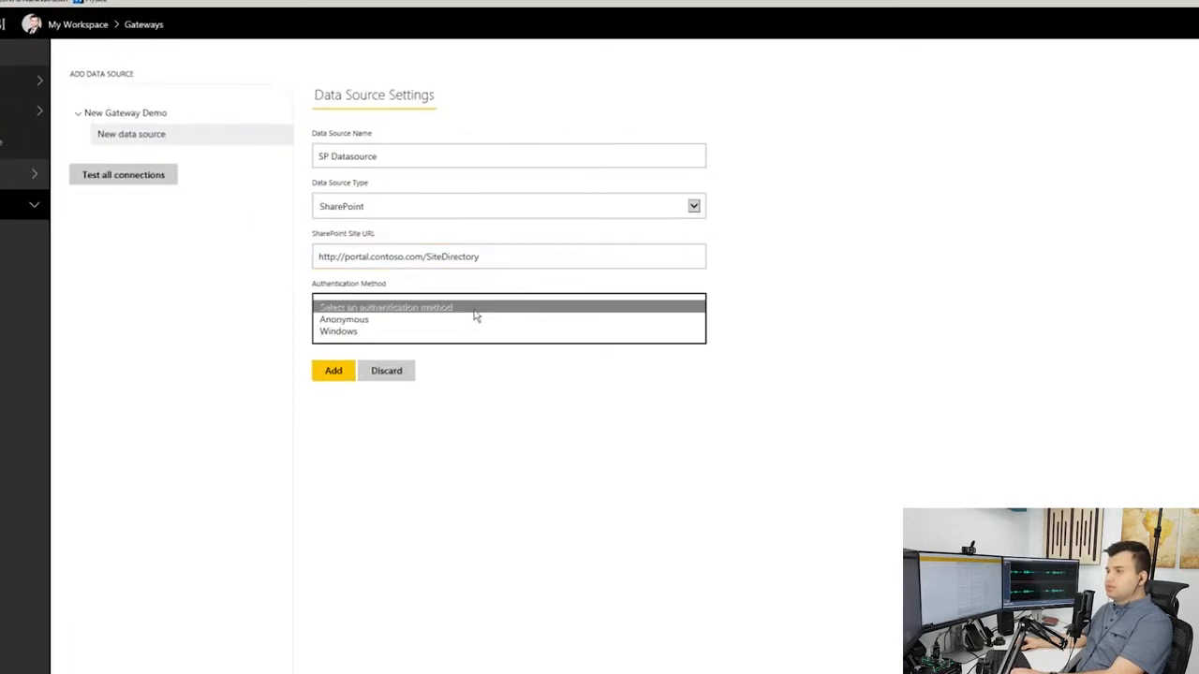
left_click(339, 331)
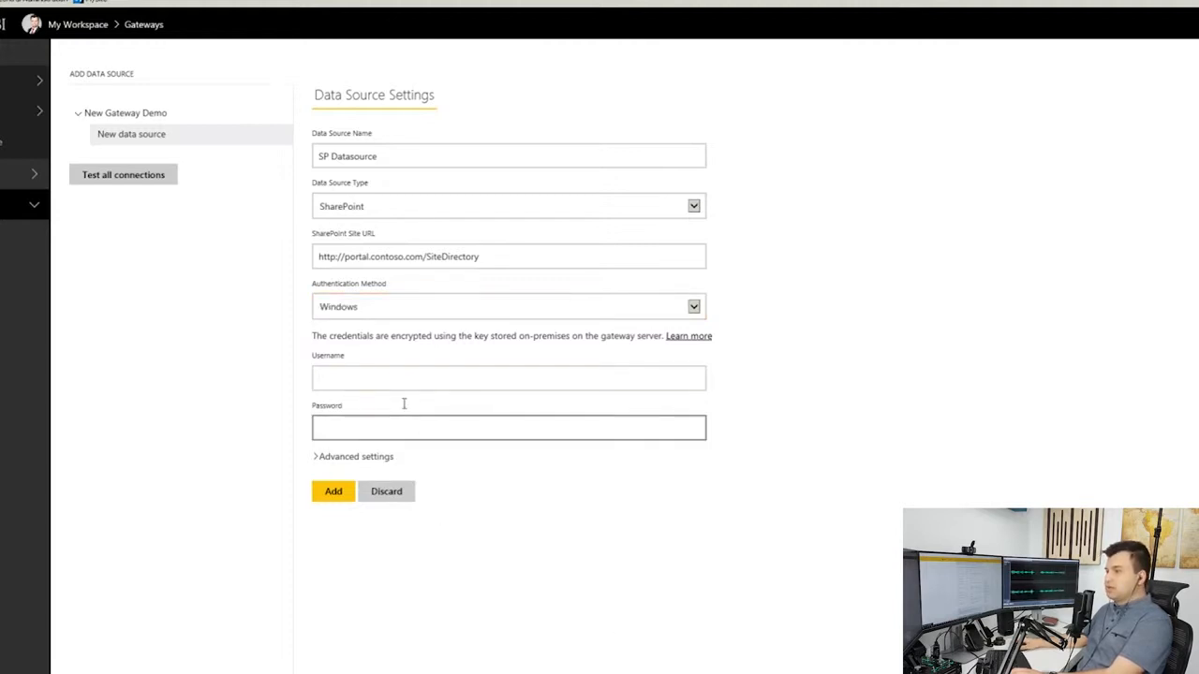
left_click(507, 378)
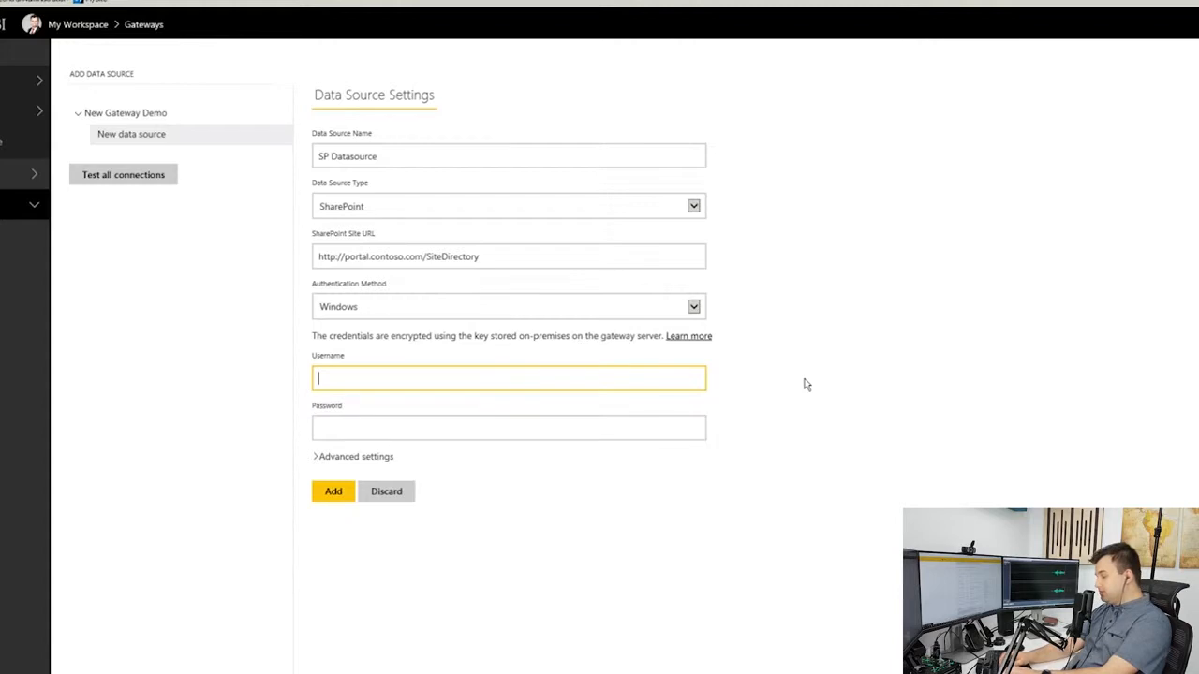
type("pbo")
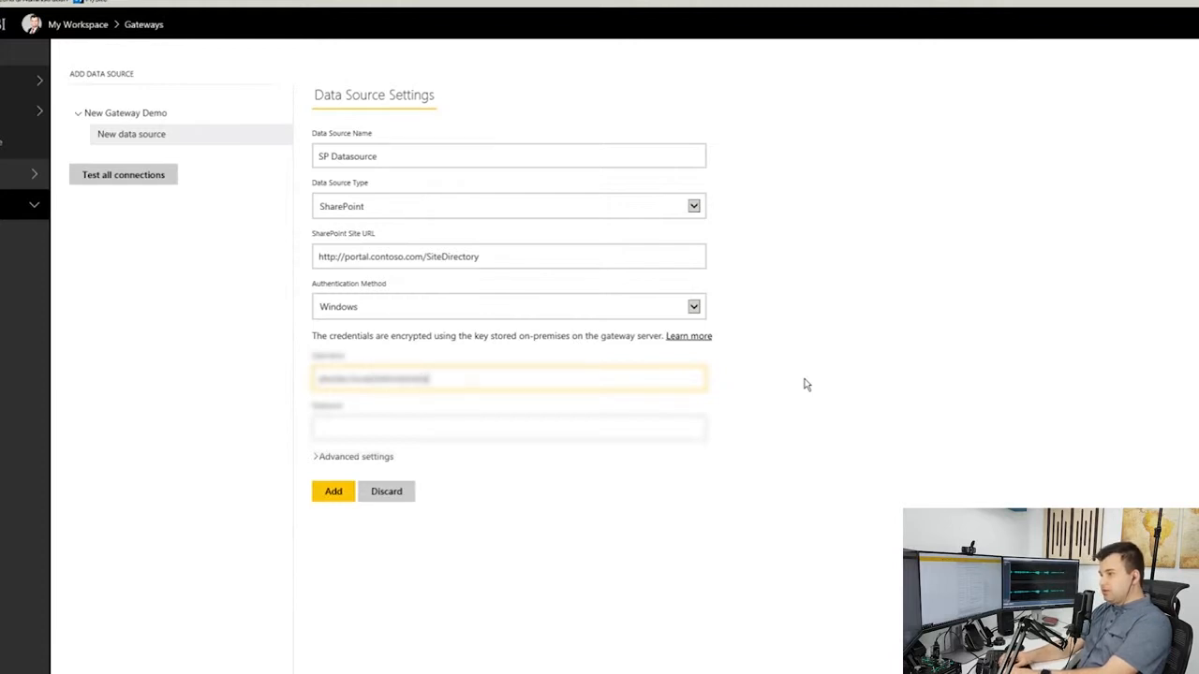
left_click(508, 428)
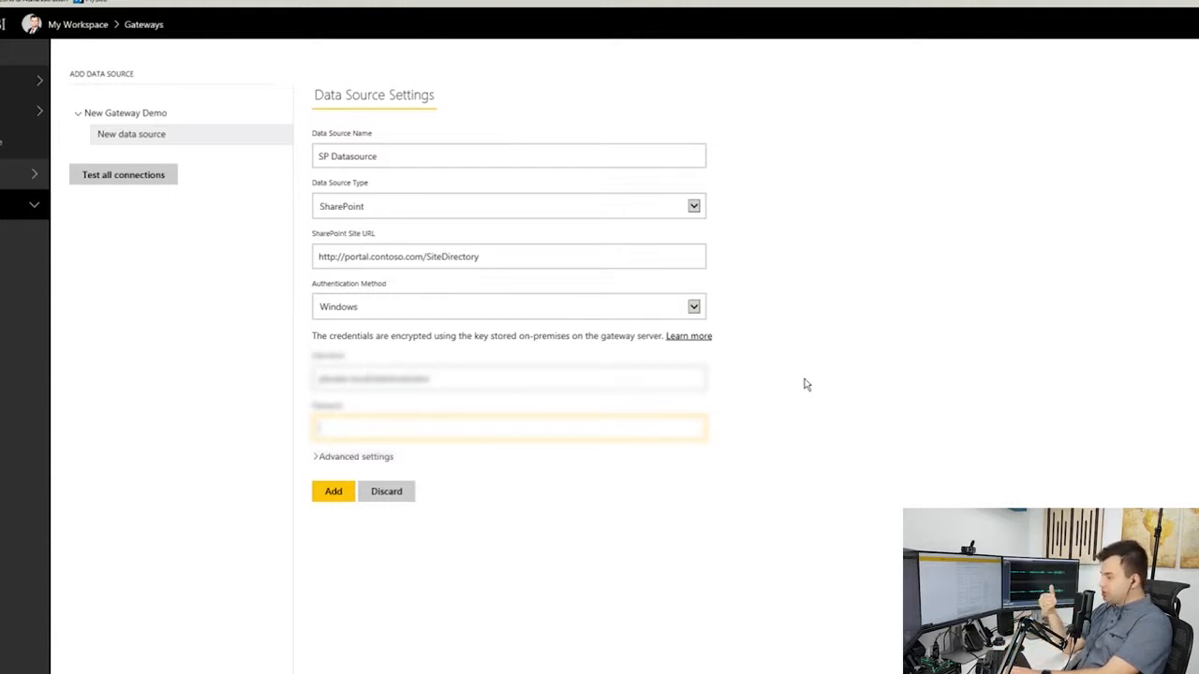
type("••••••••")
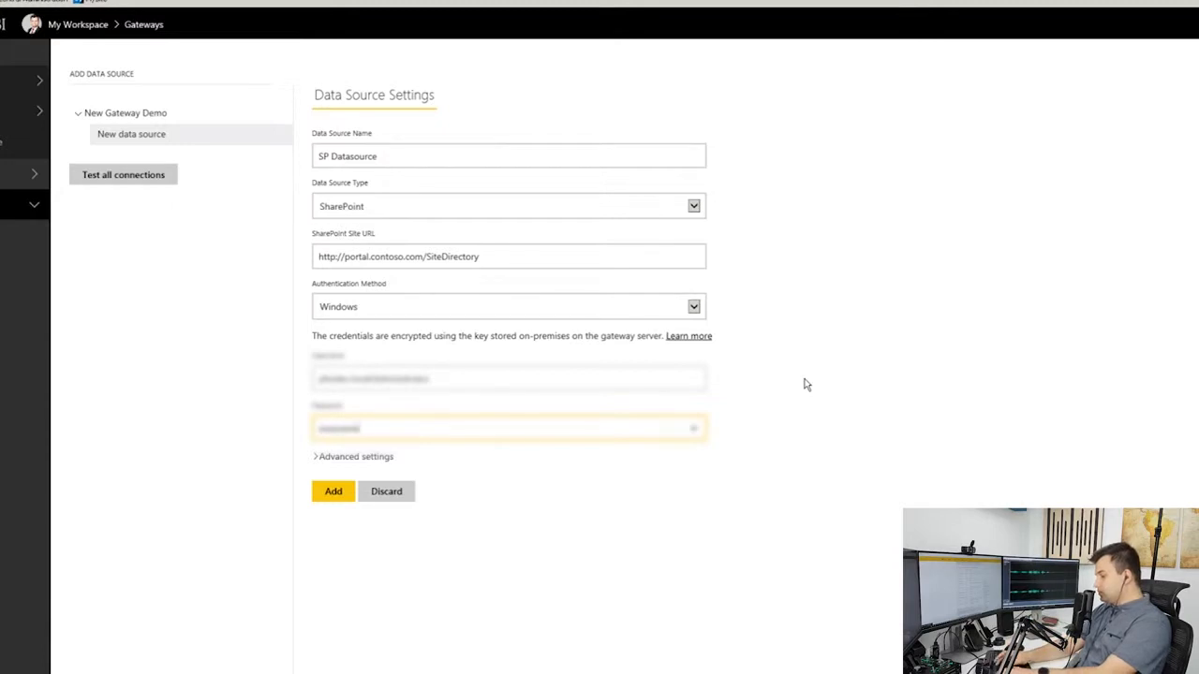
left_click(333, 491)
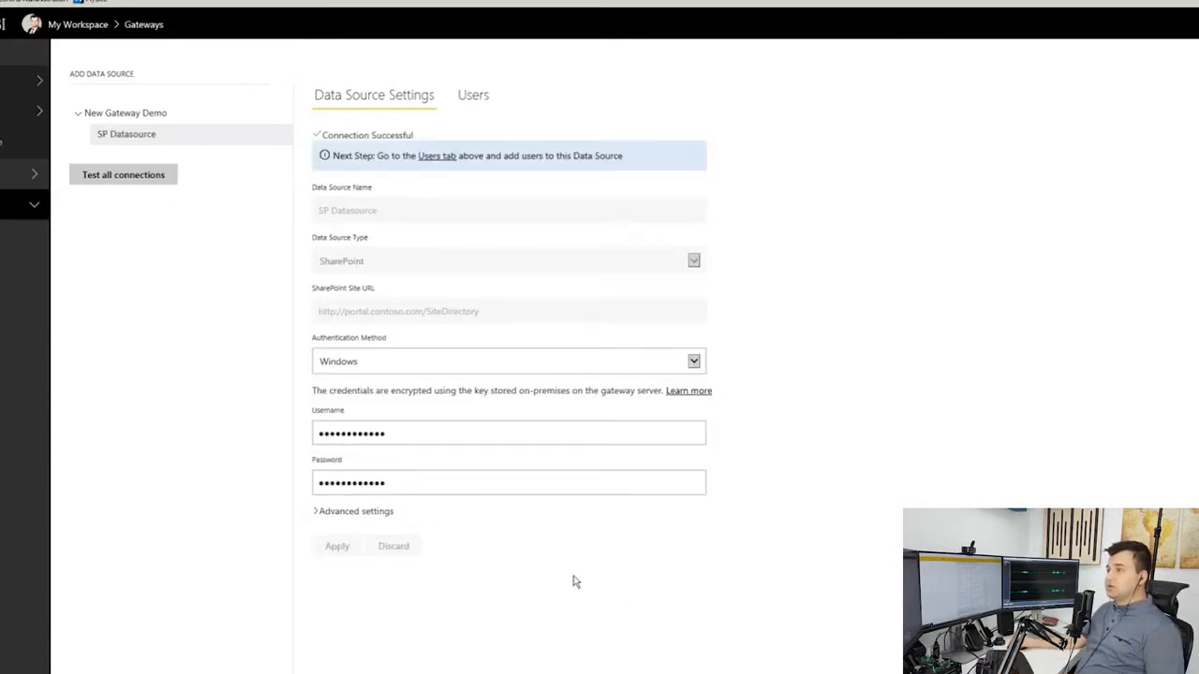
mouse_move(369, 359)
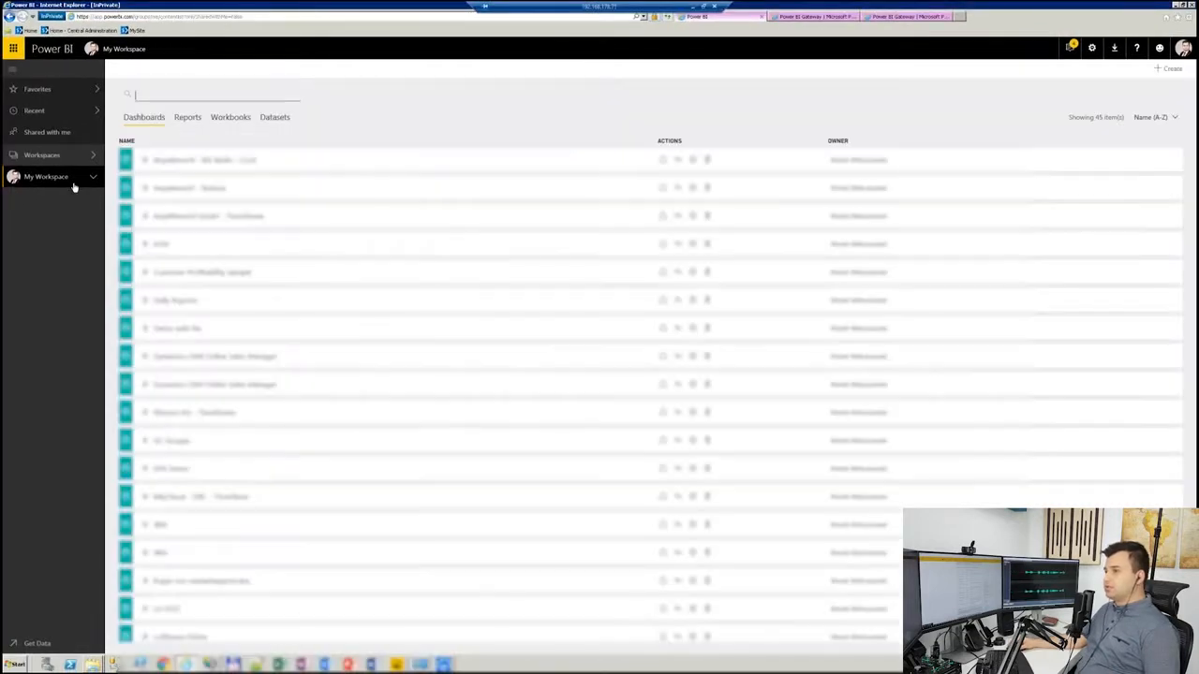
Reach the AA GatewayDEMO dataset's settings from My Workspace's dataset list
left_click(274, 117)
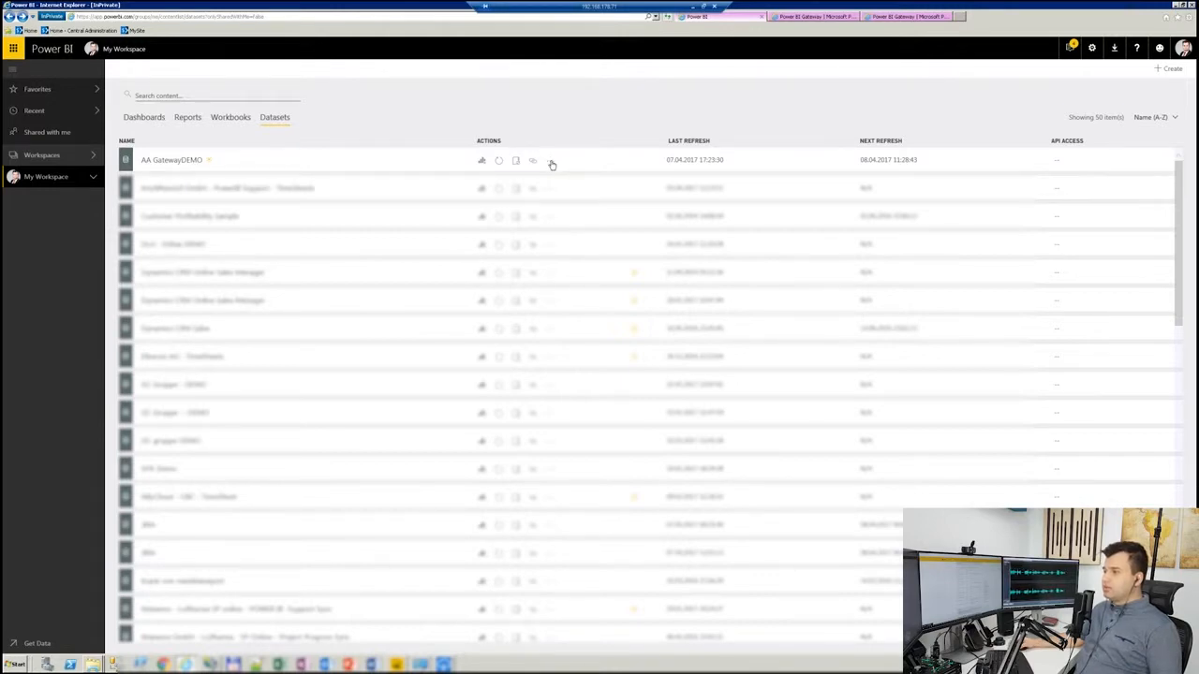
left_click(551, 159)
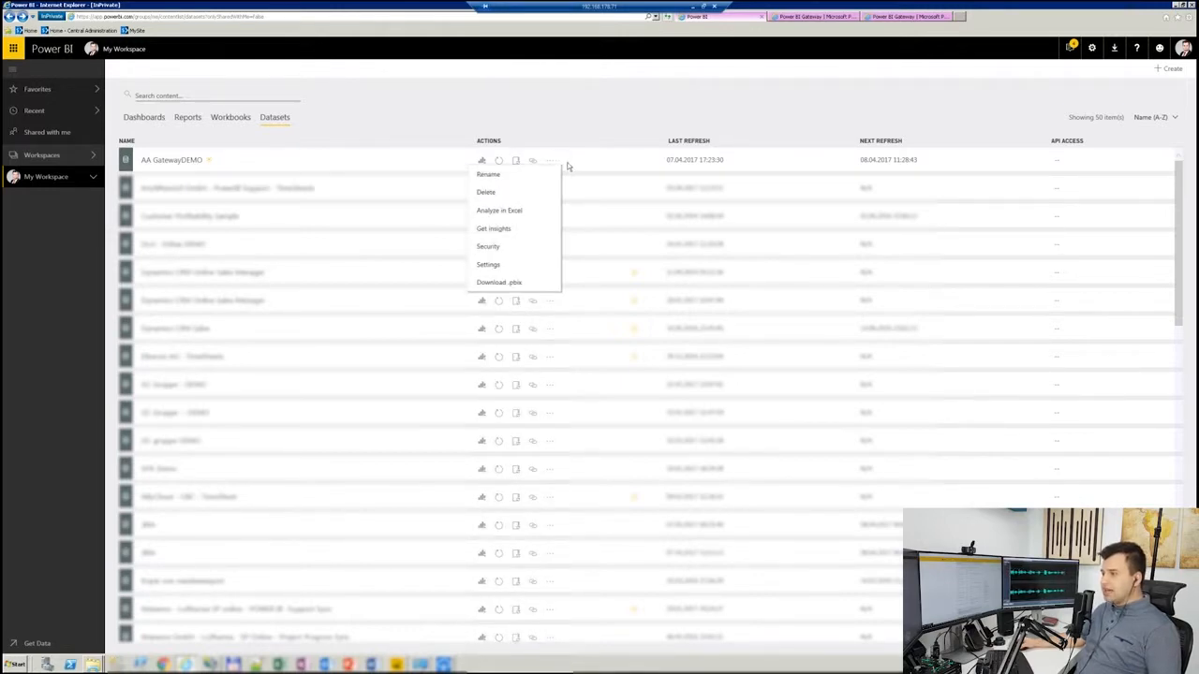
left_click(488, 264)
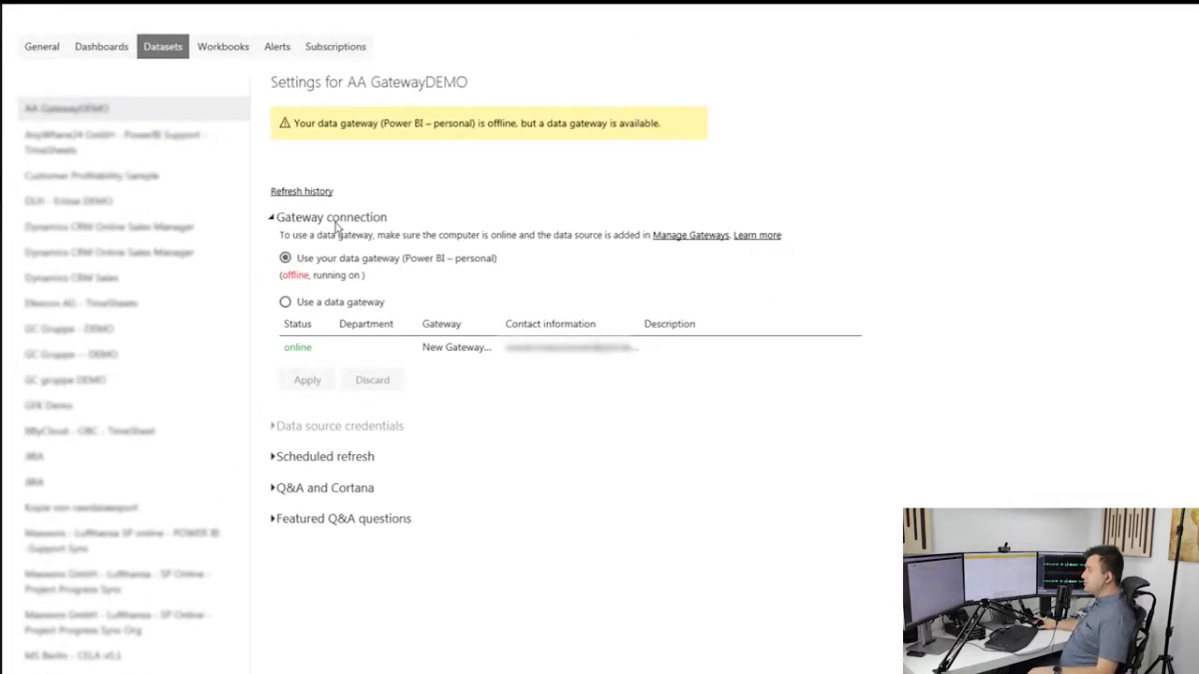
mouse_move(313, 325)
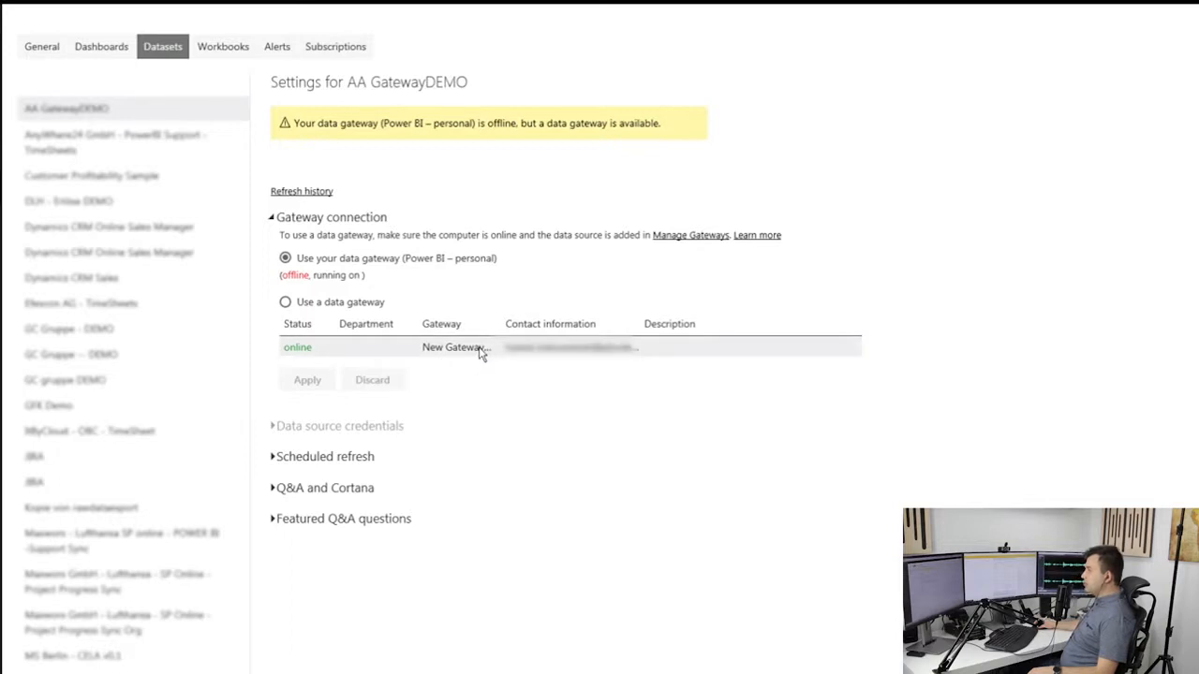
mouse_move(339, 323)
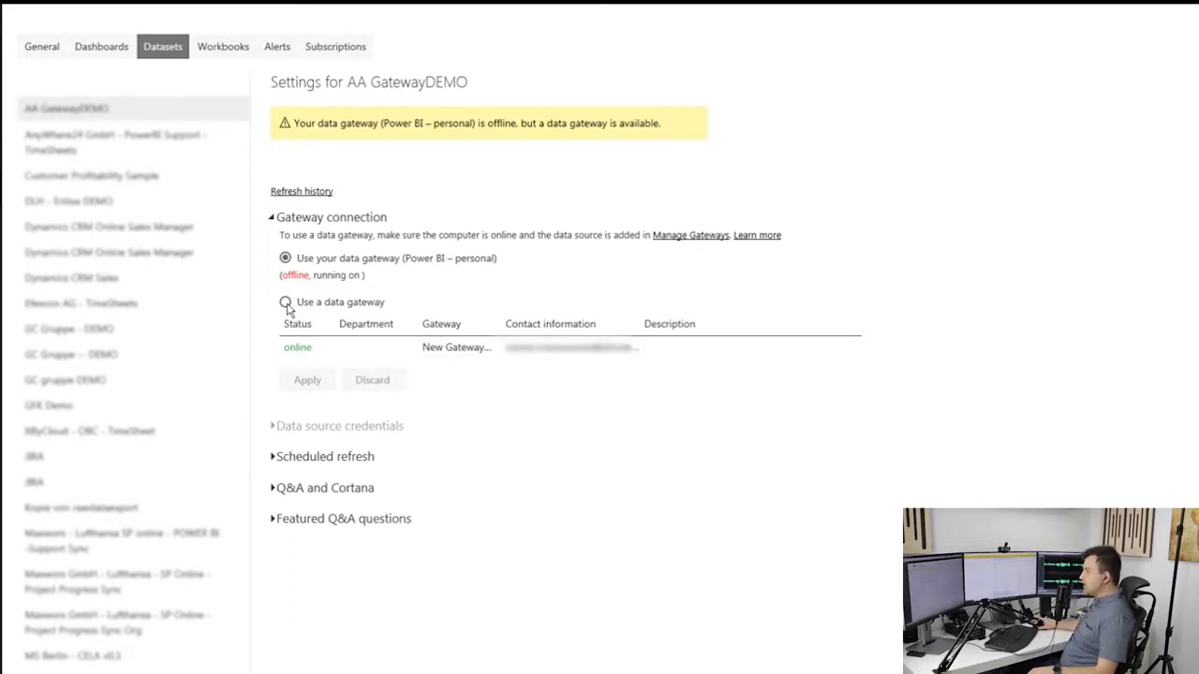
Switch AA GatewayDEMO to 'Use a data gateway' and return to My Workspace
left_click(285, 302)
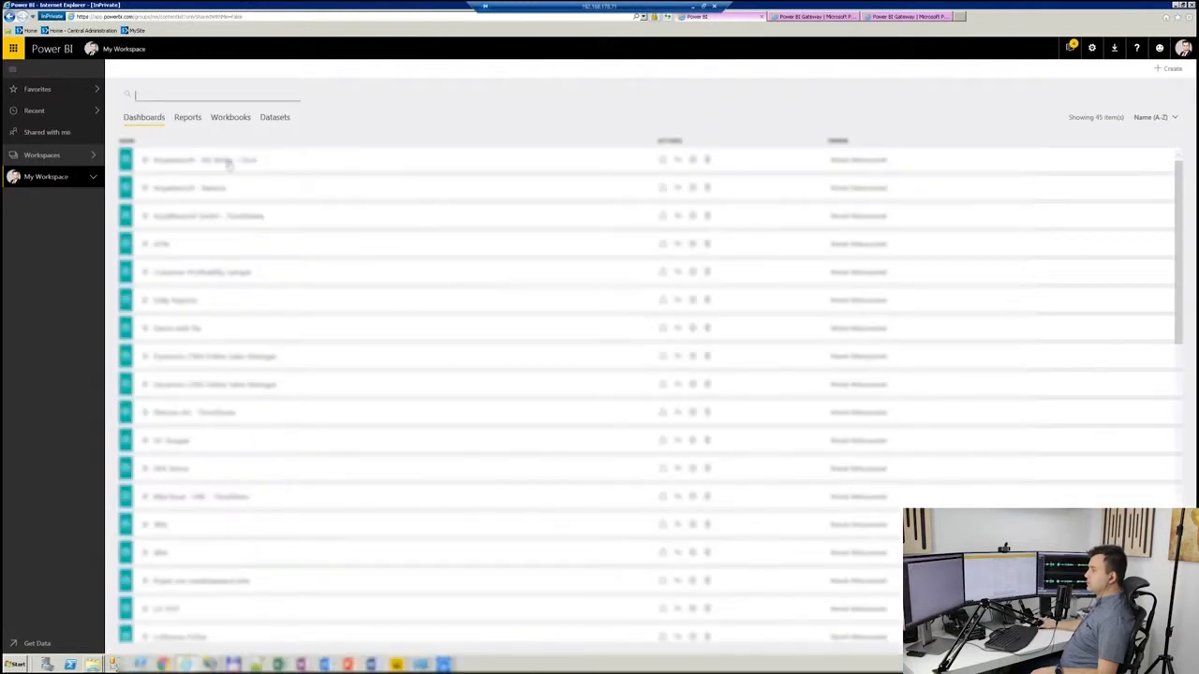
left_click(201, 160)
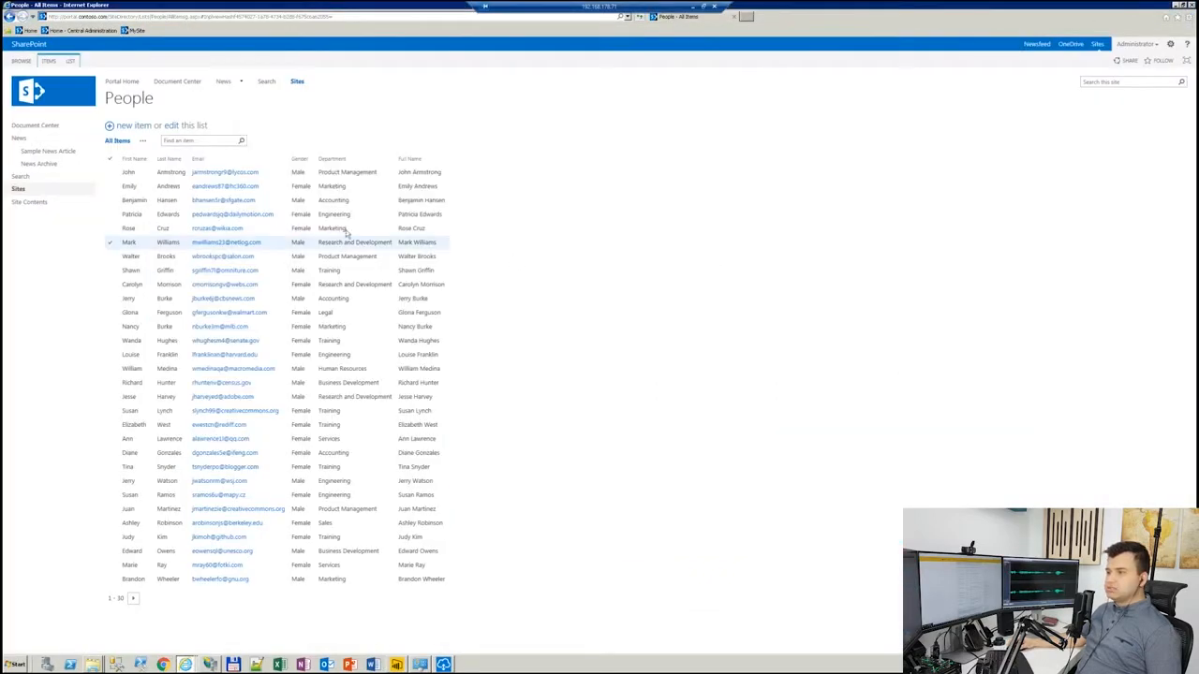
left_click(126, 126)
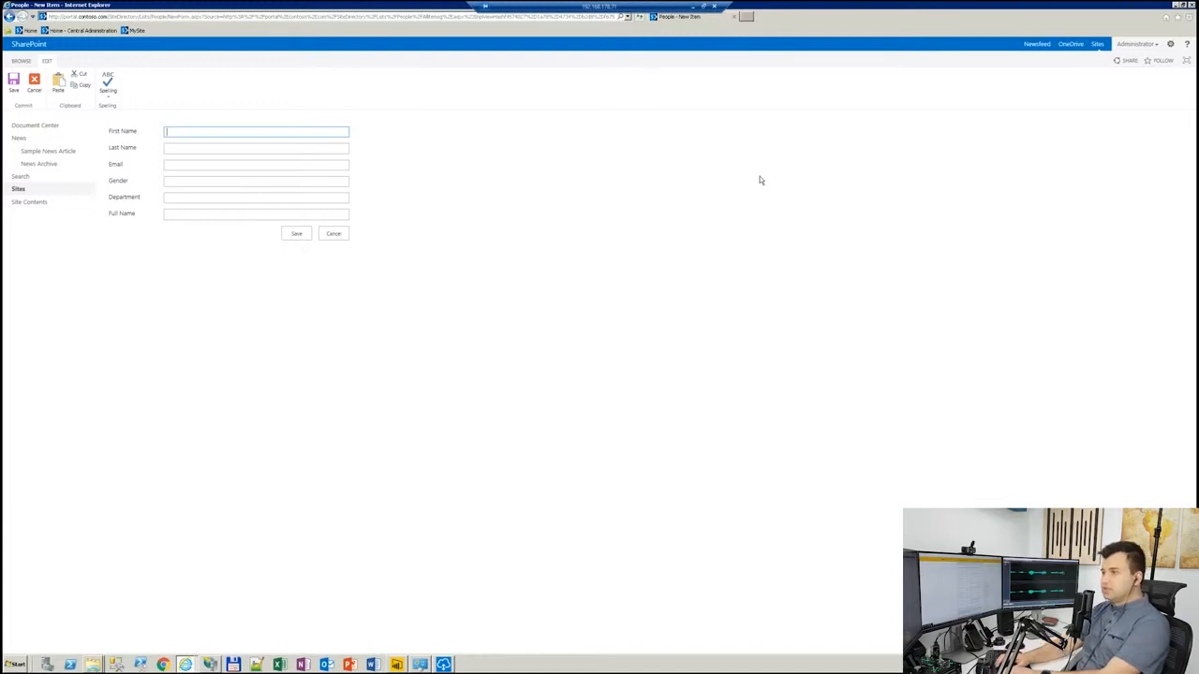
type("marek")
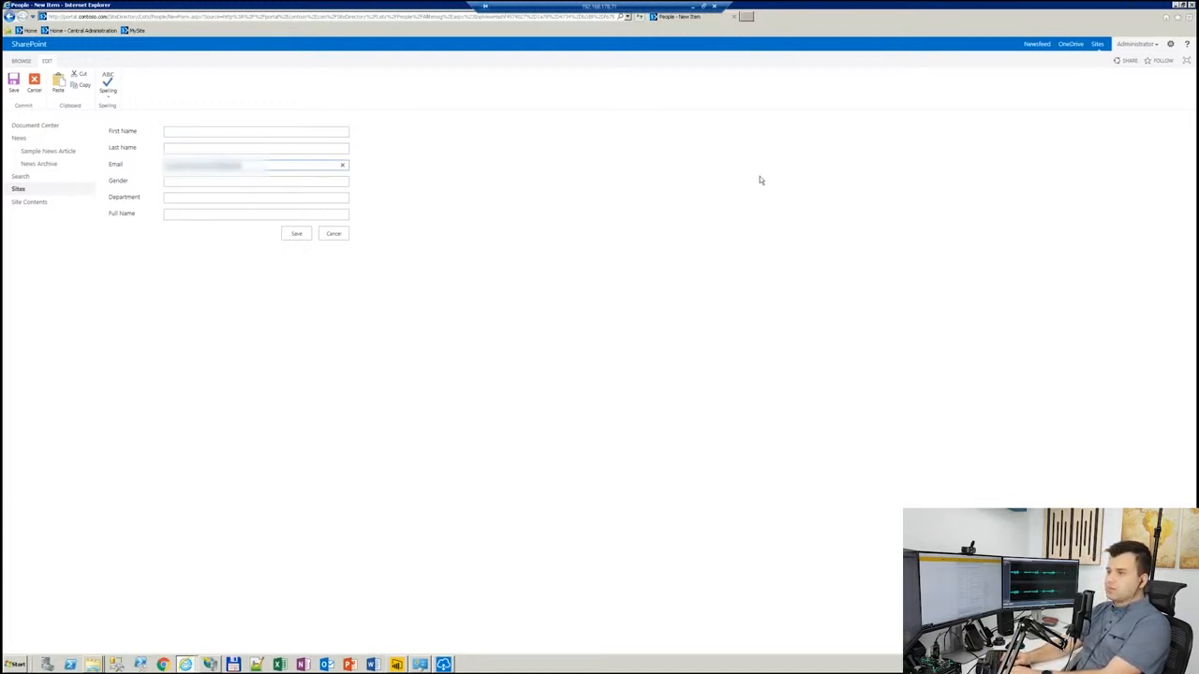
type("Male")
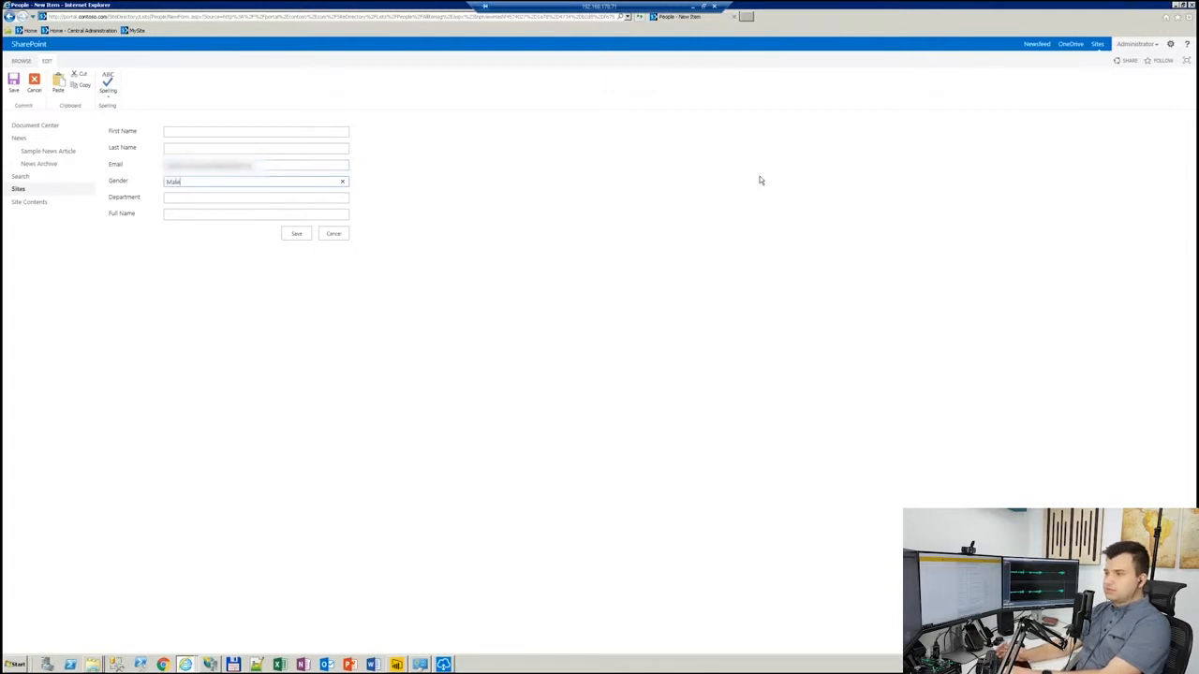
left_click(255, 197)
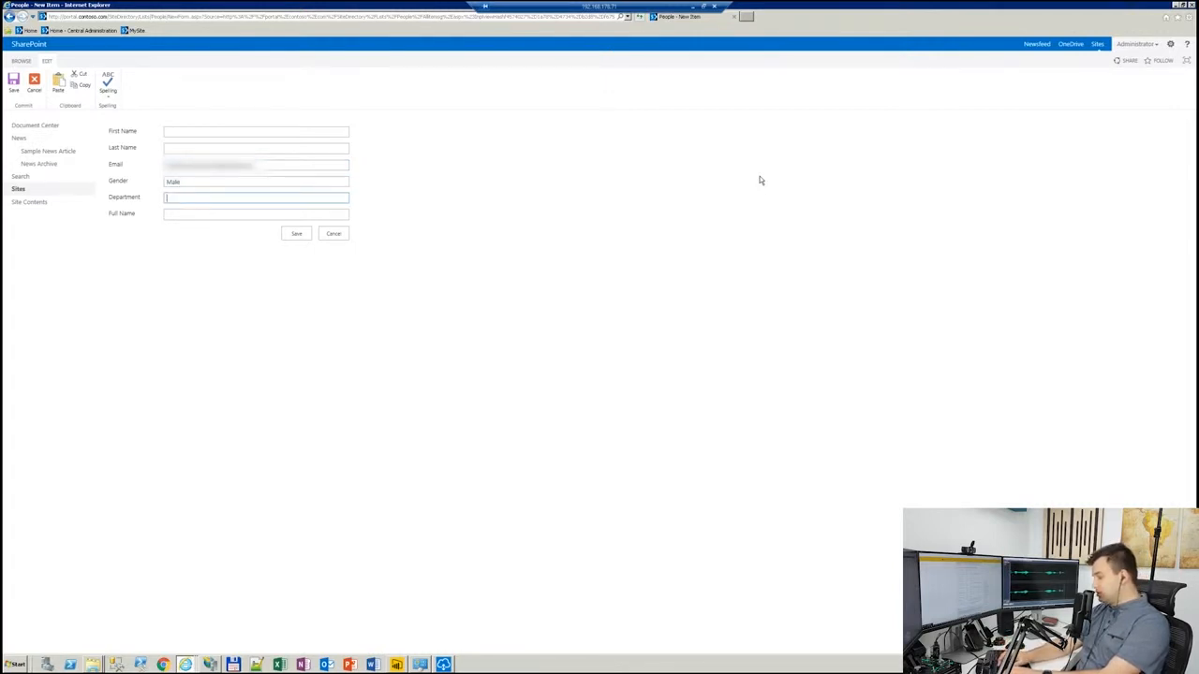
type("Consulting")
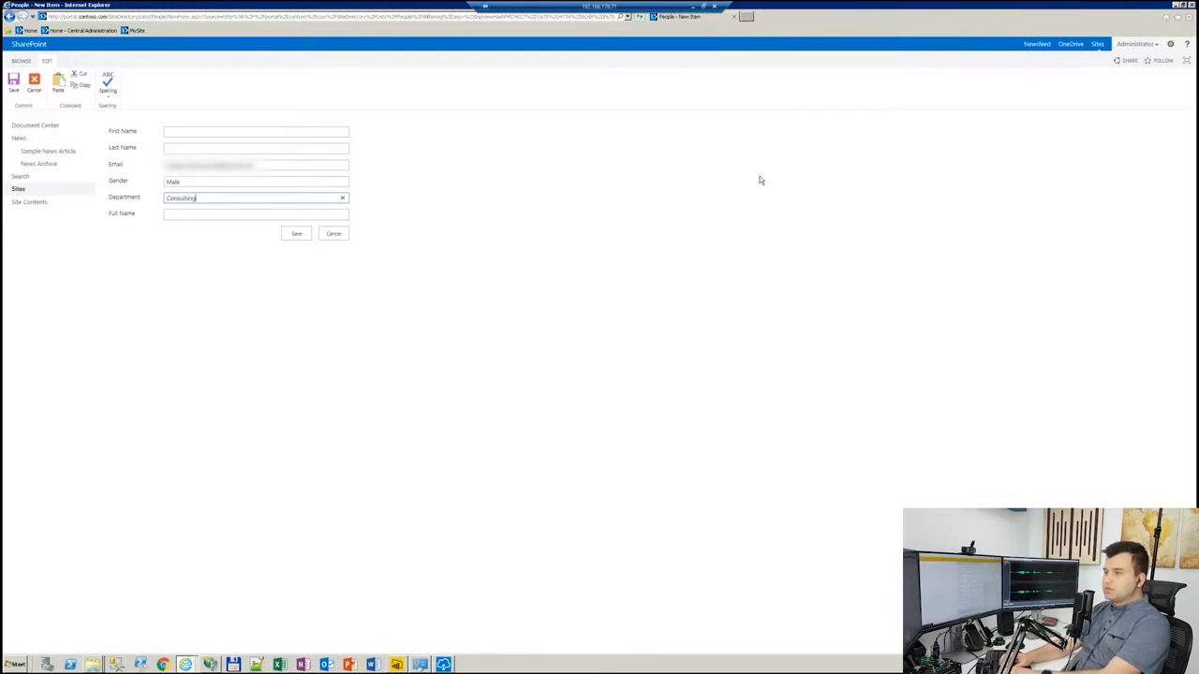
type("Marek Matuszewski")
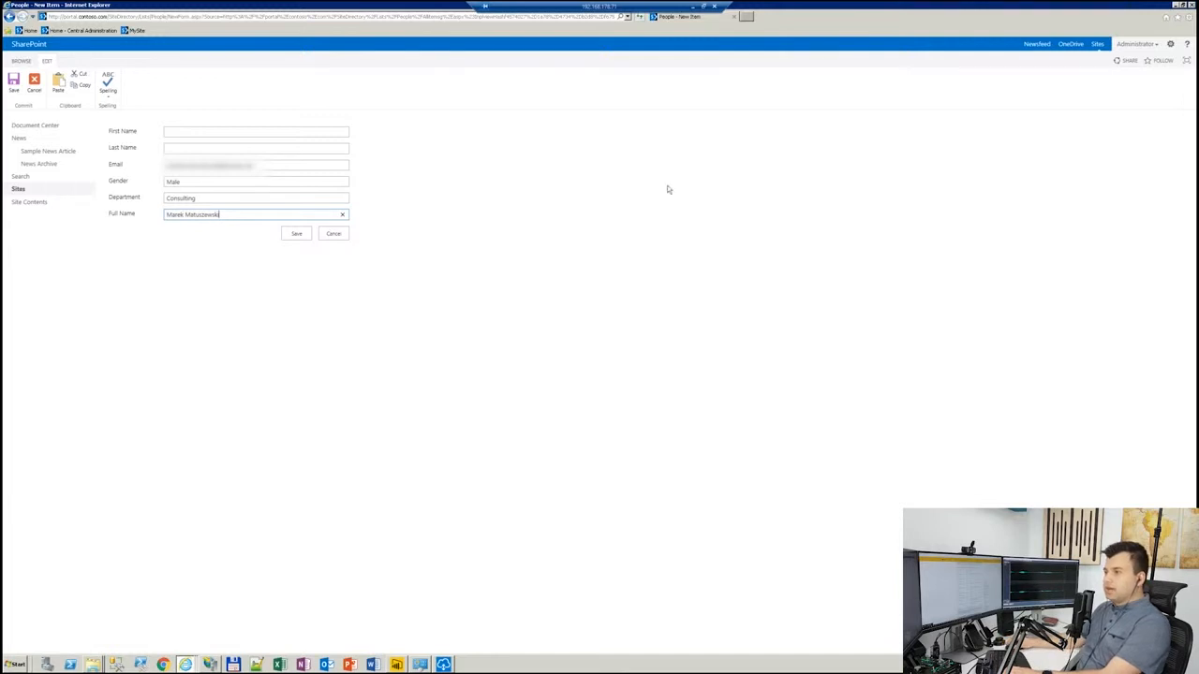
left_click(296, 233)
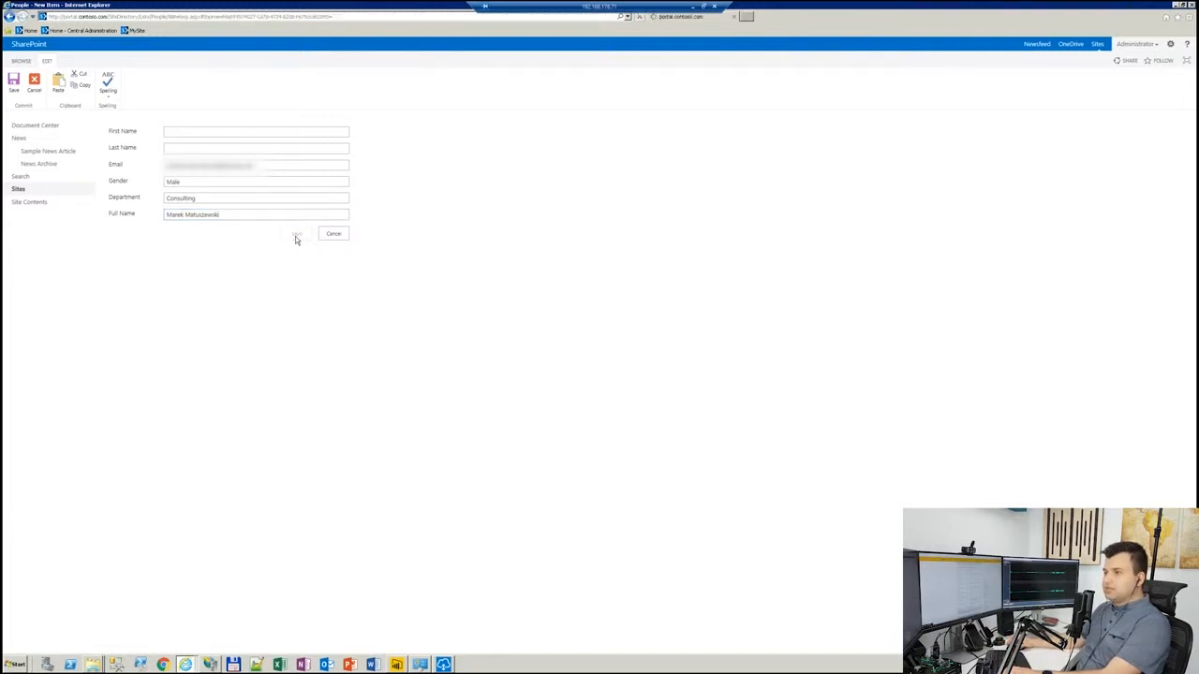
left_click(334, 233)
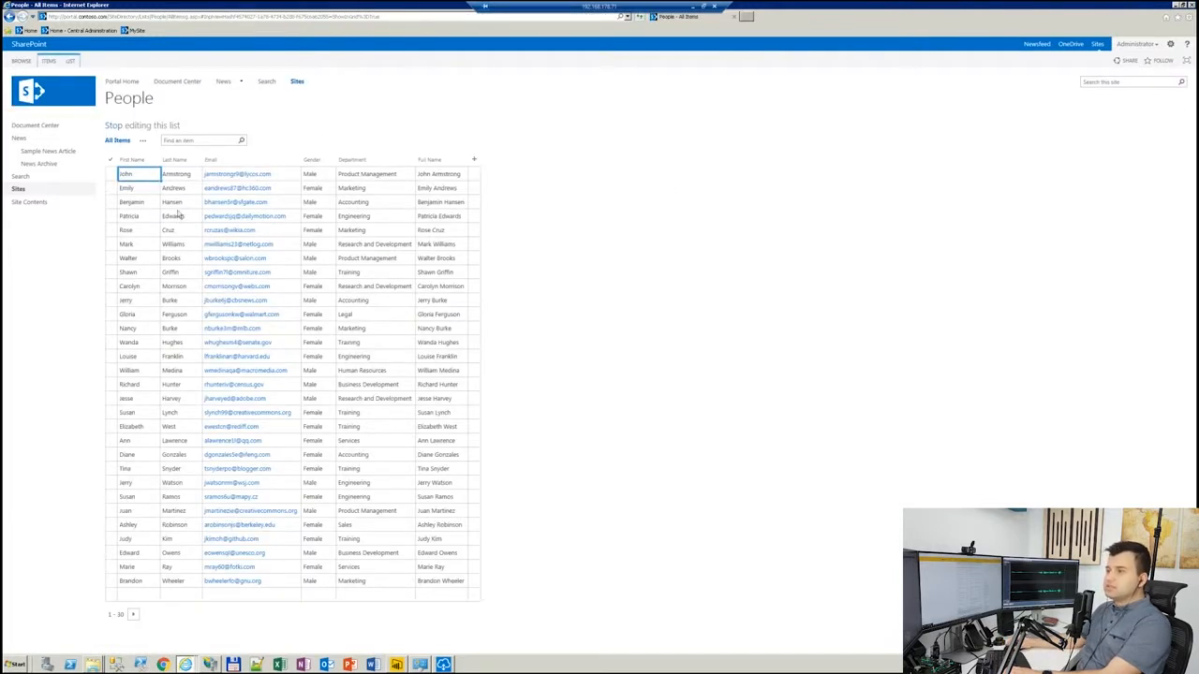
left_click(138, 124)
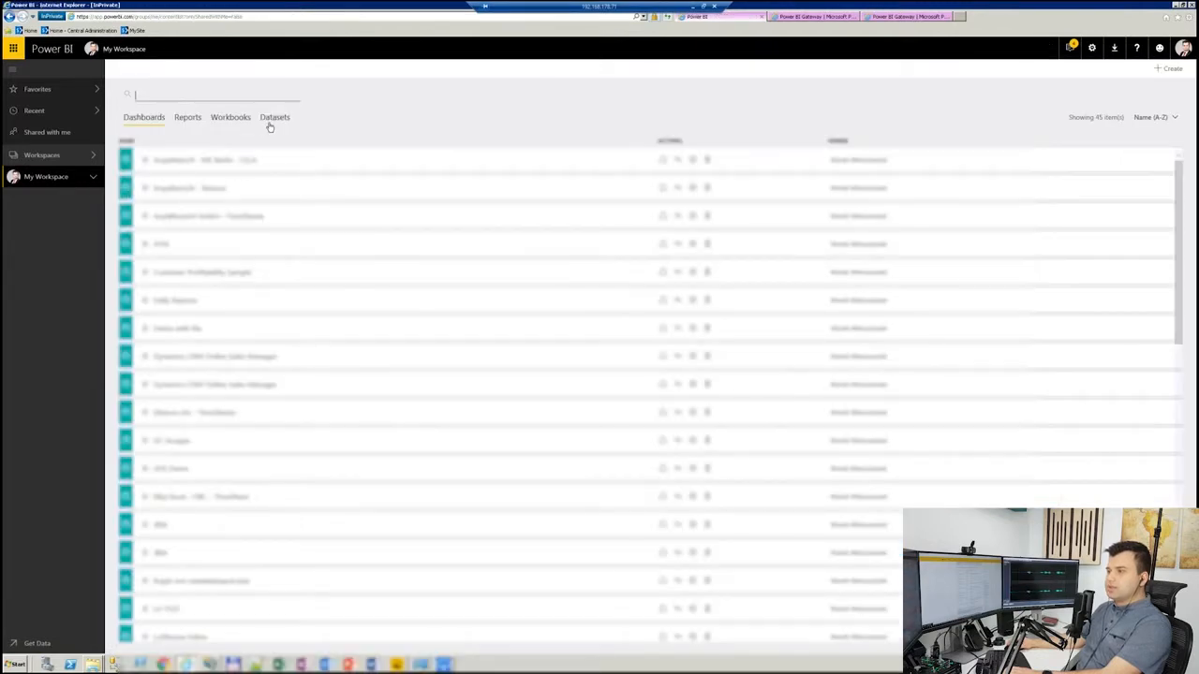
Refresh the AA GatewayDEMO dataset now, then list the workspace's reports
left_click(274, 117)
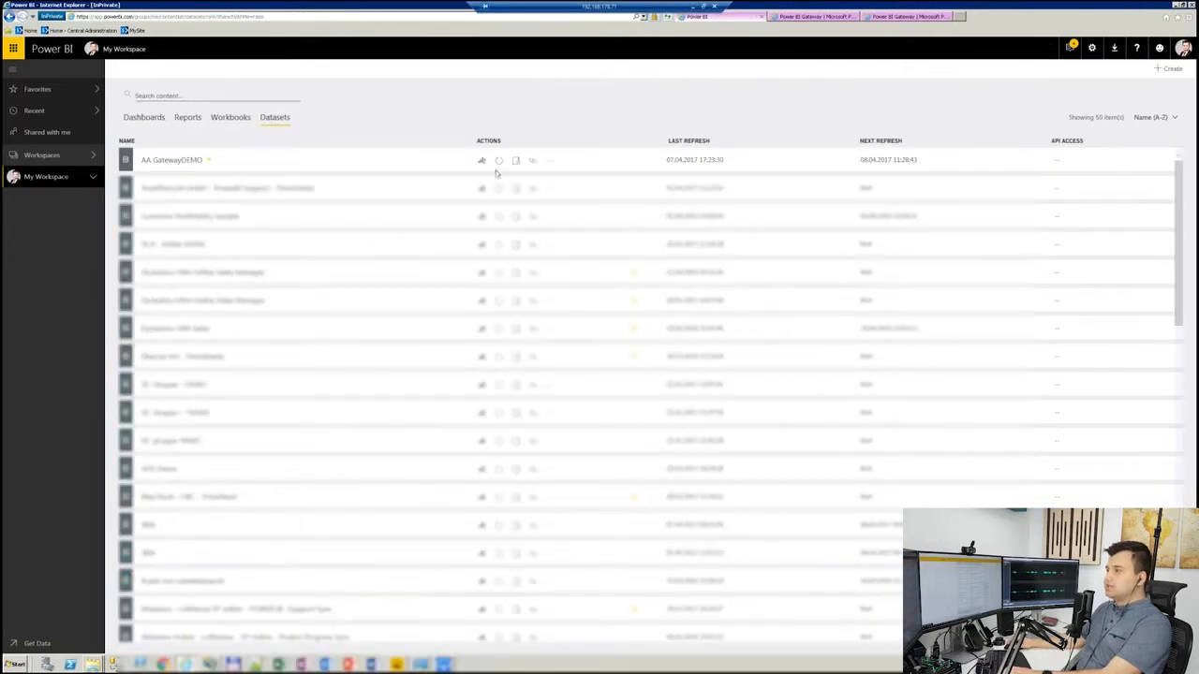
left_click(498, 159)
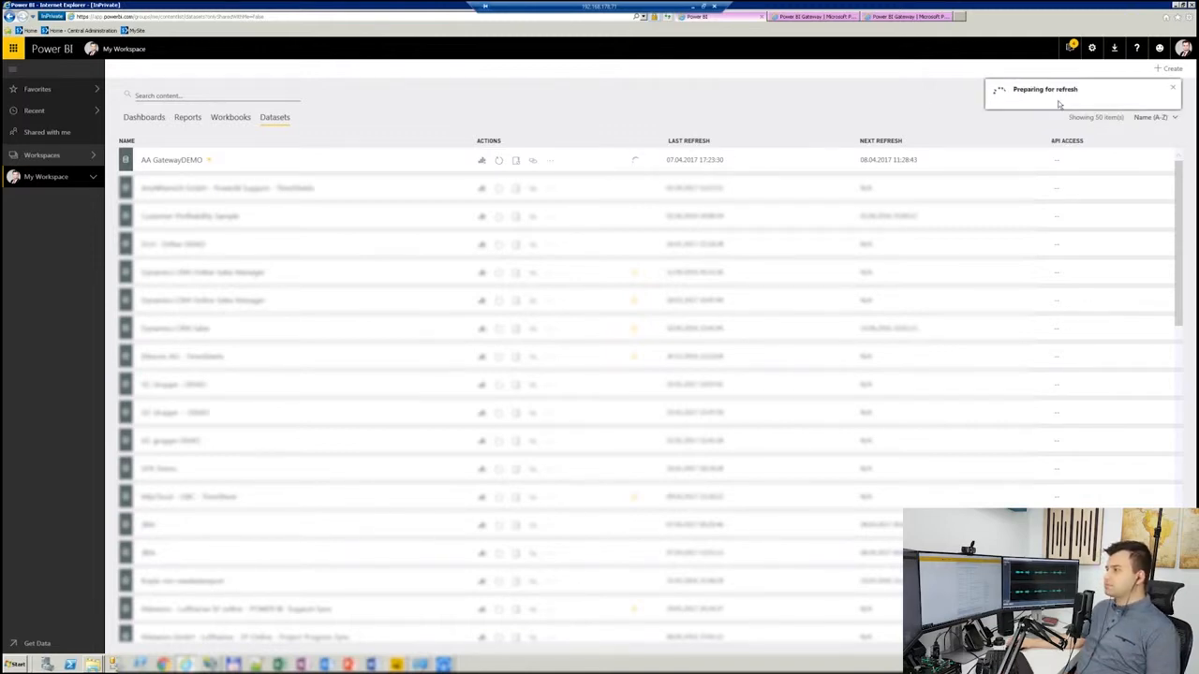
mouse_move(714, 141)
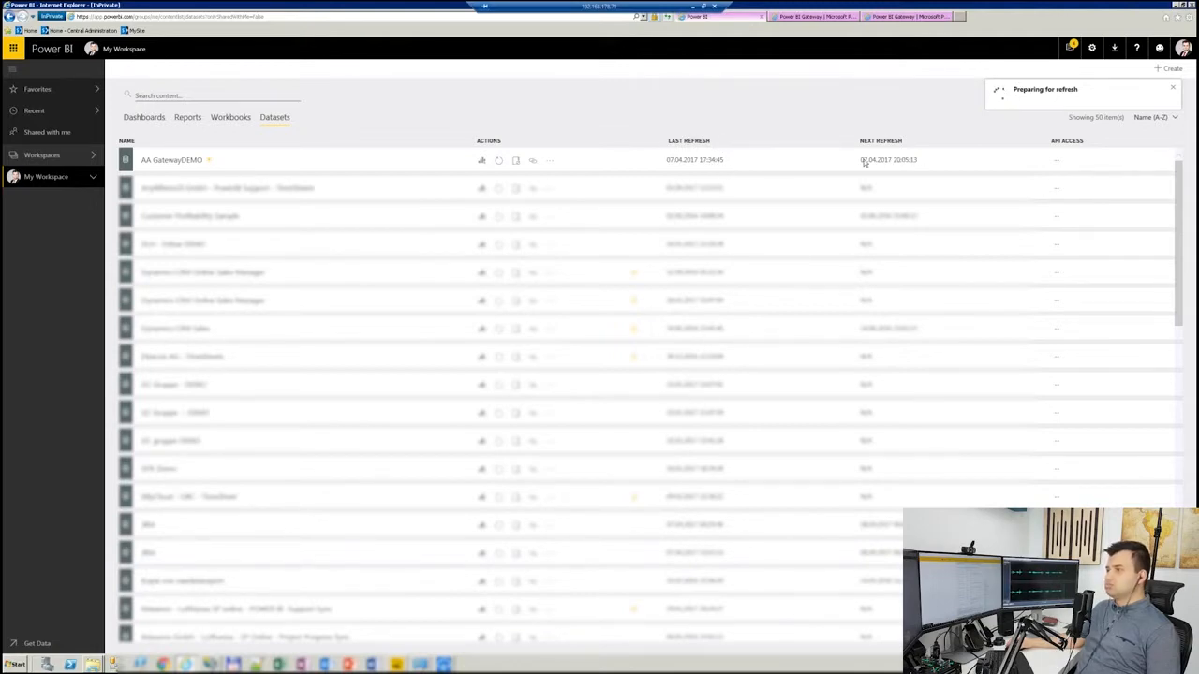
mouse_move(416, 109)
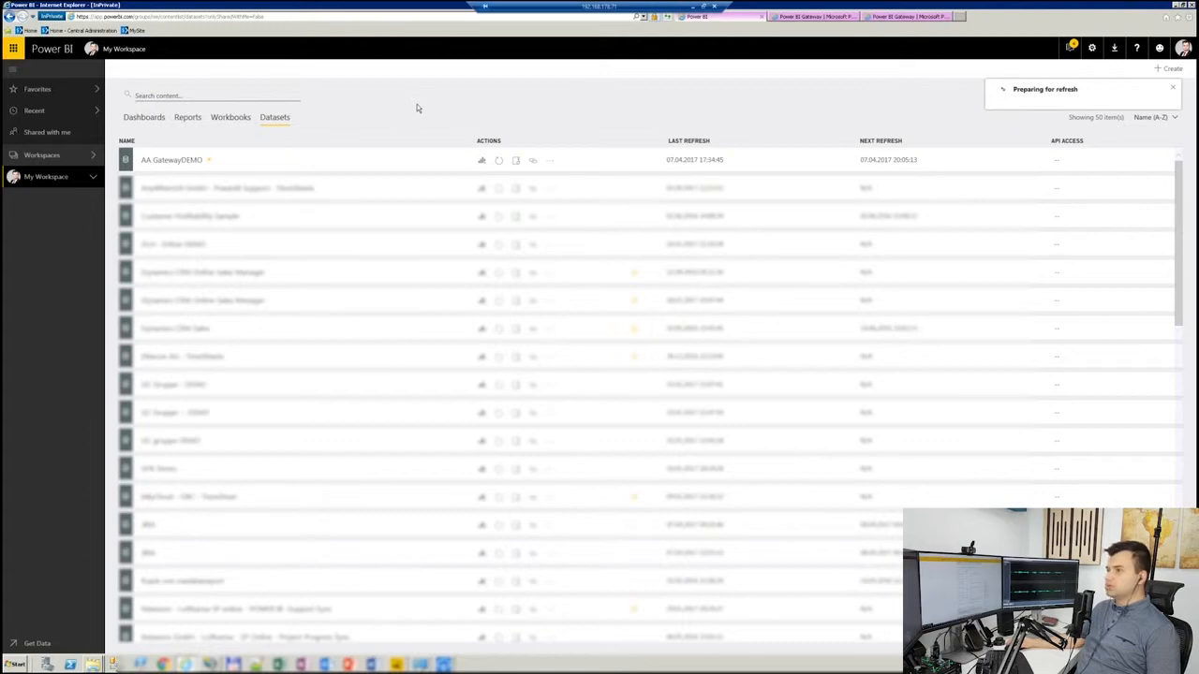
mouse_move(191, 123)
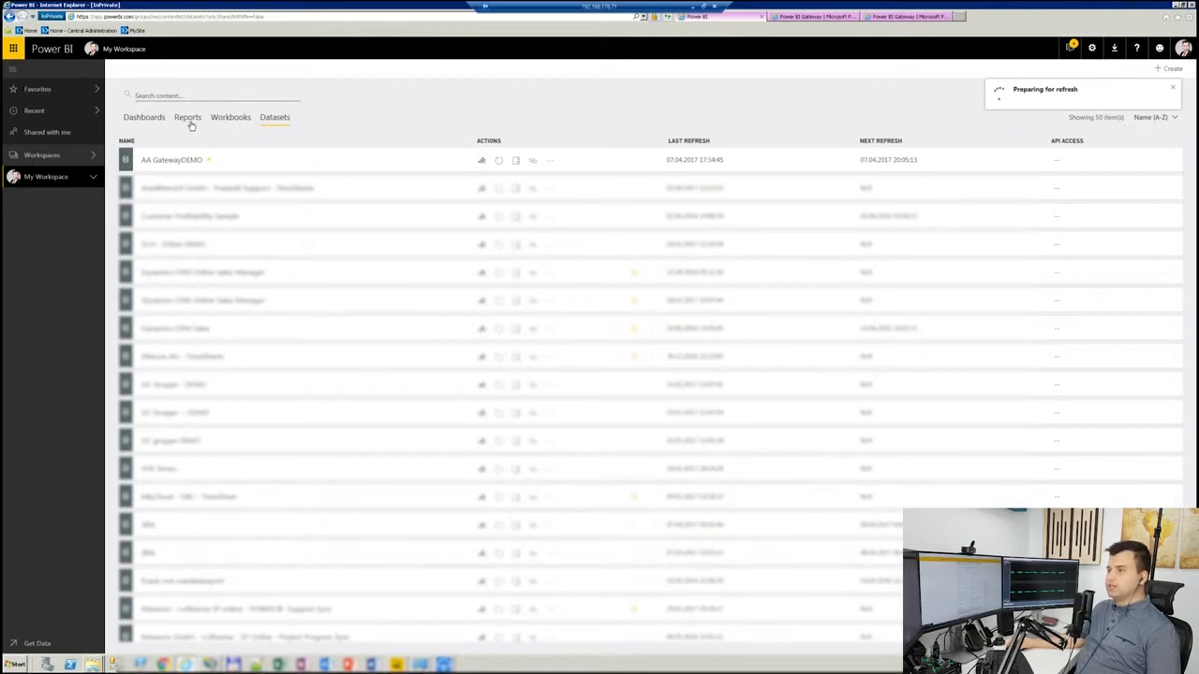
left_click(187, 117)
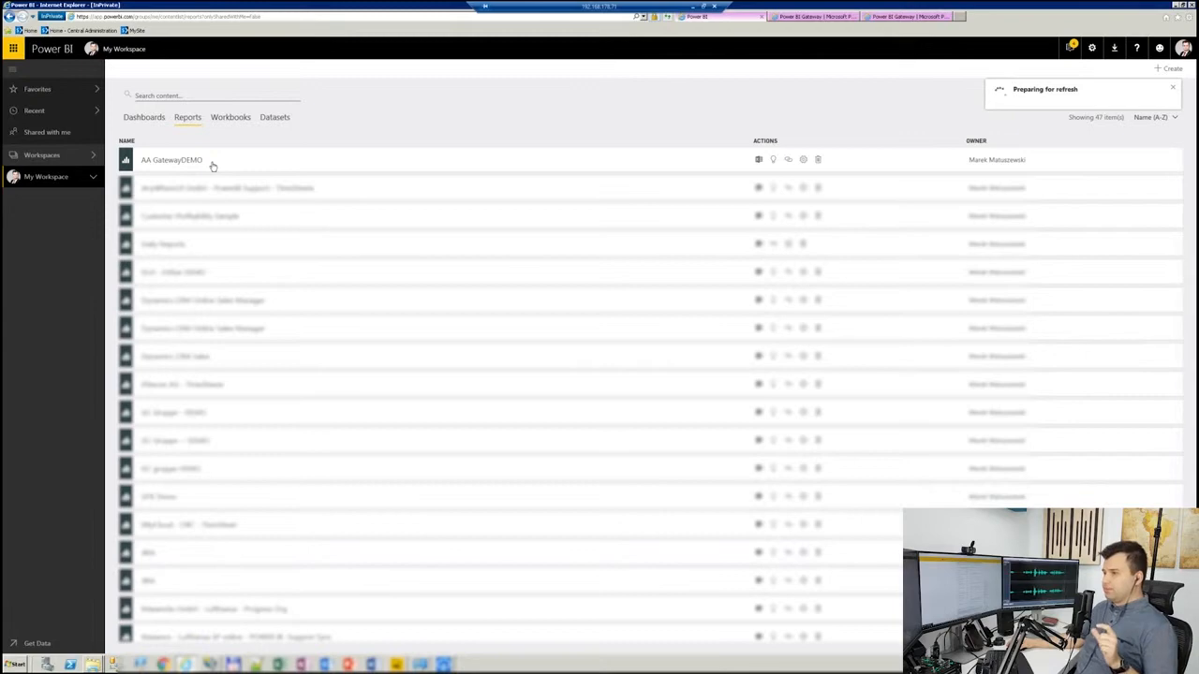
left_click(172, 159)
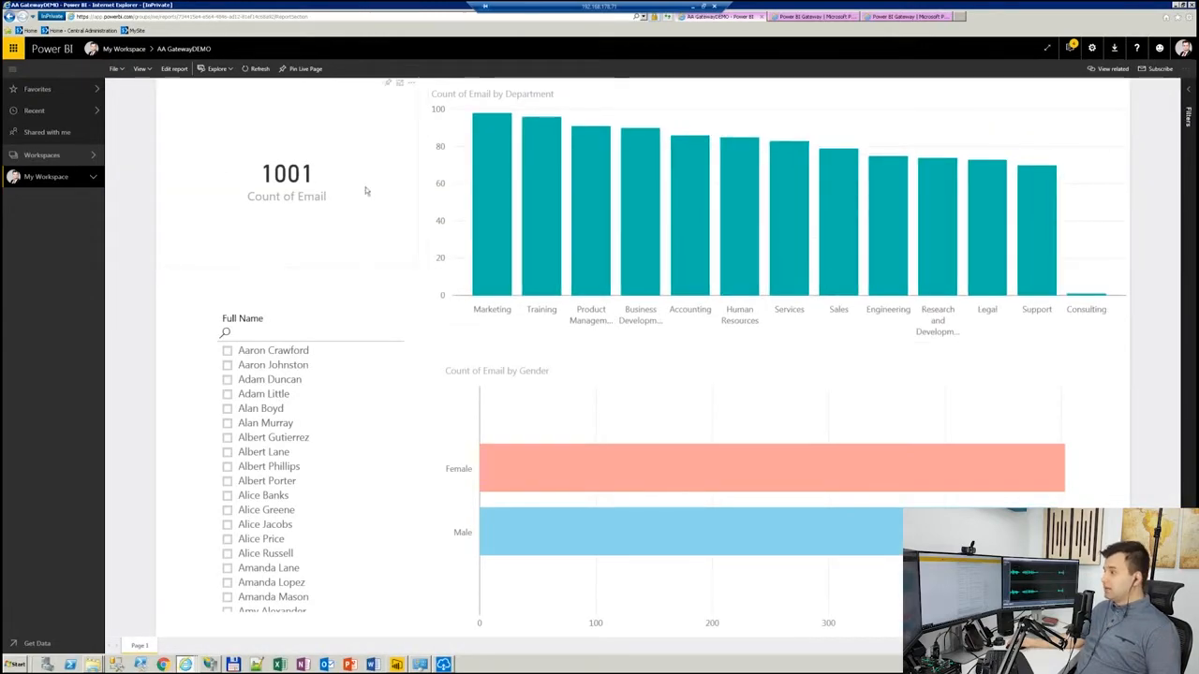
mouse_move(1072, 311)
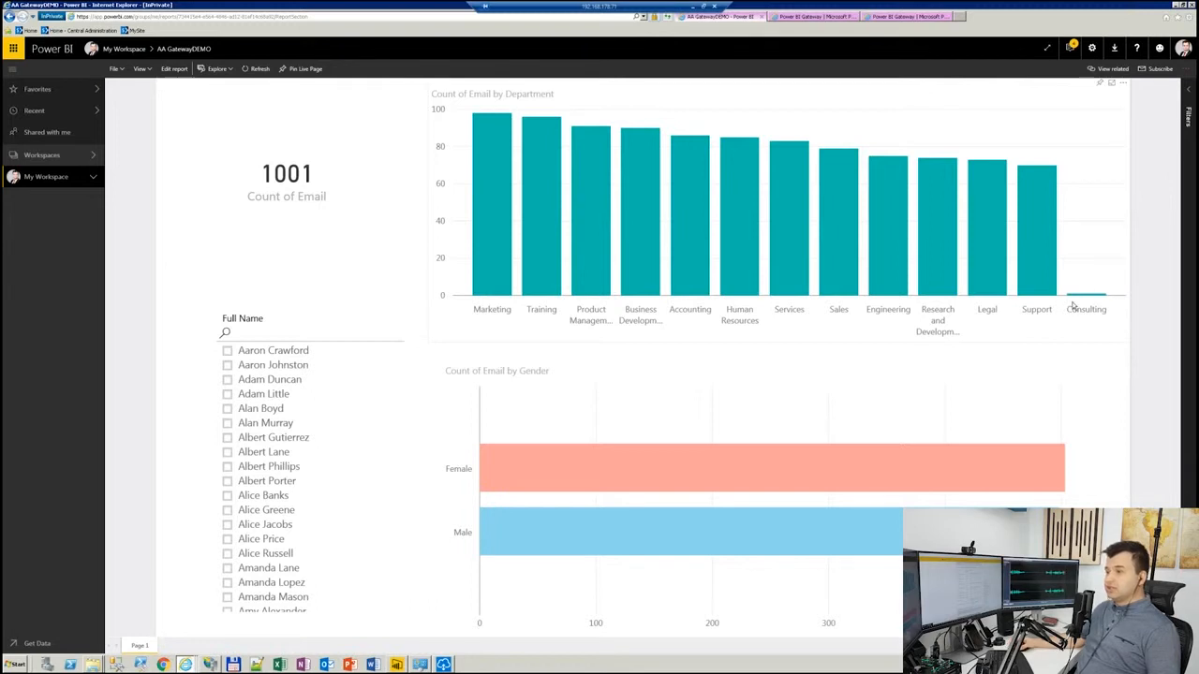
left_click(290, 335)
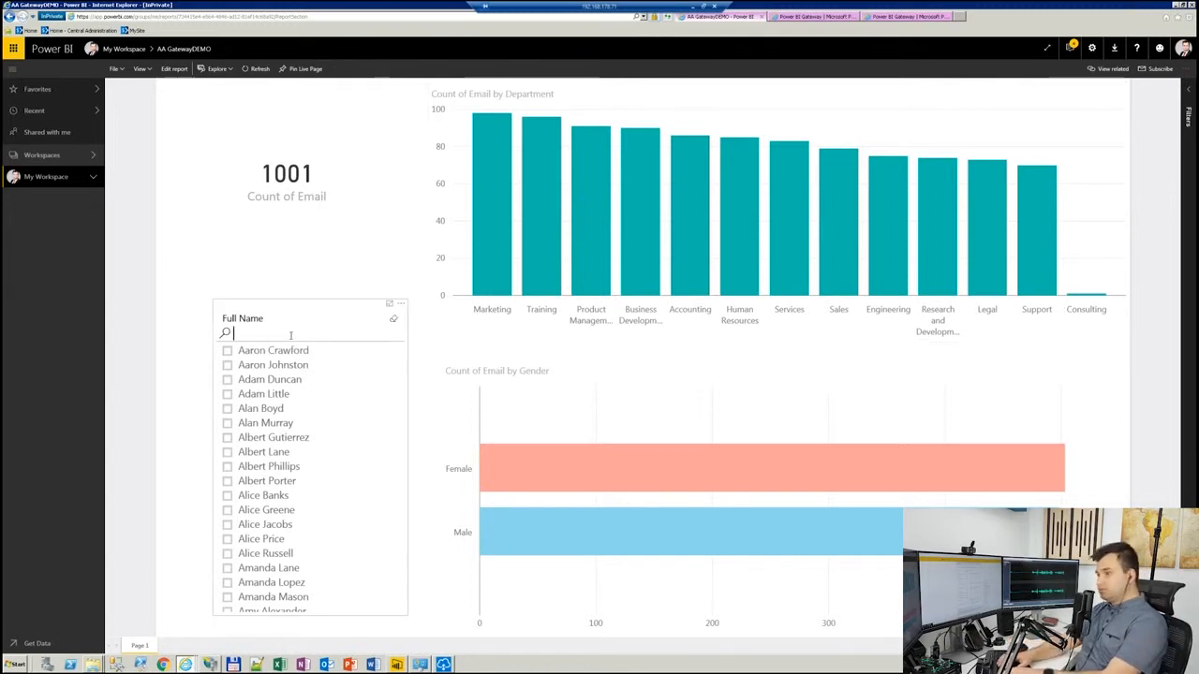
type("marek matuszewski")
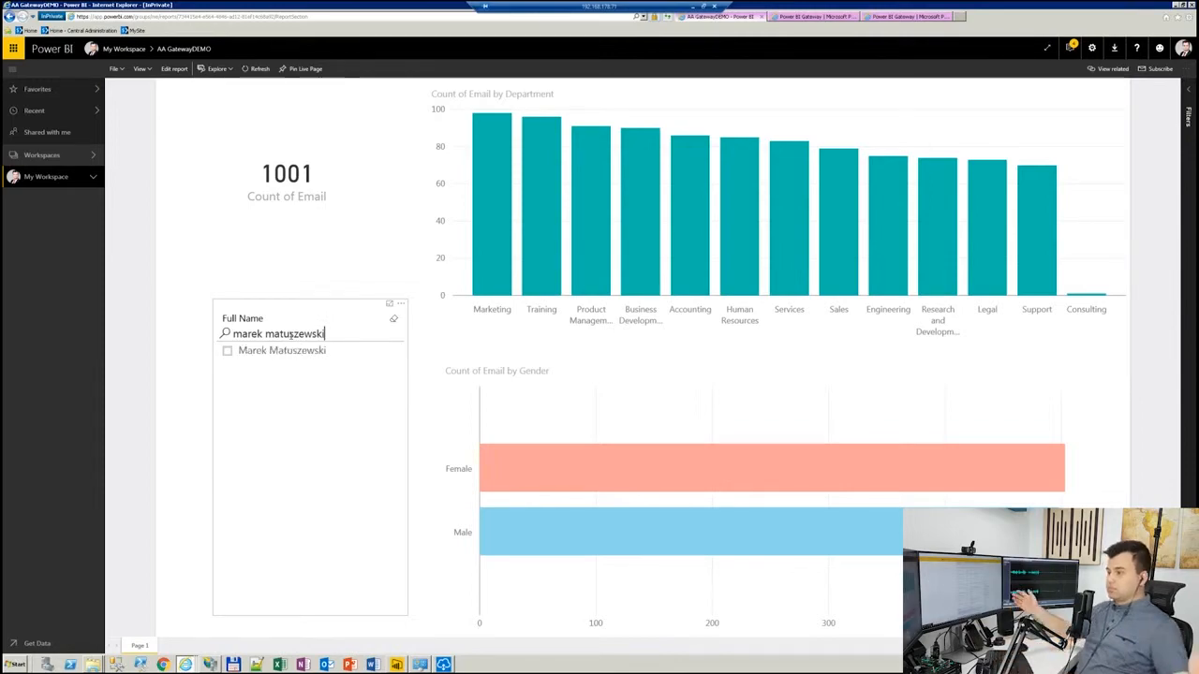
left_click(226, 351)
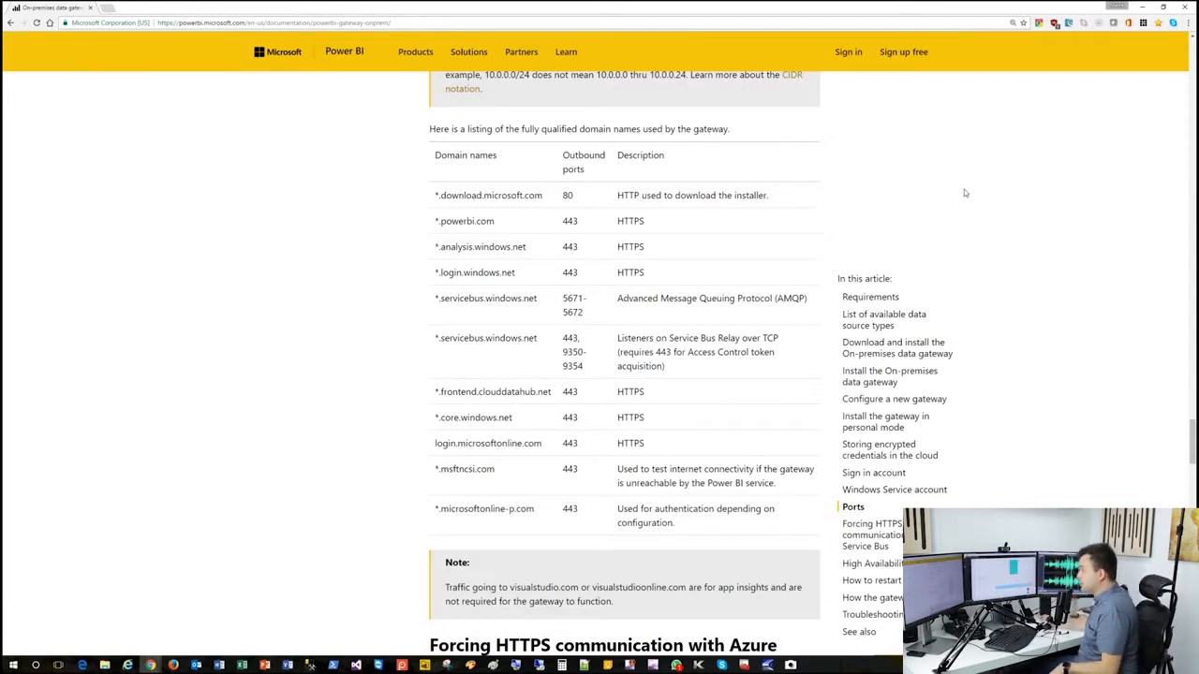
mouse_move(158, 60)
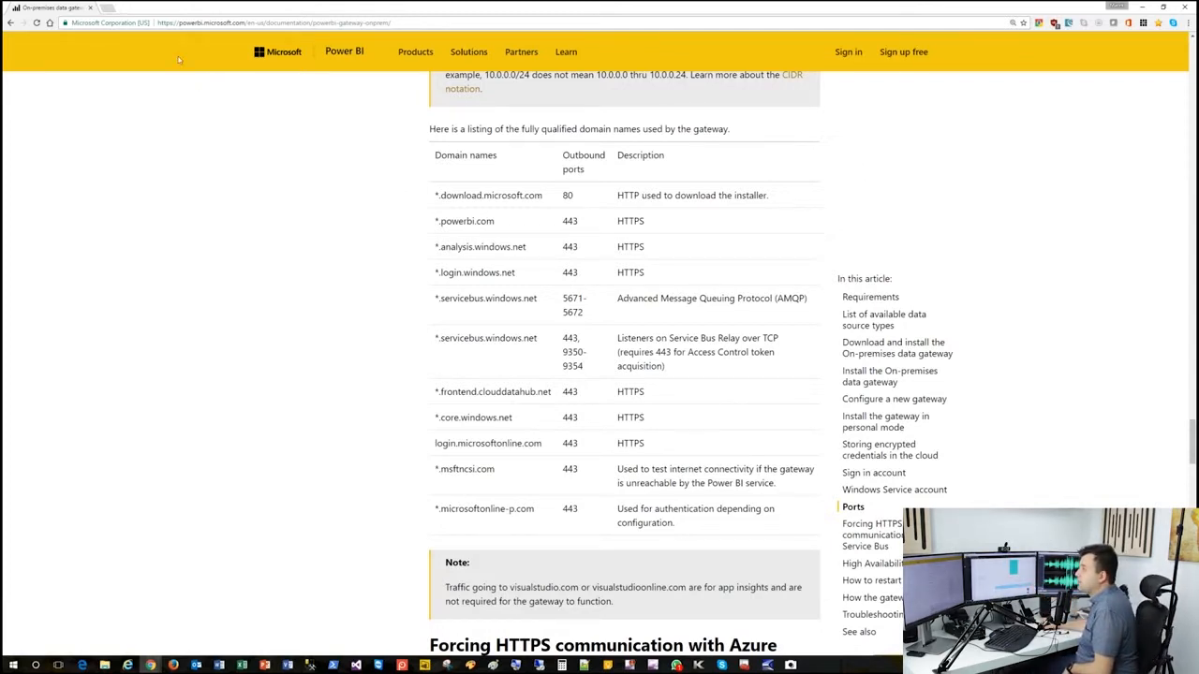
mouse_move(222, 36)
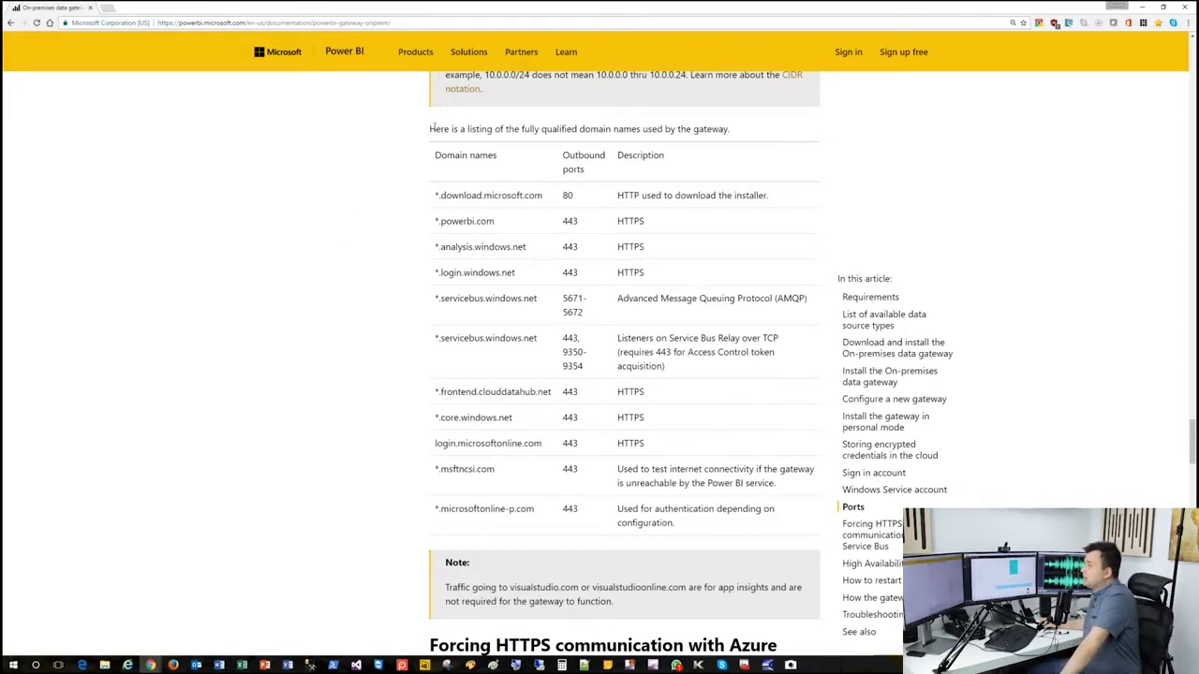
Highlight the gateway domain names and outbound ports table in the docs, then clear the selection
left_click_drag(431, 129, 731, 128)
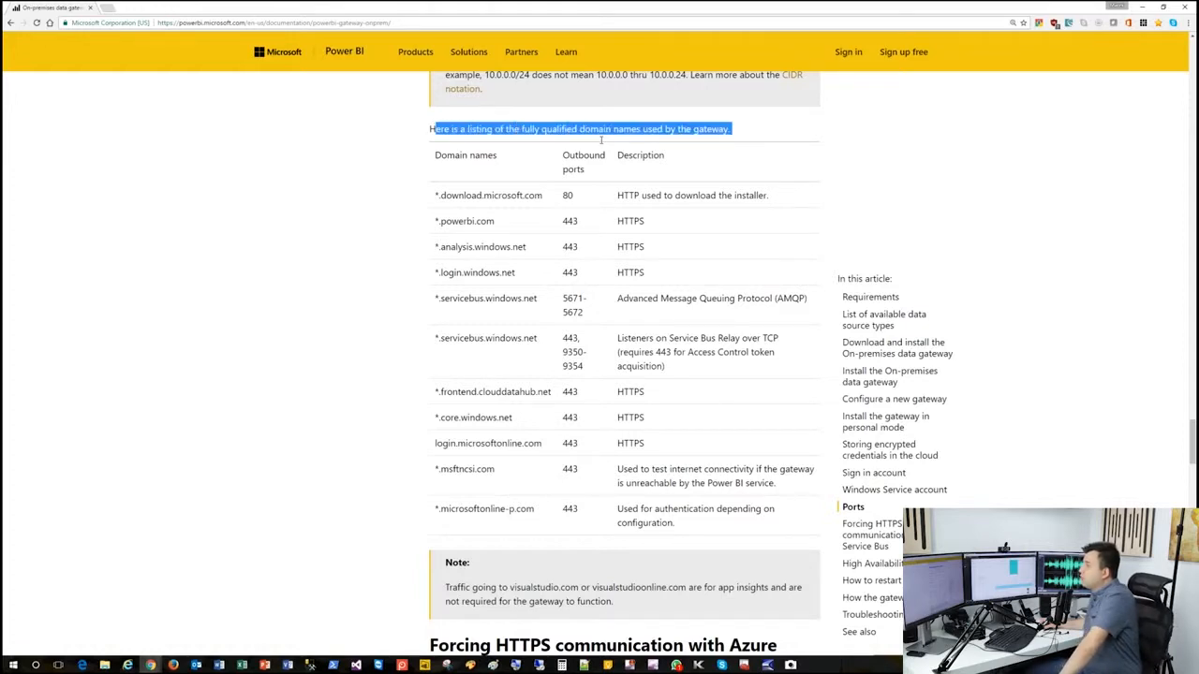
left_click_drag(431, 128, 747, 366)
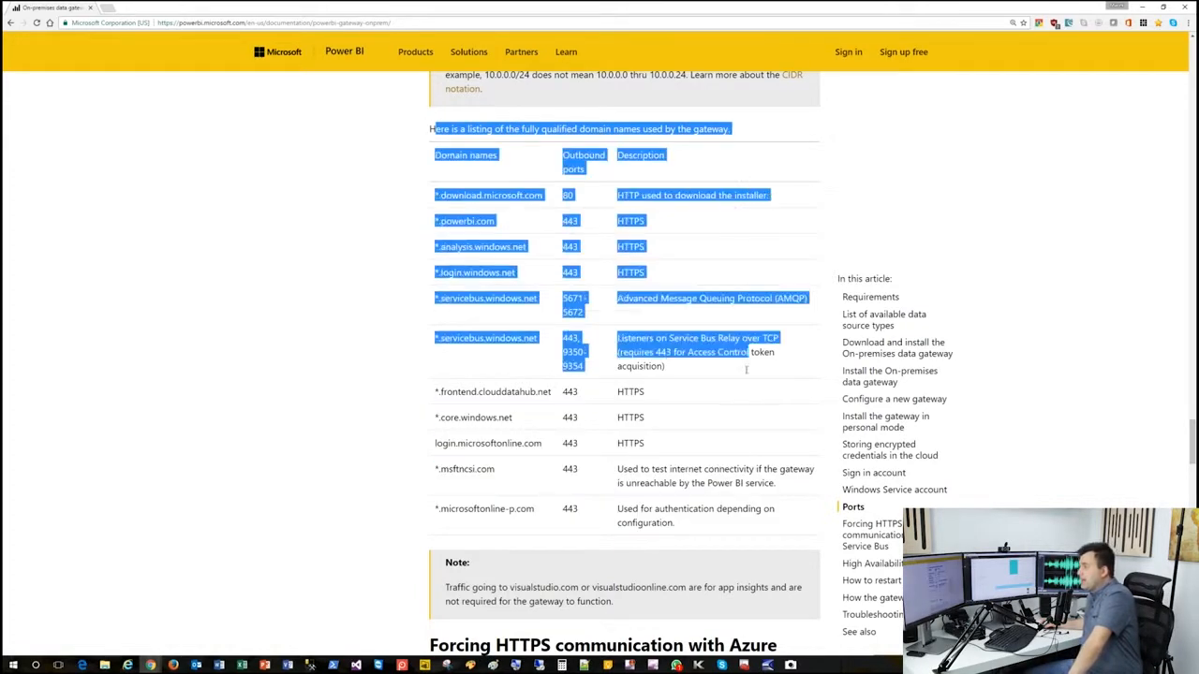
left_click(803, 393)
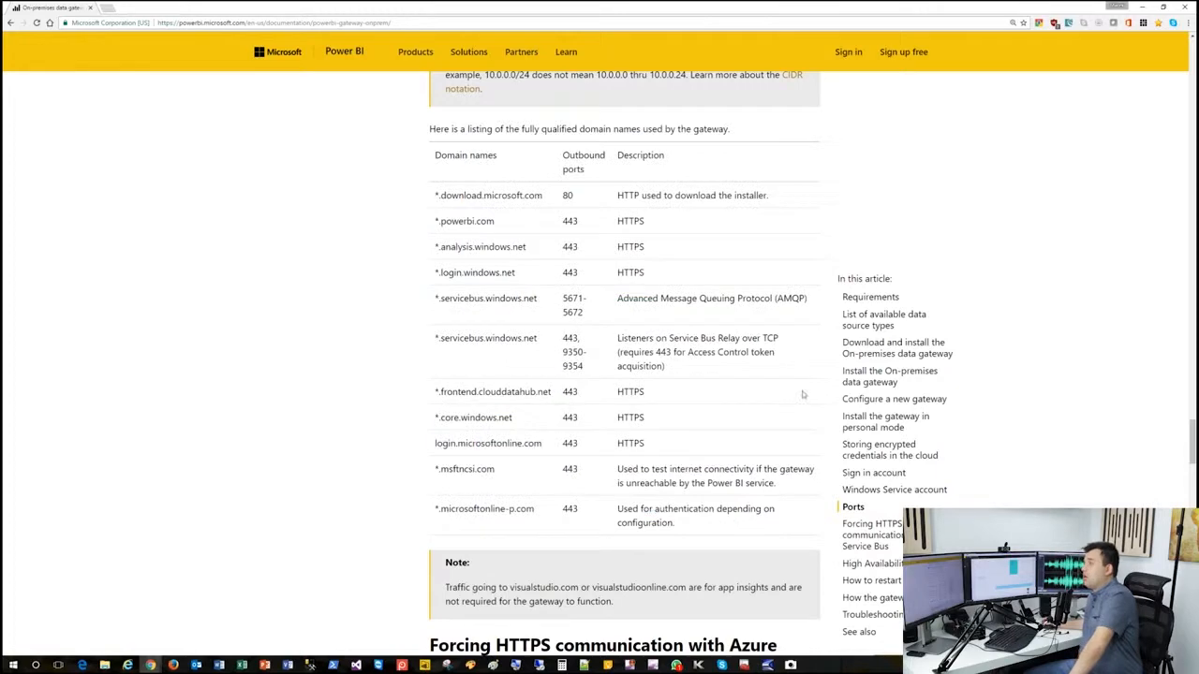